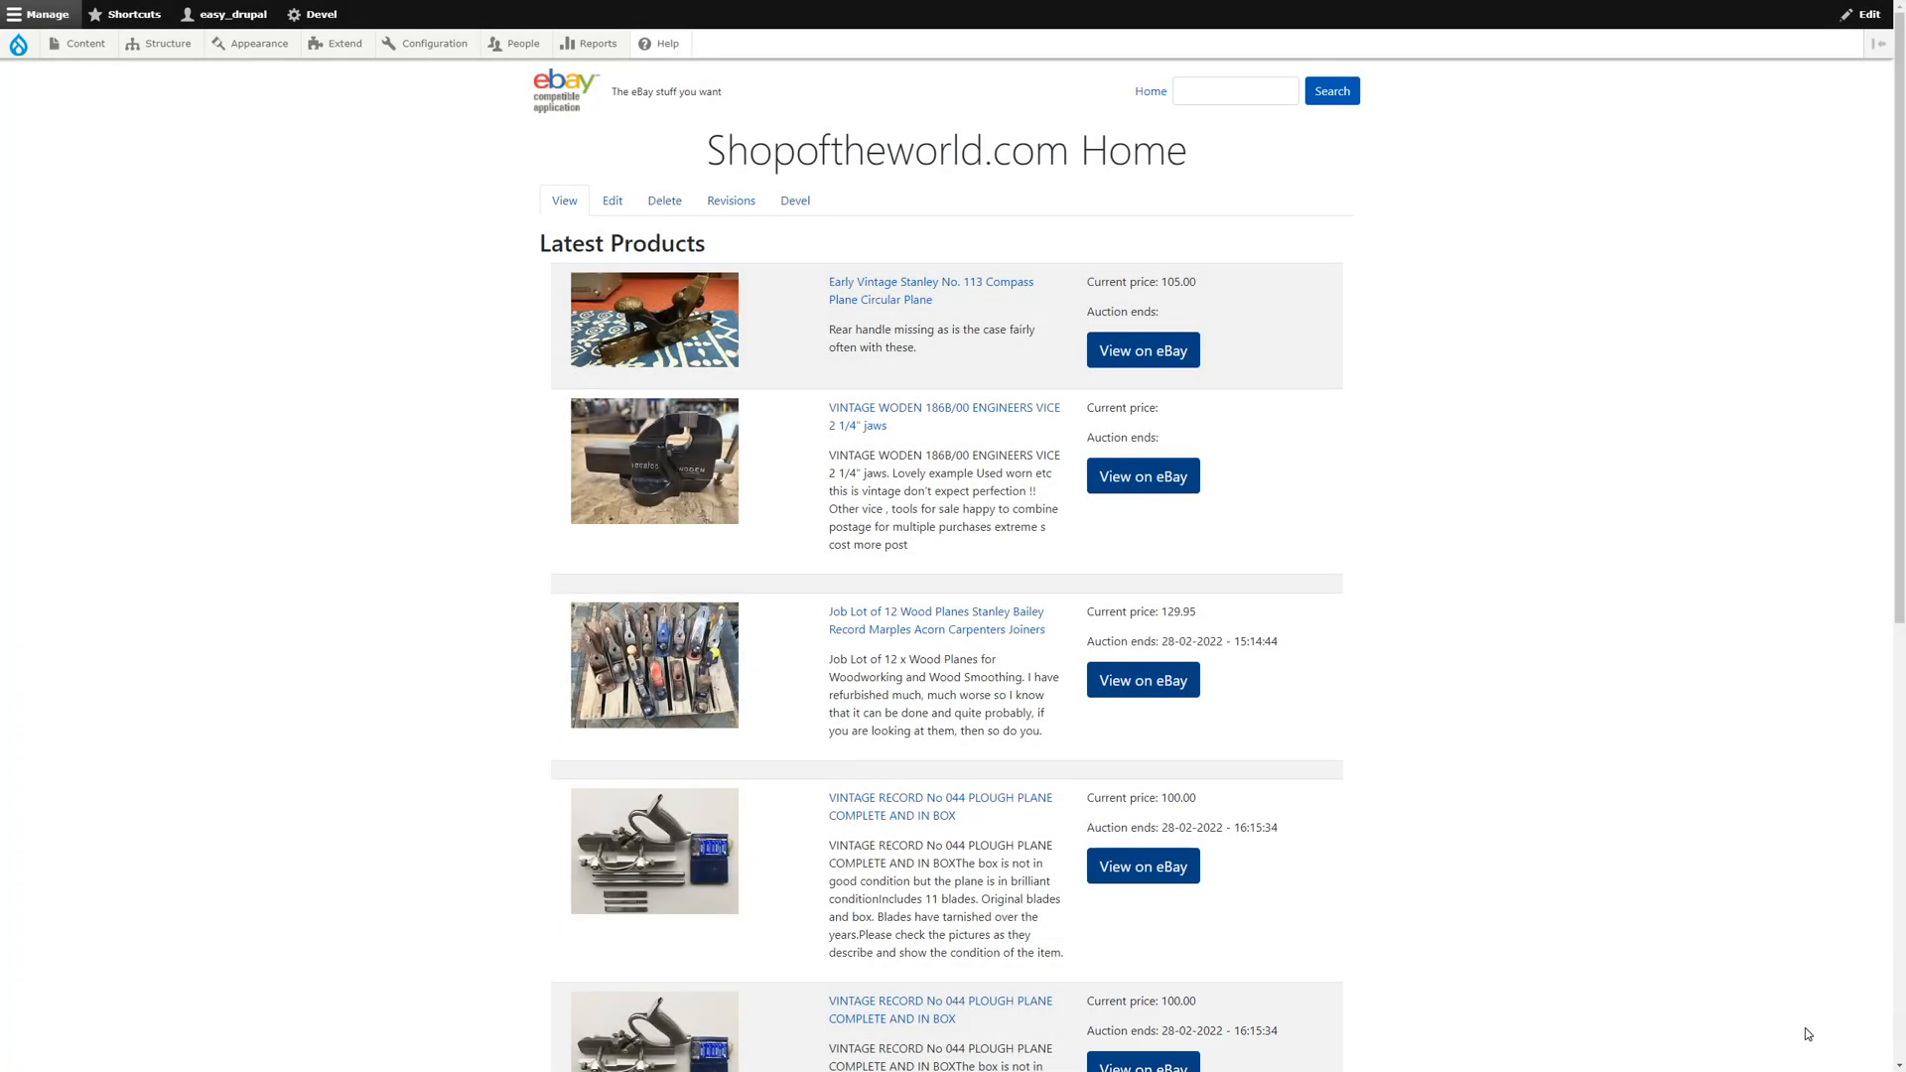
Open the content types list from Structure in the admin toolbar.
click(167, 43)
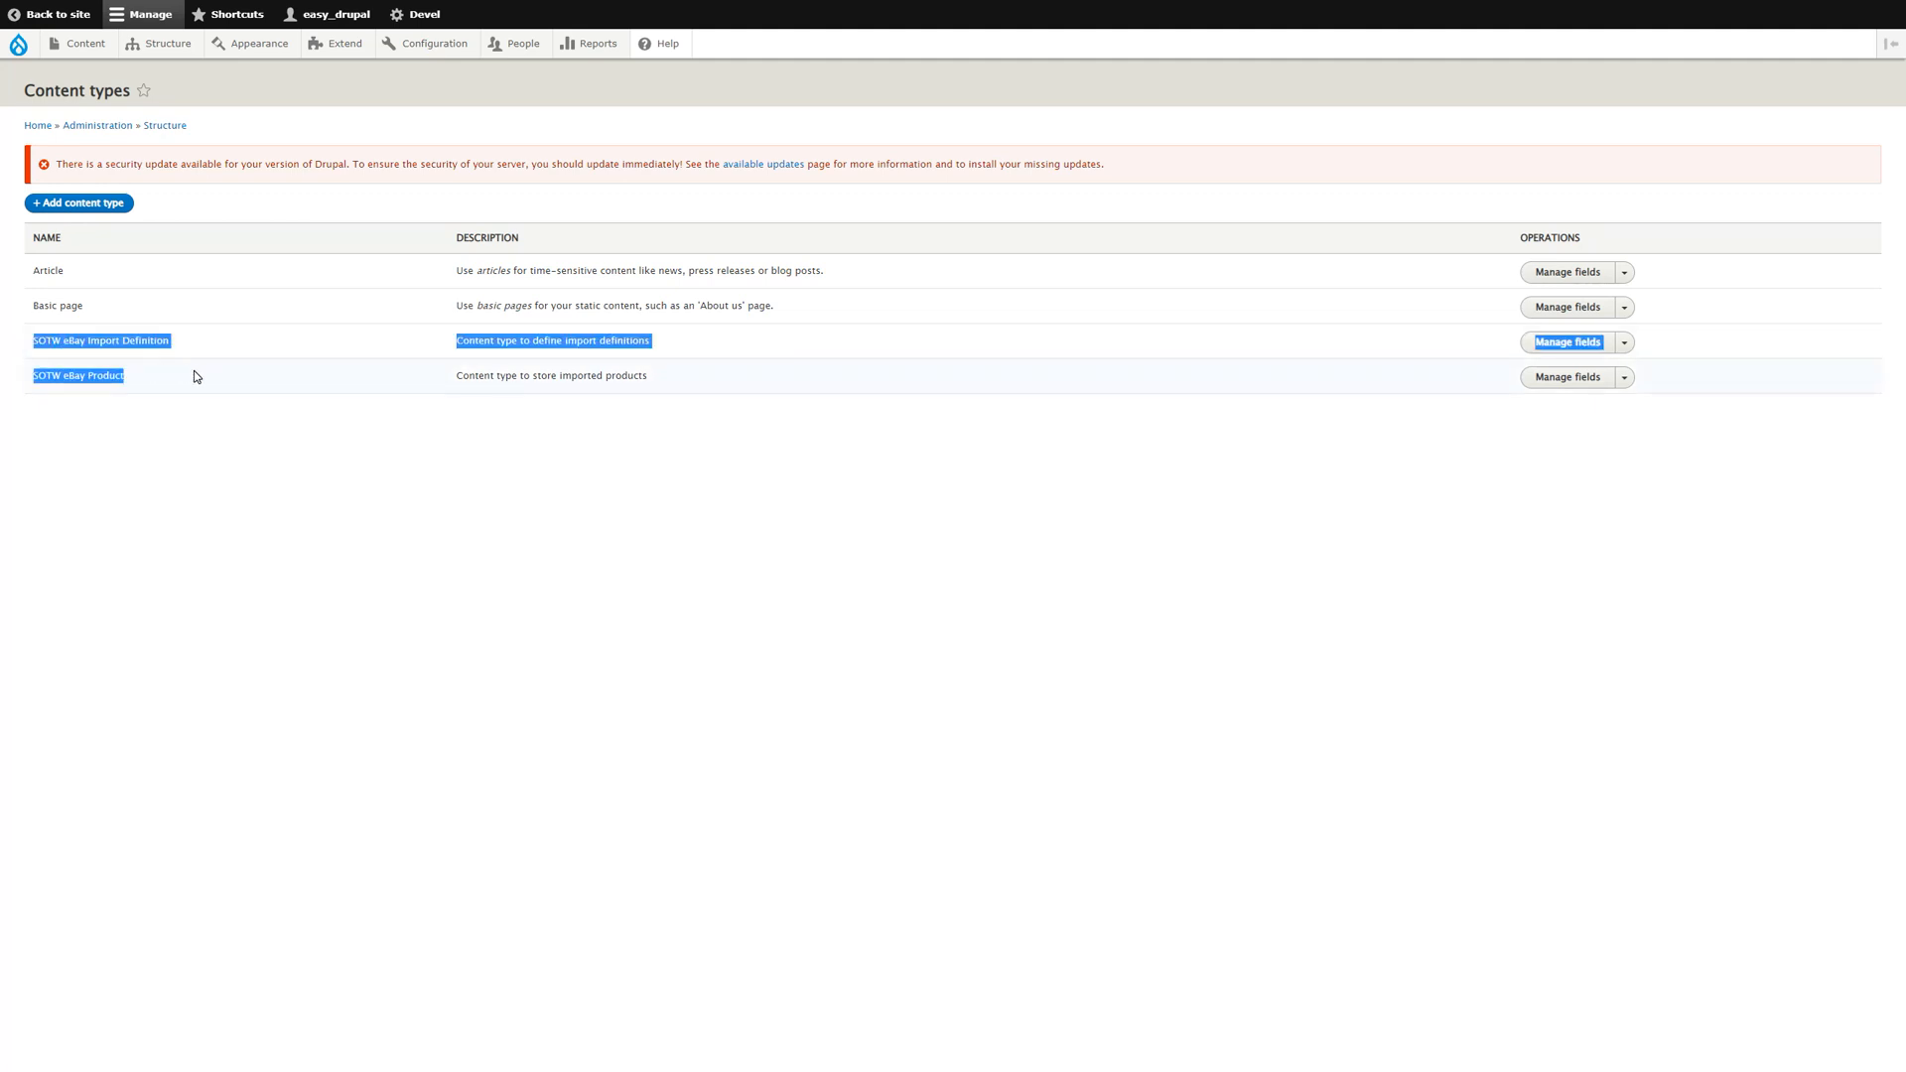
mouse_move(91, 275)
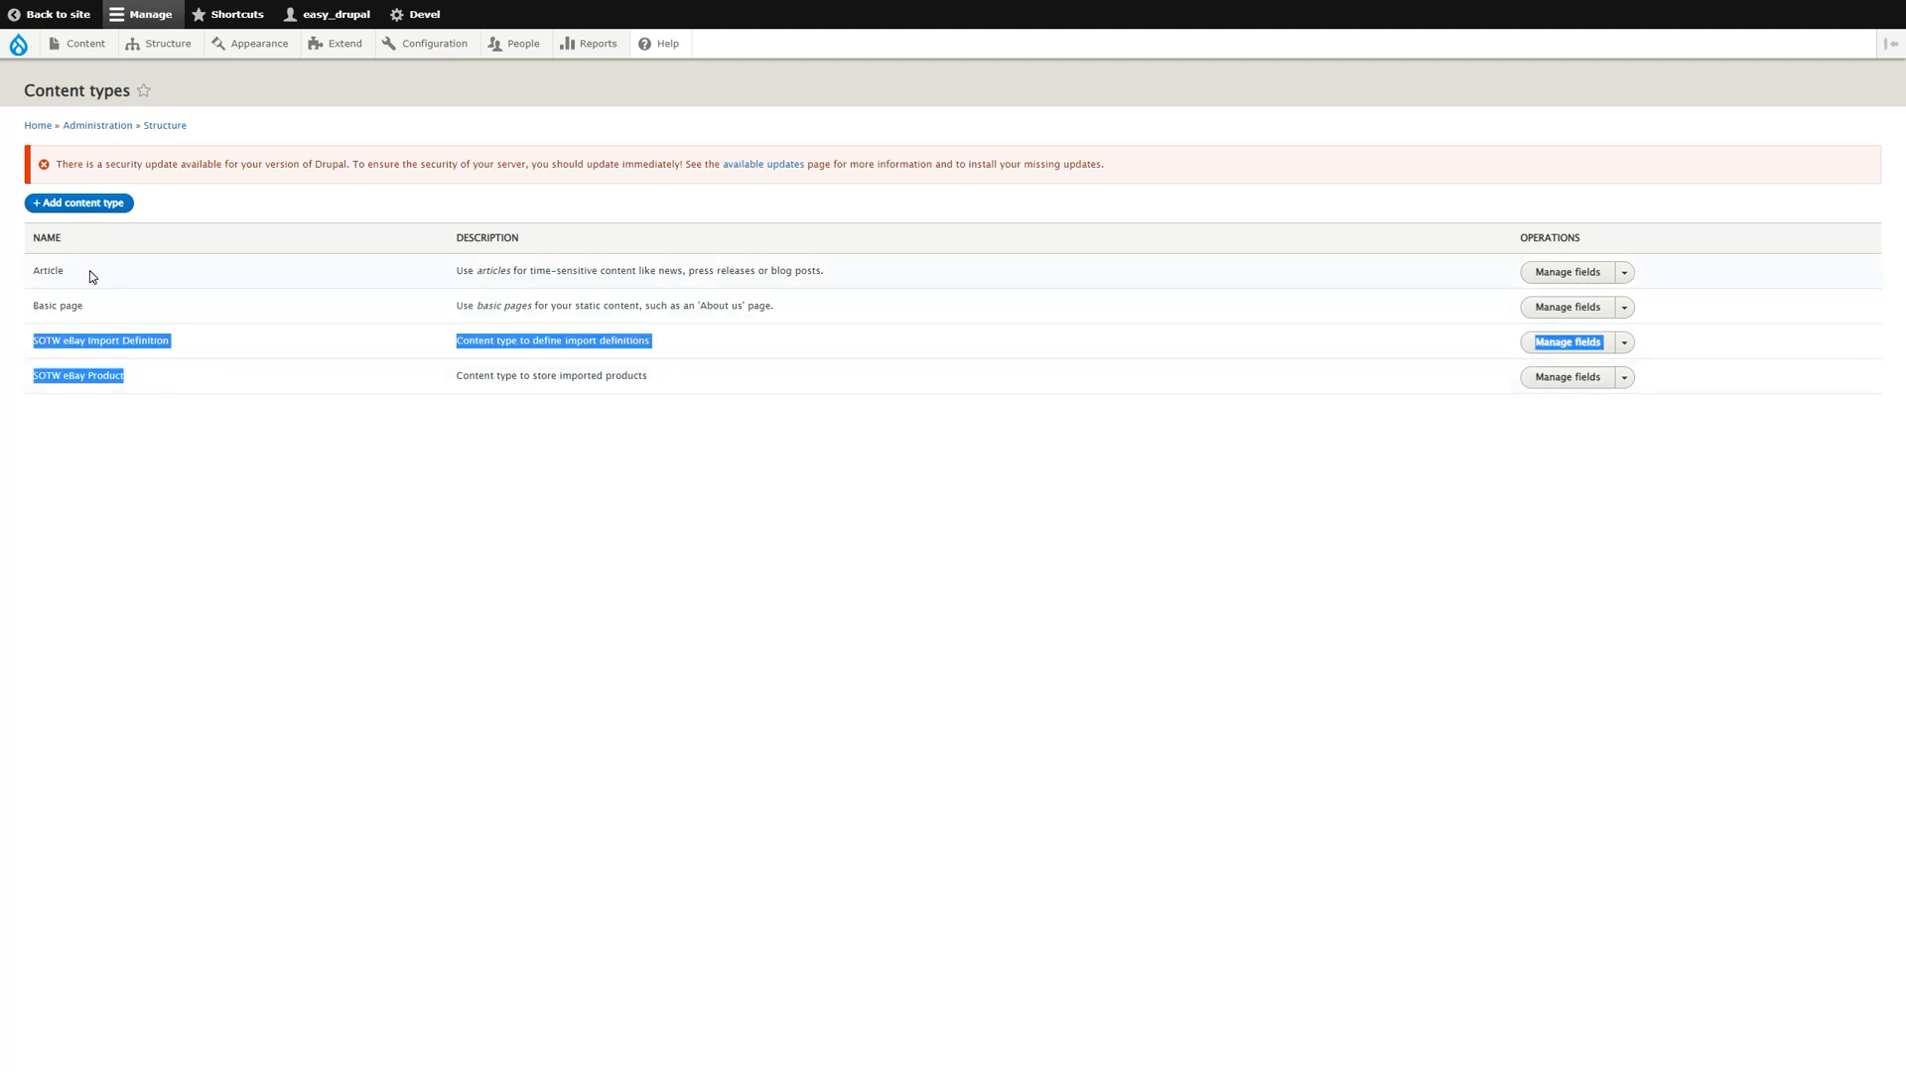
mouse_move(87, 313)
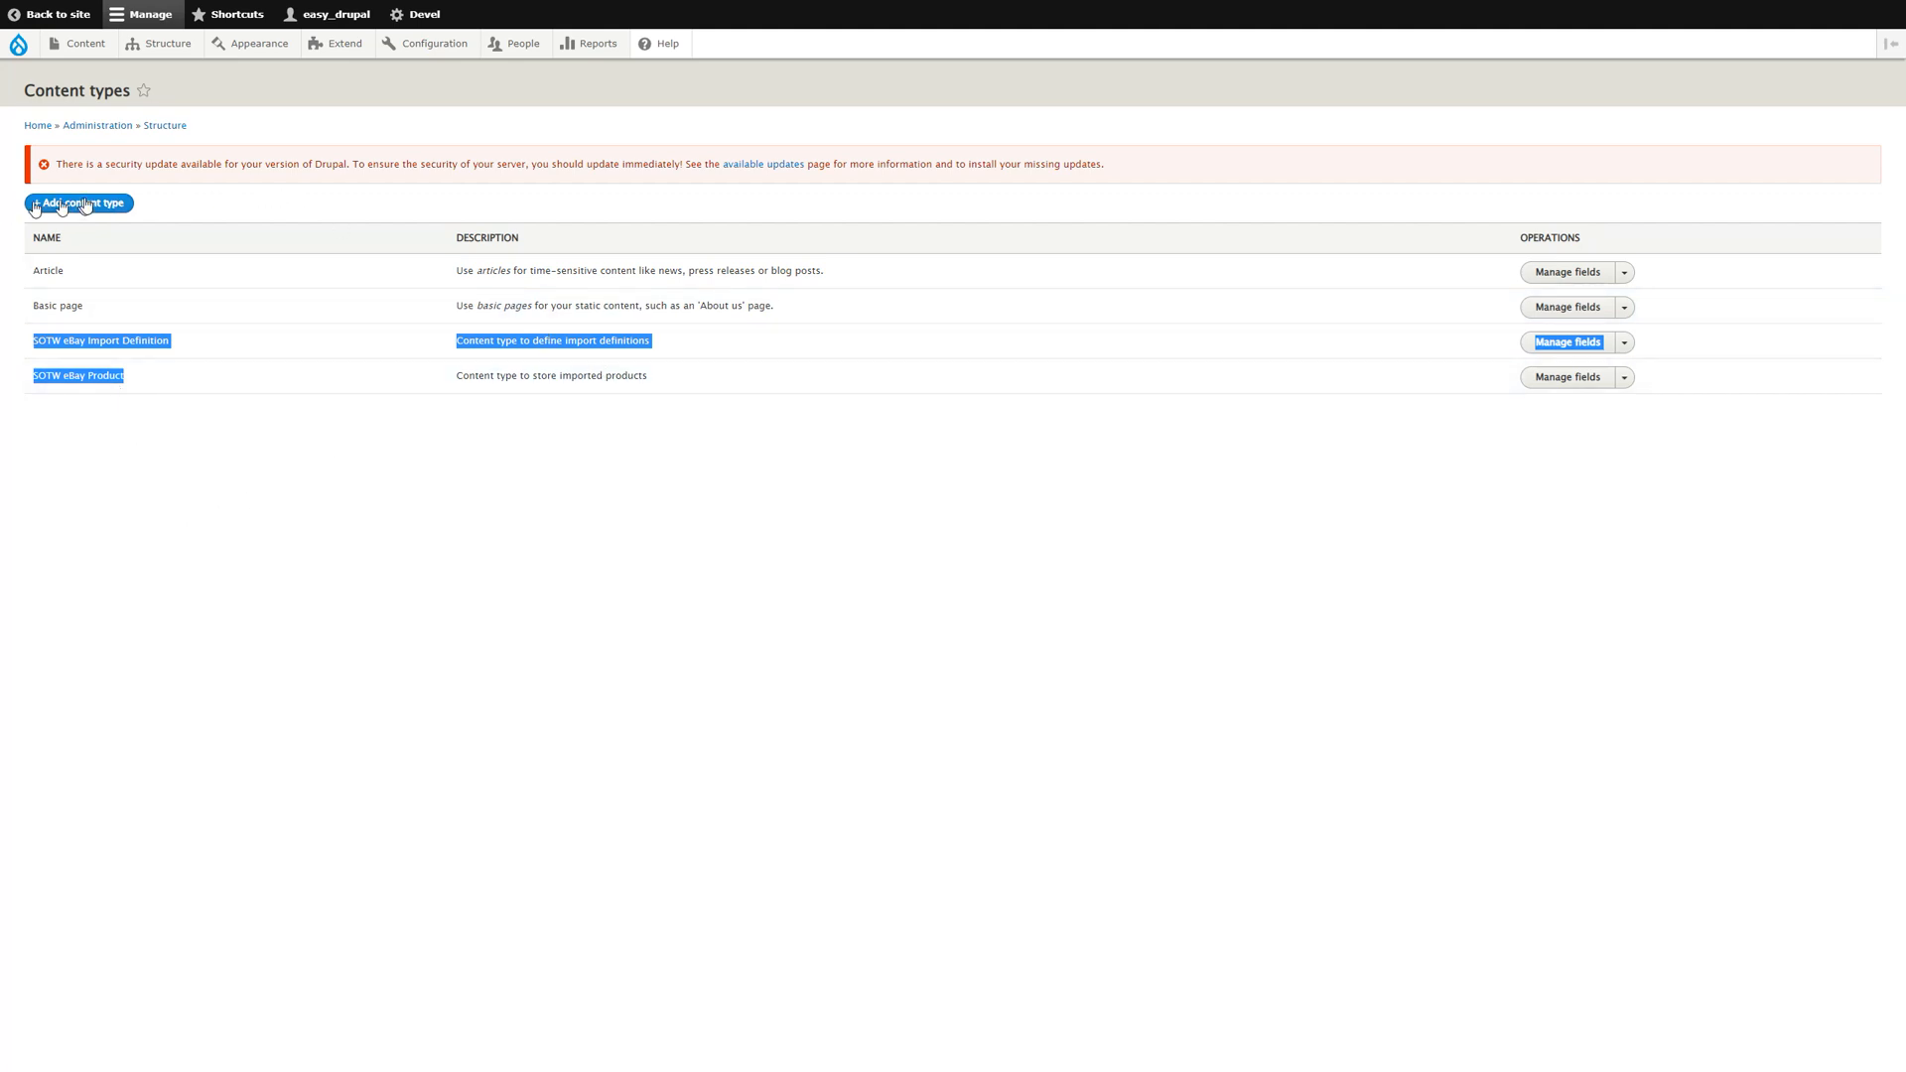
Start a new content type named News with a description.
click(78, 203)
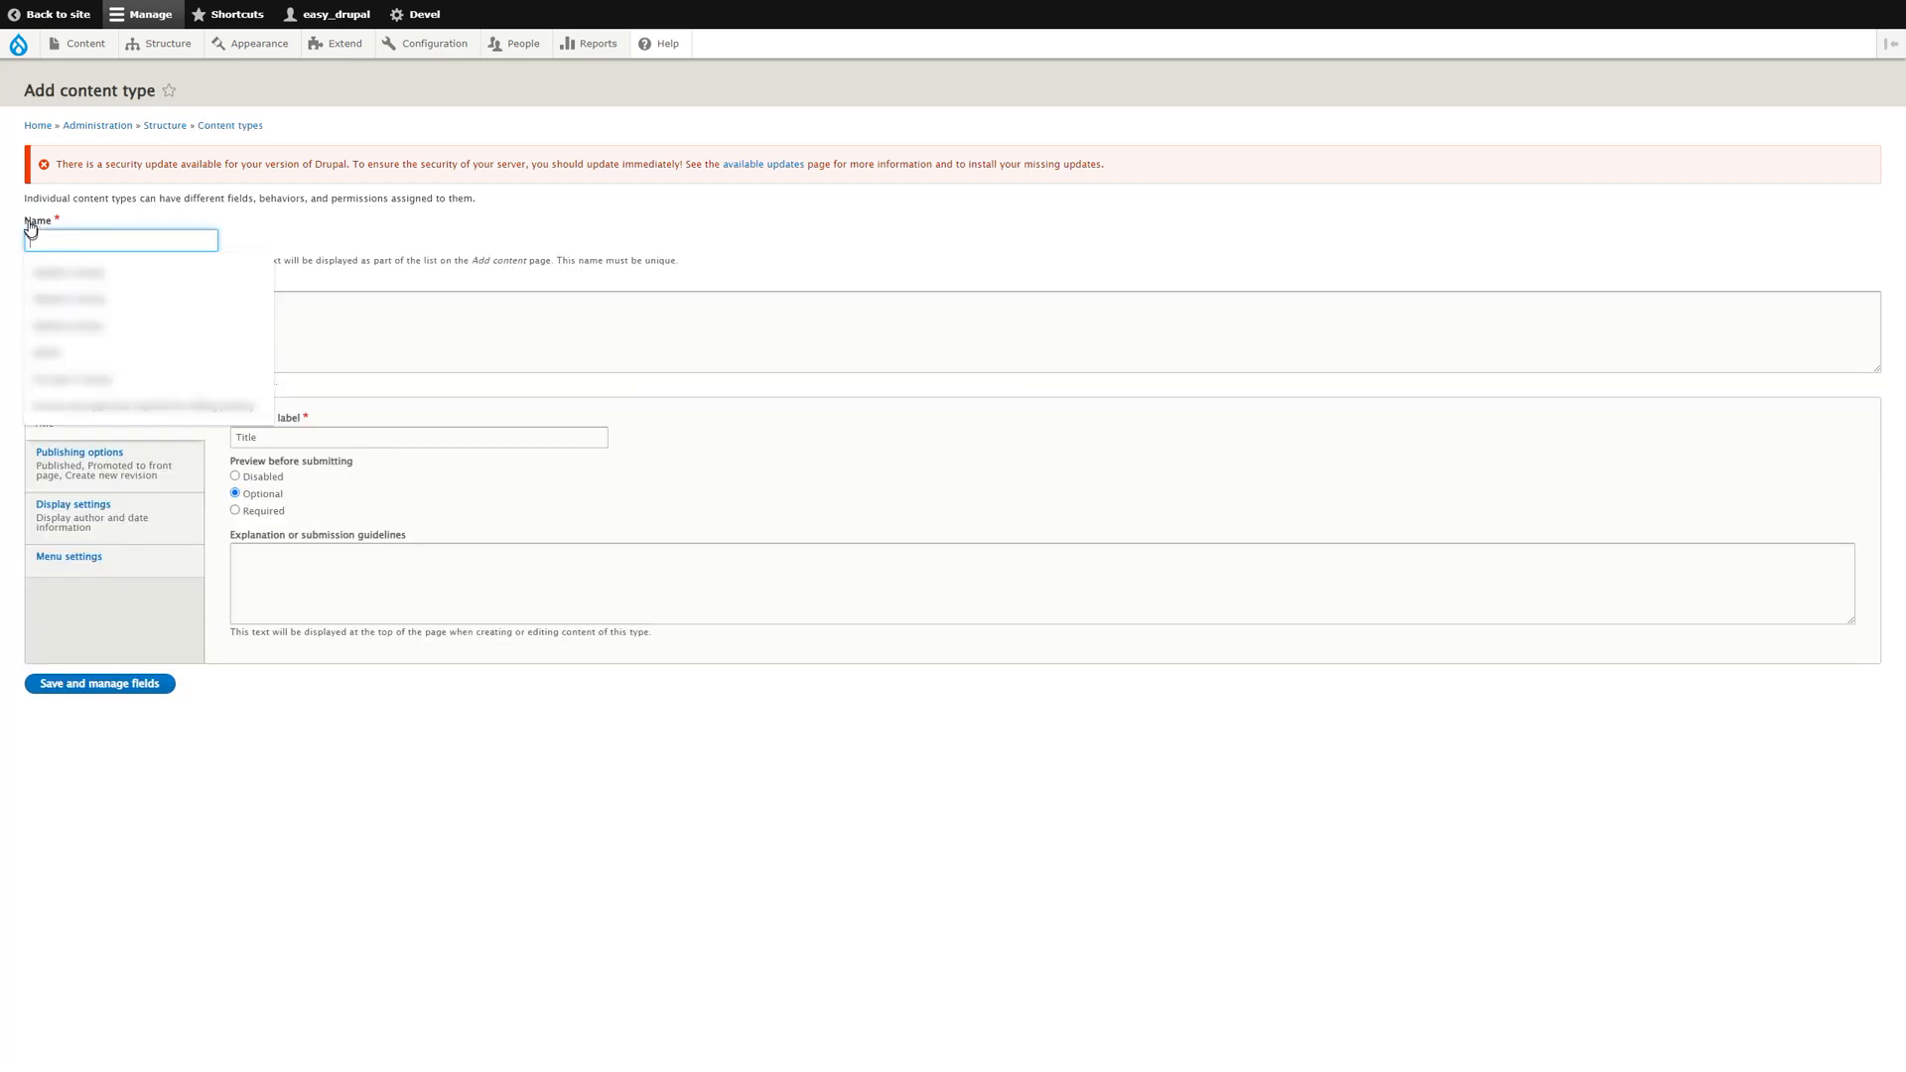
text(News)
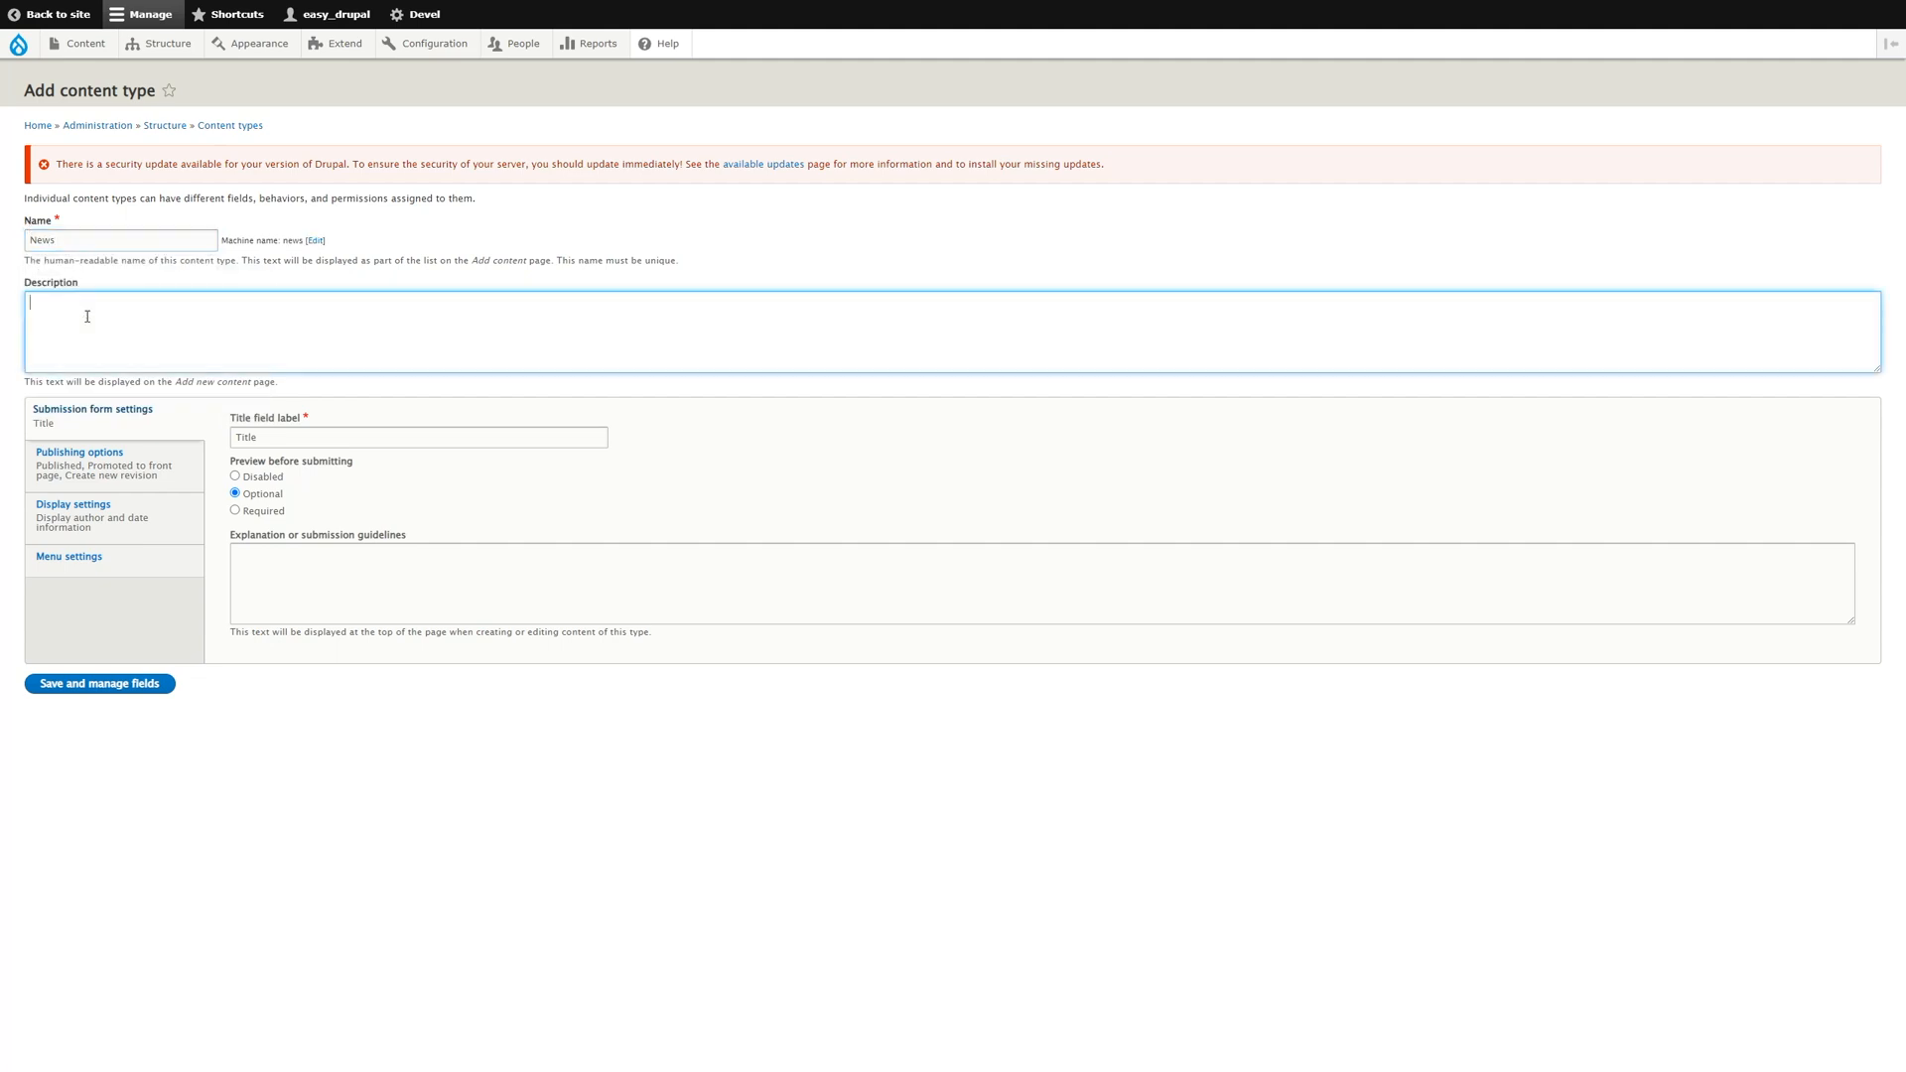
text(News article content type)
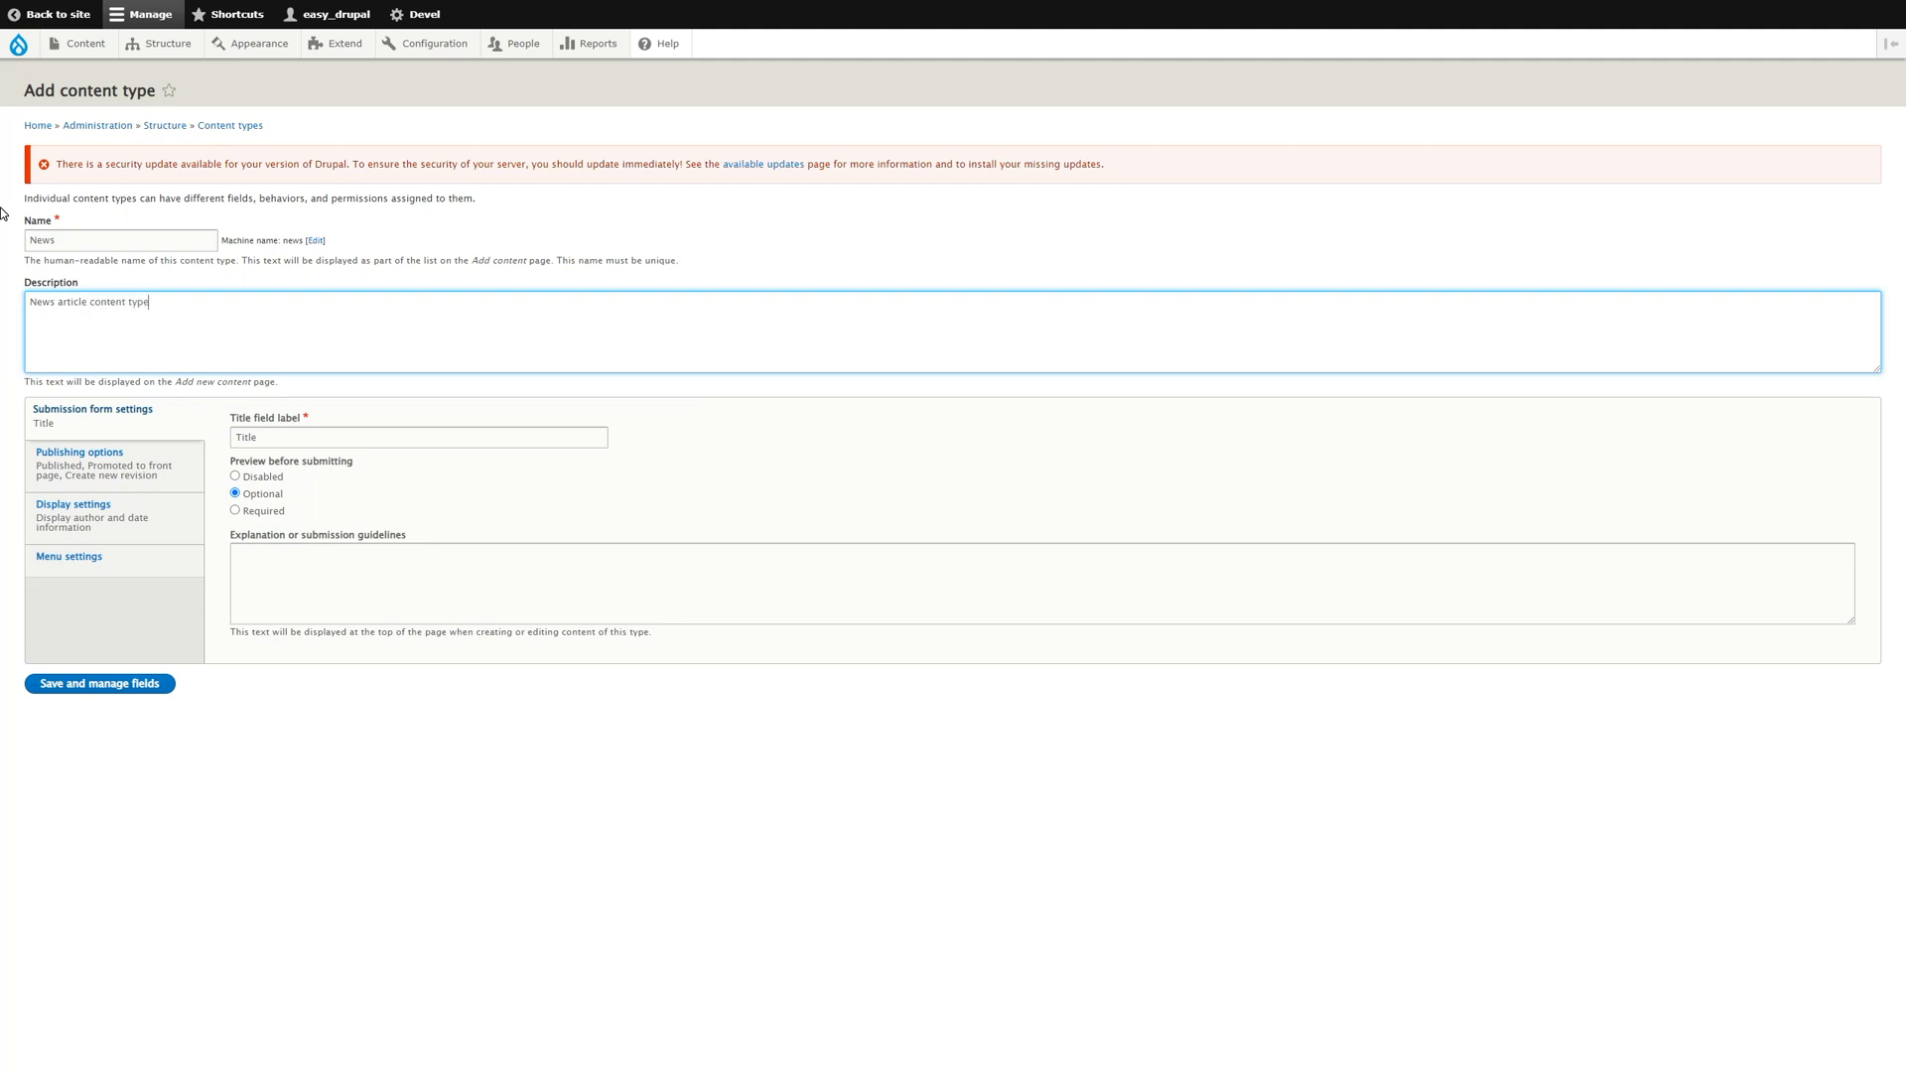
Make News unpublished by default, hide author and date, keep Main navigation, and save.
click(77, 452)
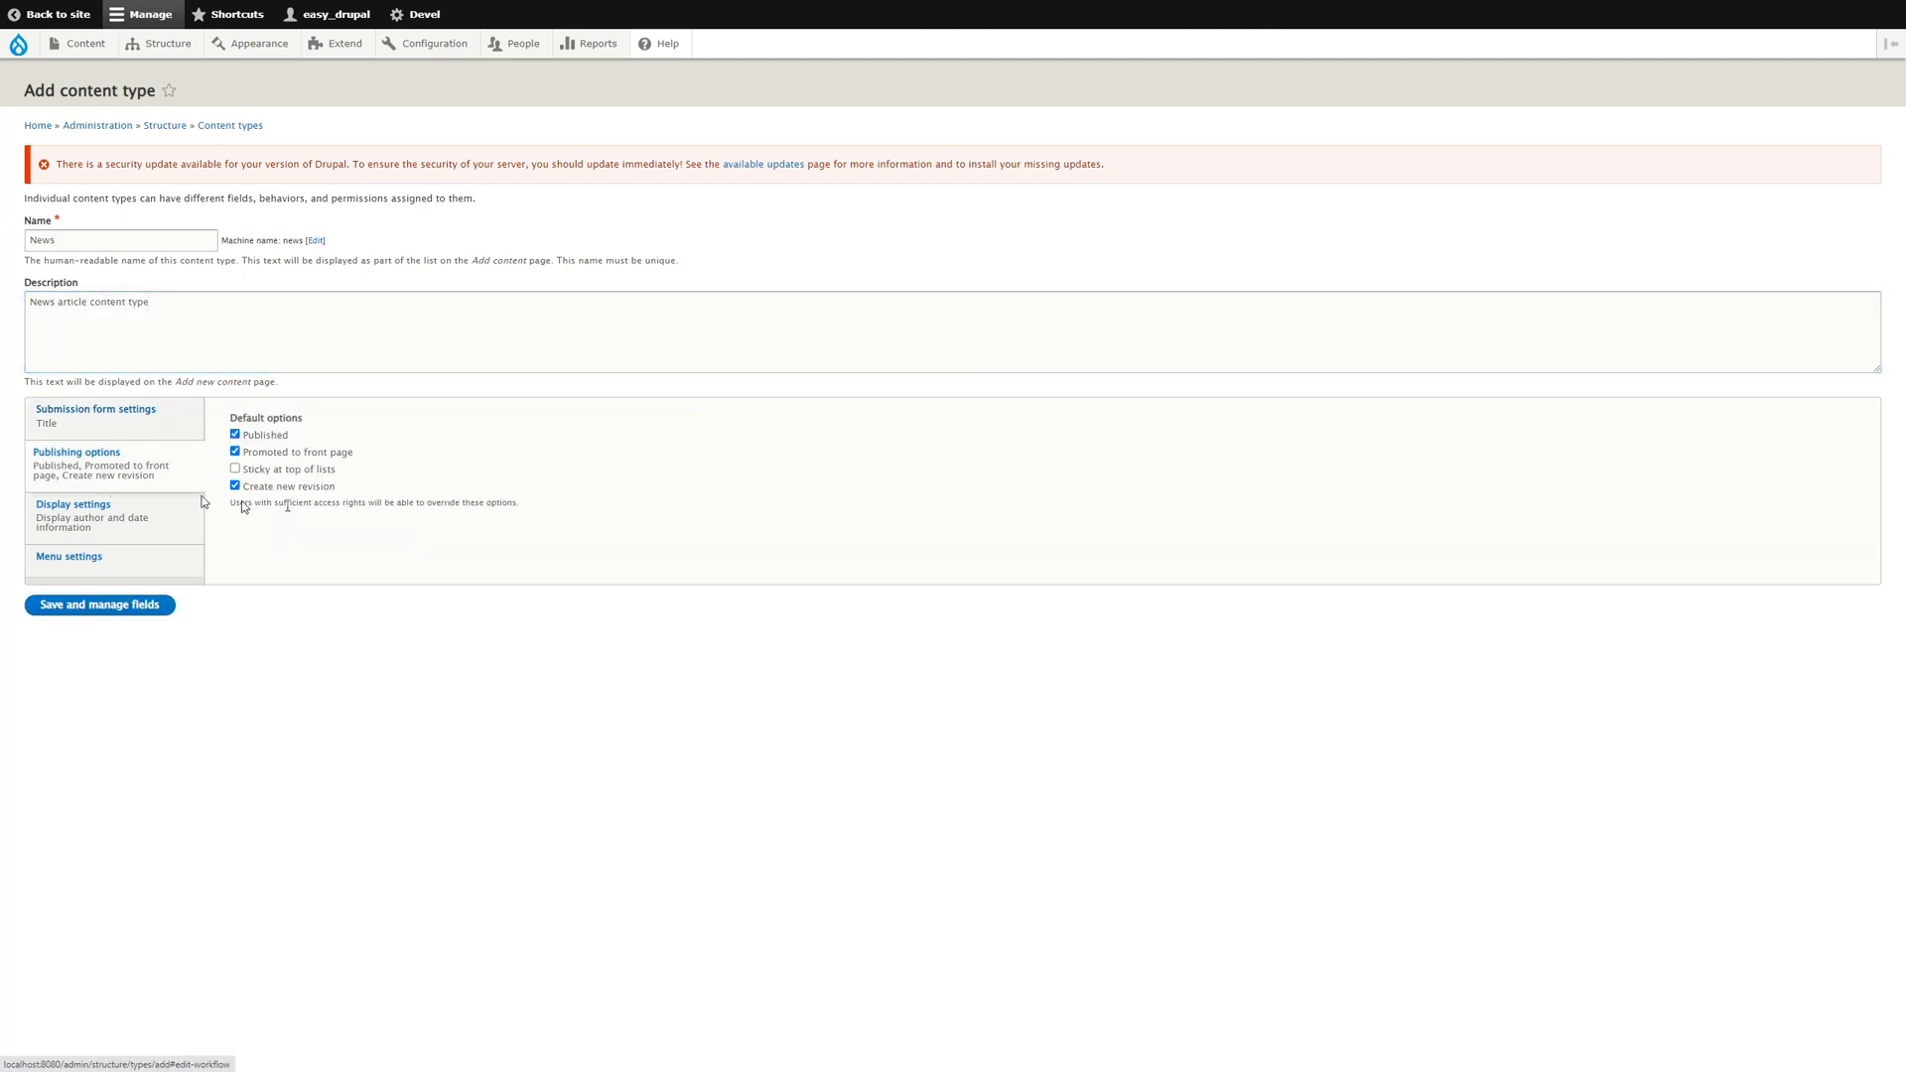
click(235, 434)
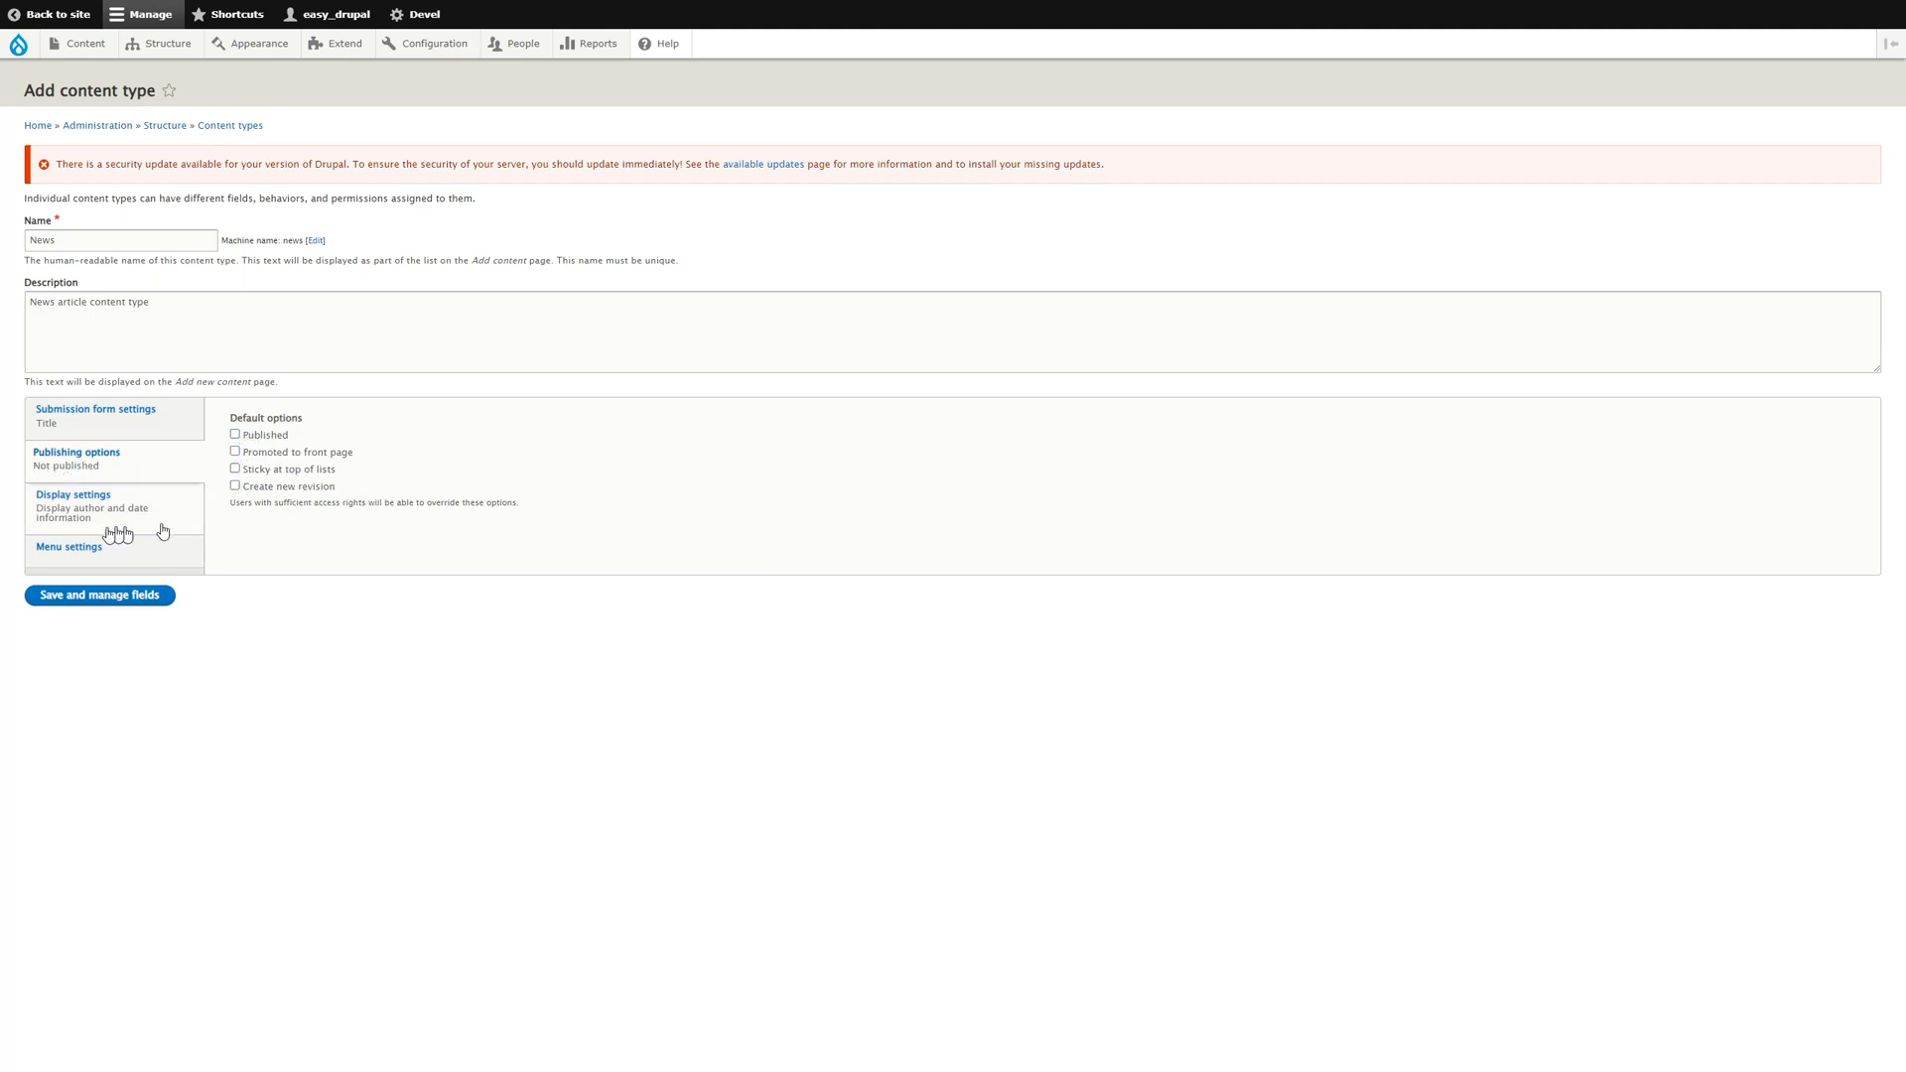
click(69, 494)
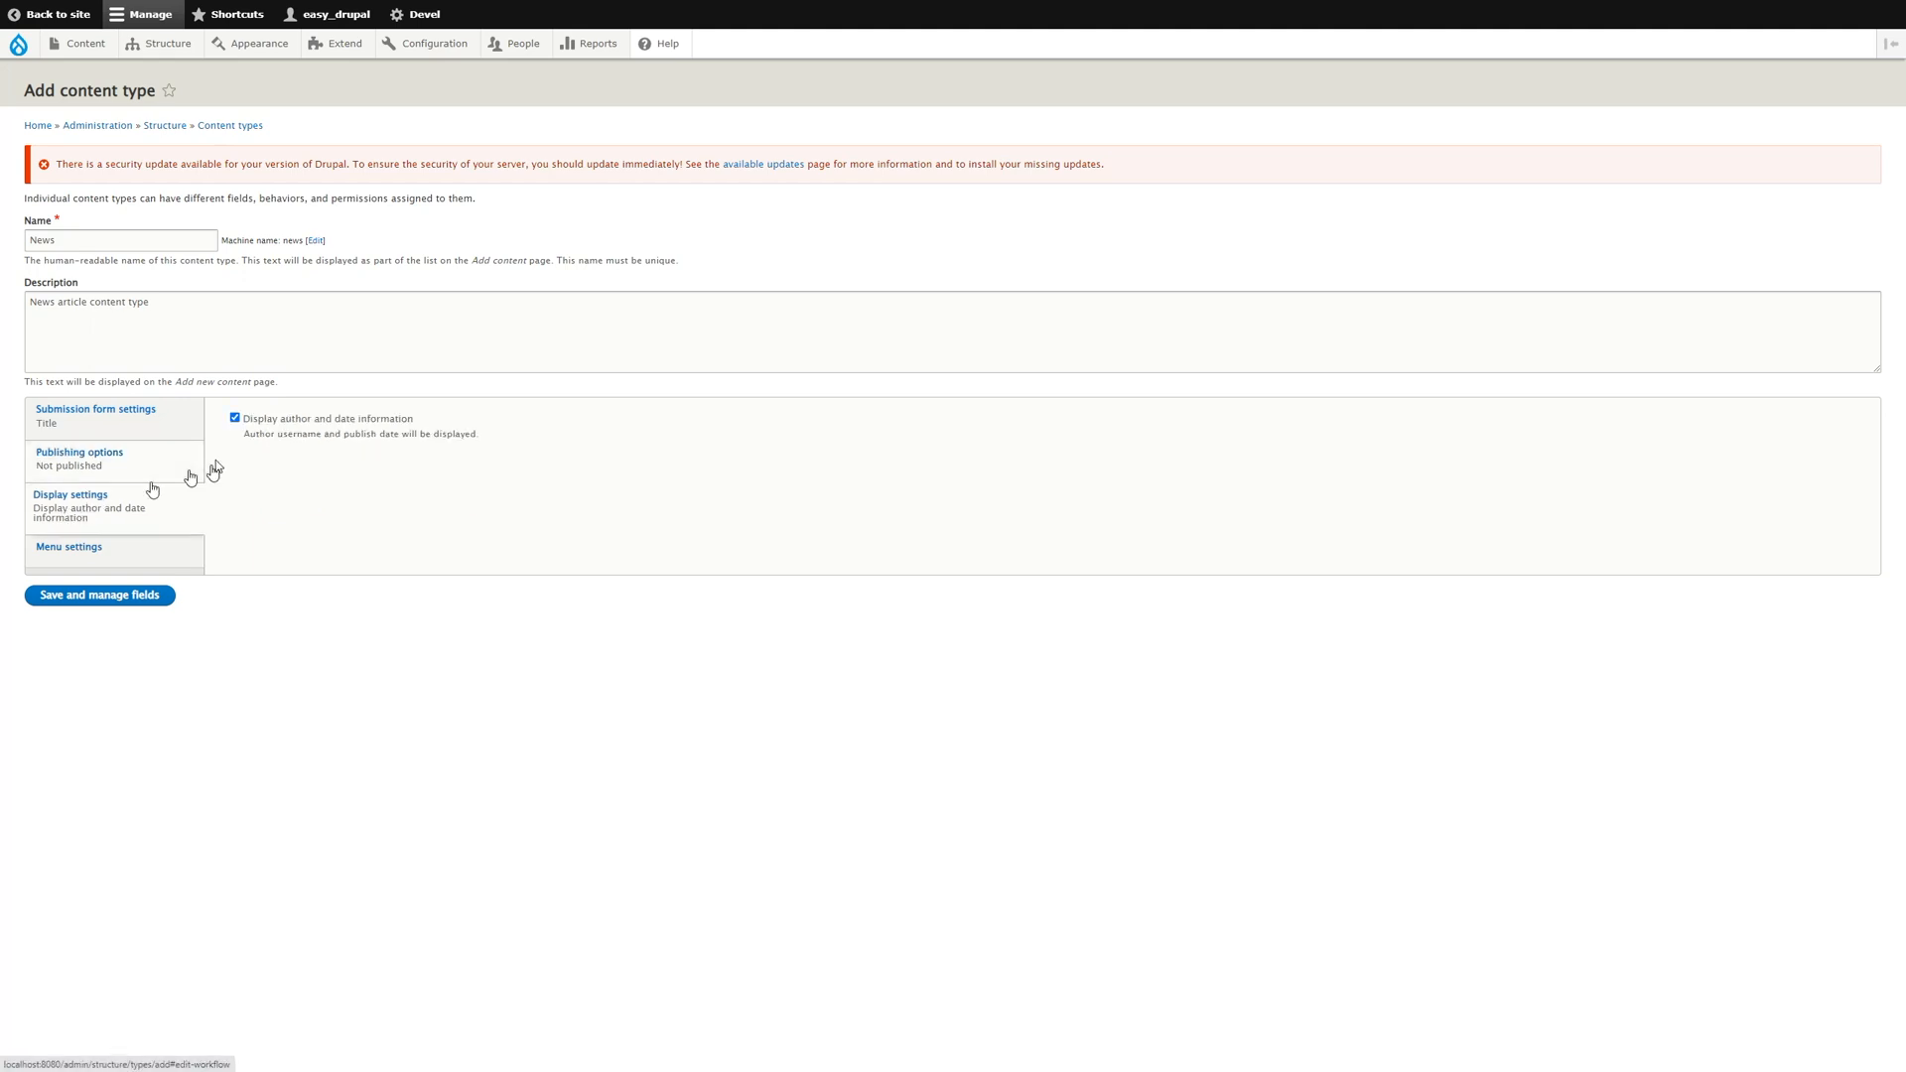
click(234, 419)
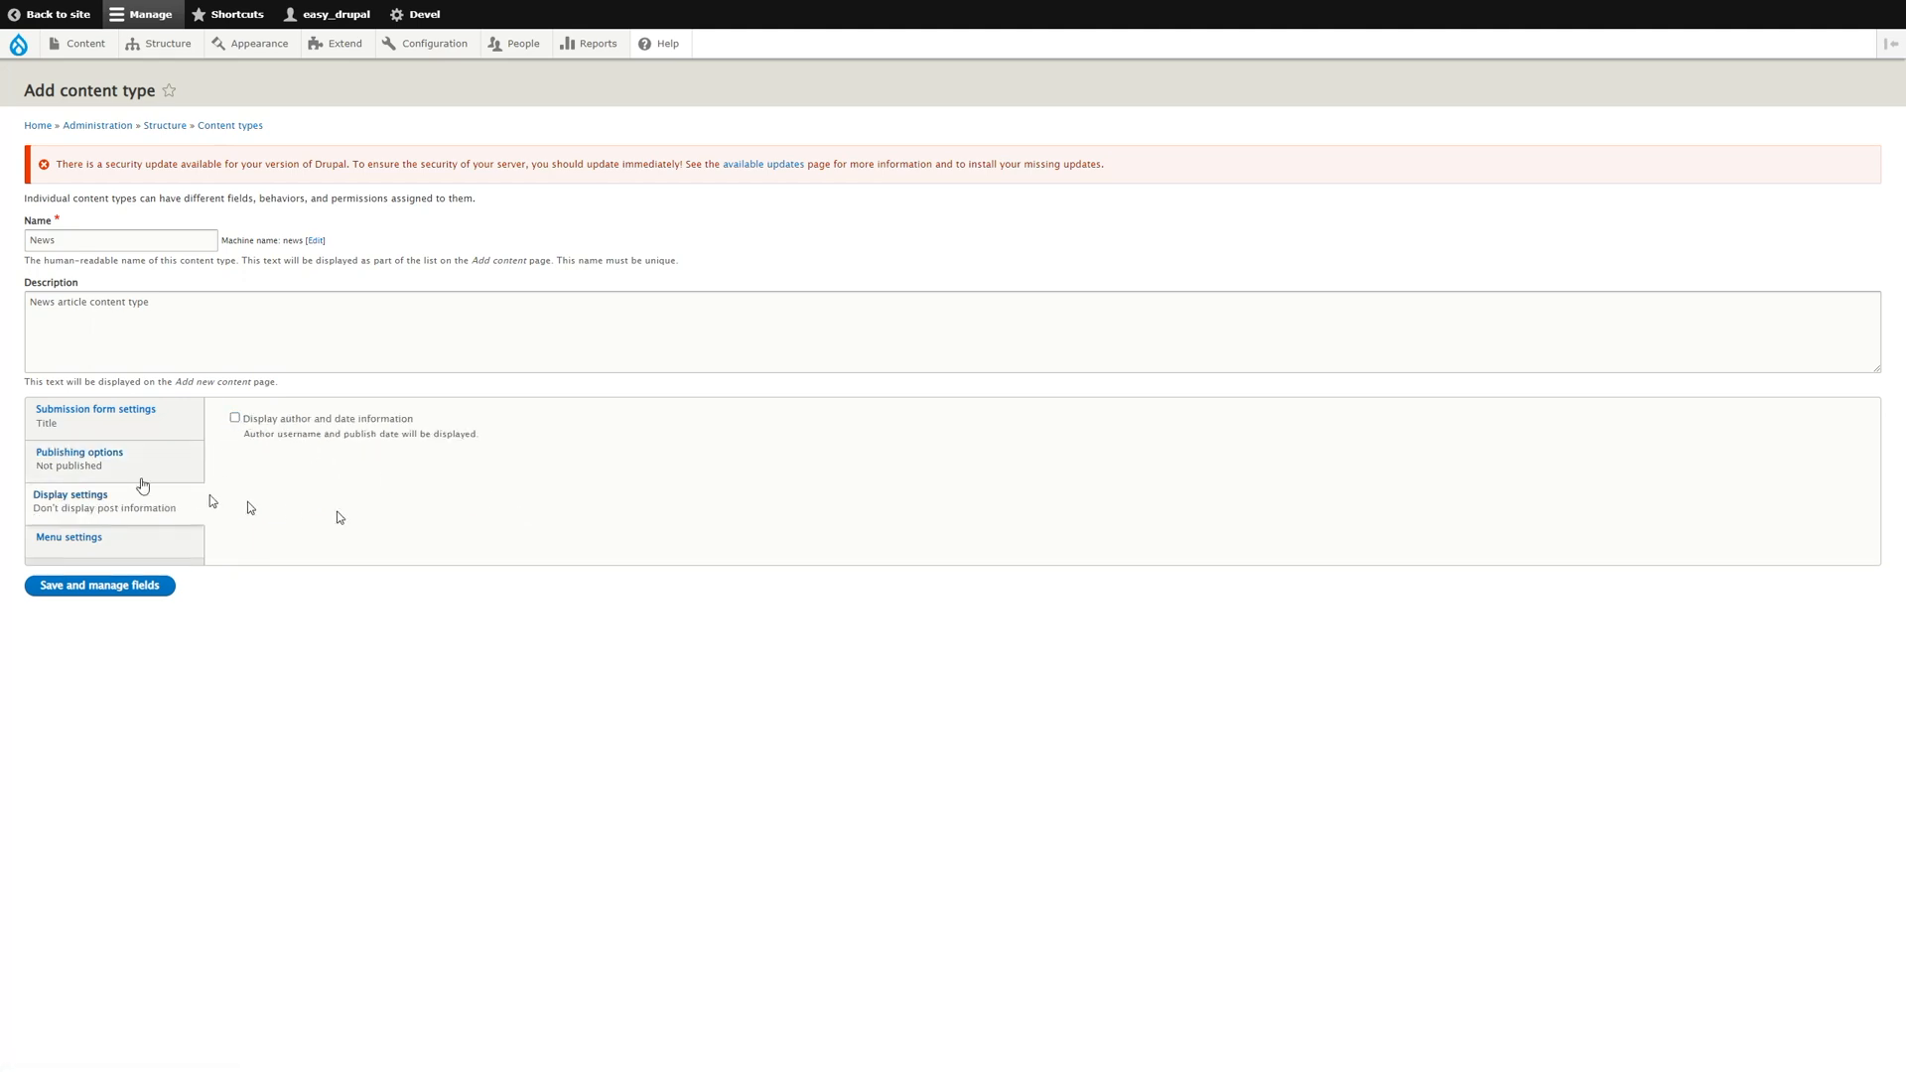
click(68, 537)
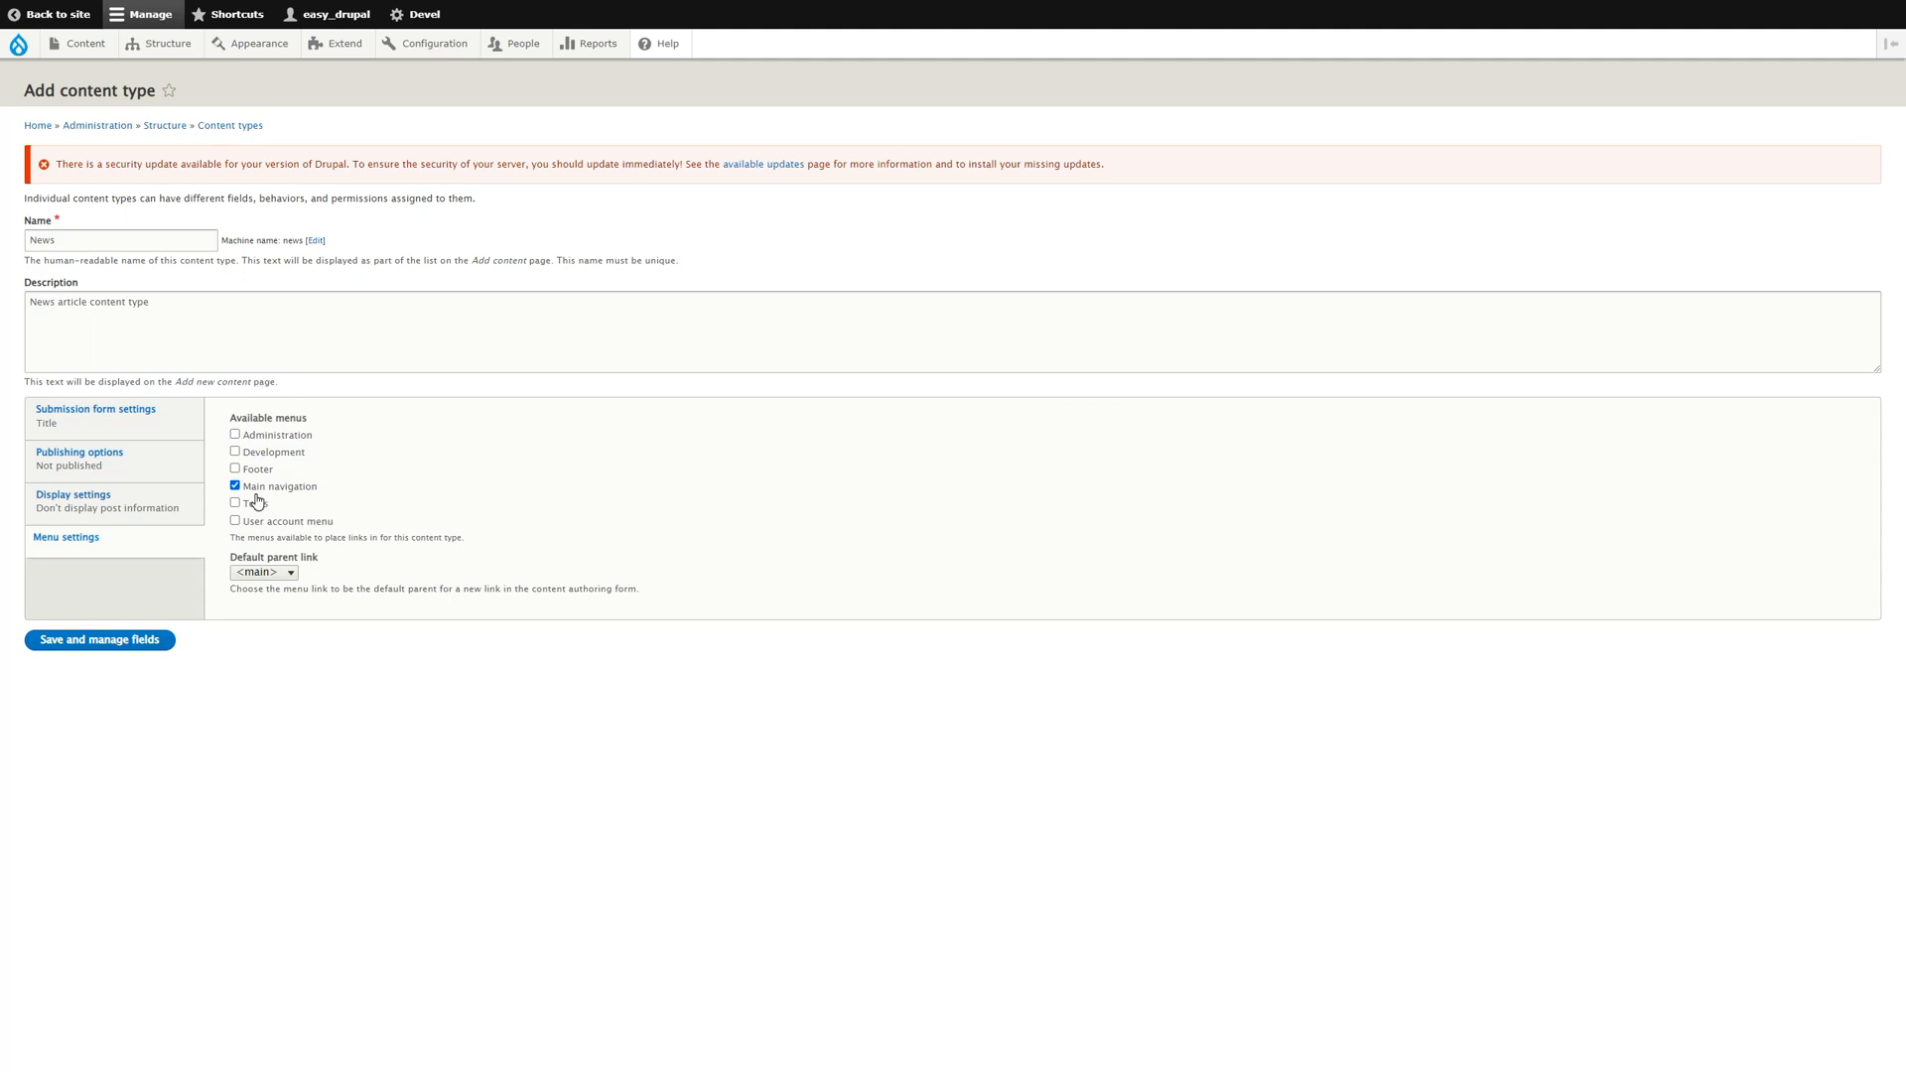
click(99, 641)
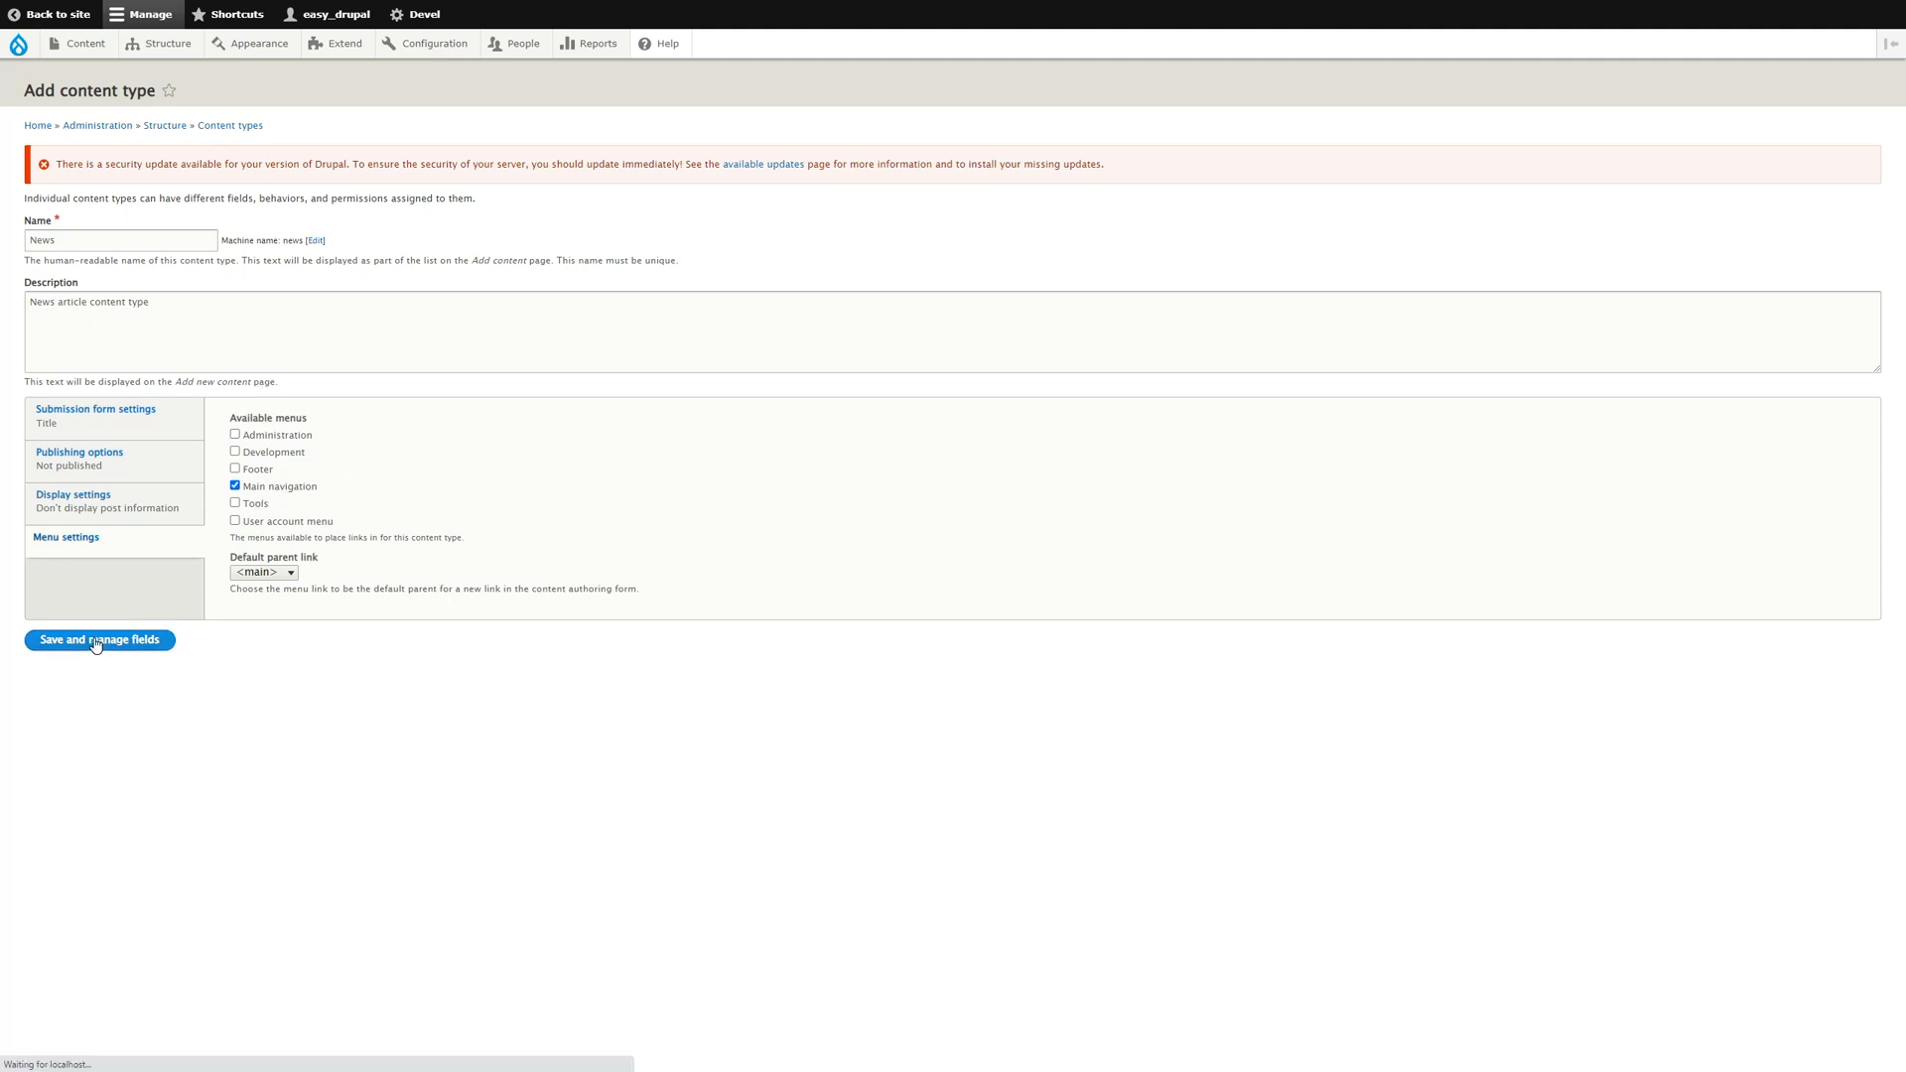
click(100, 640)
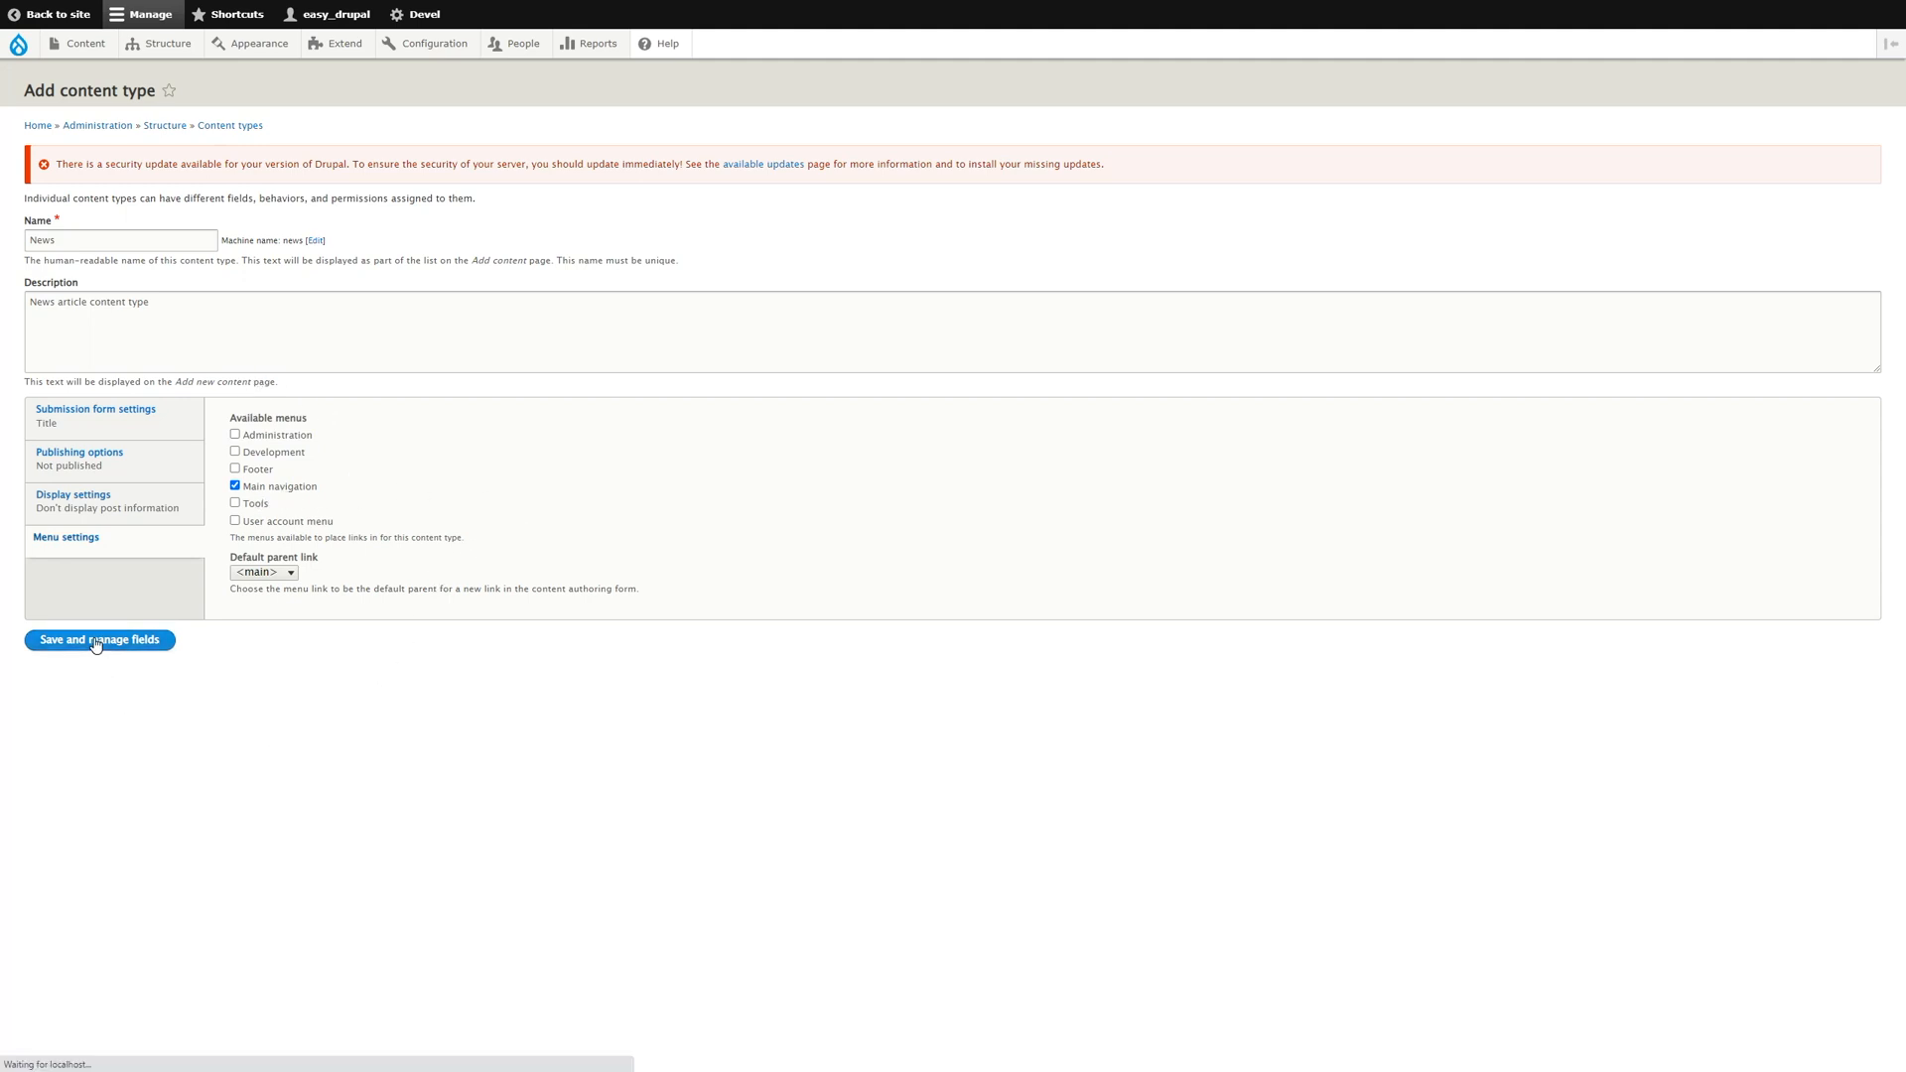
Let News finish saving and load its Manage fields page listing Body.
click(99, 640)
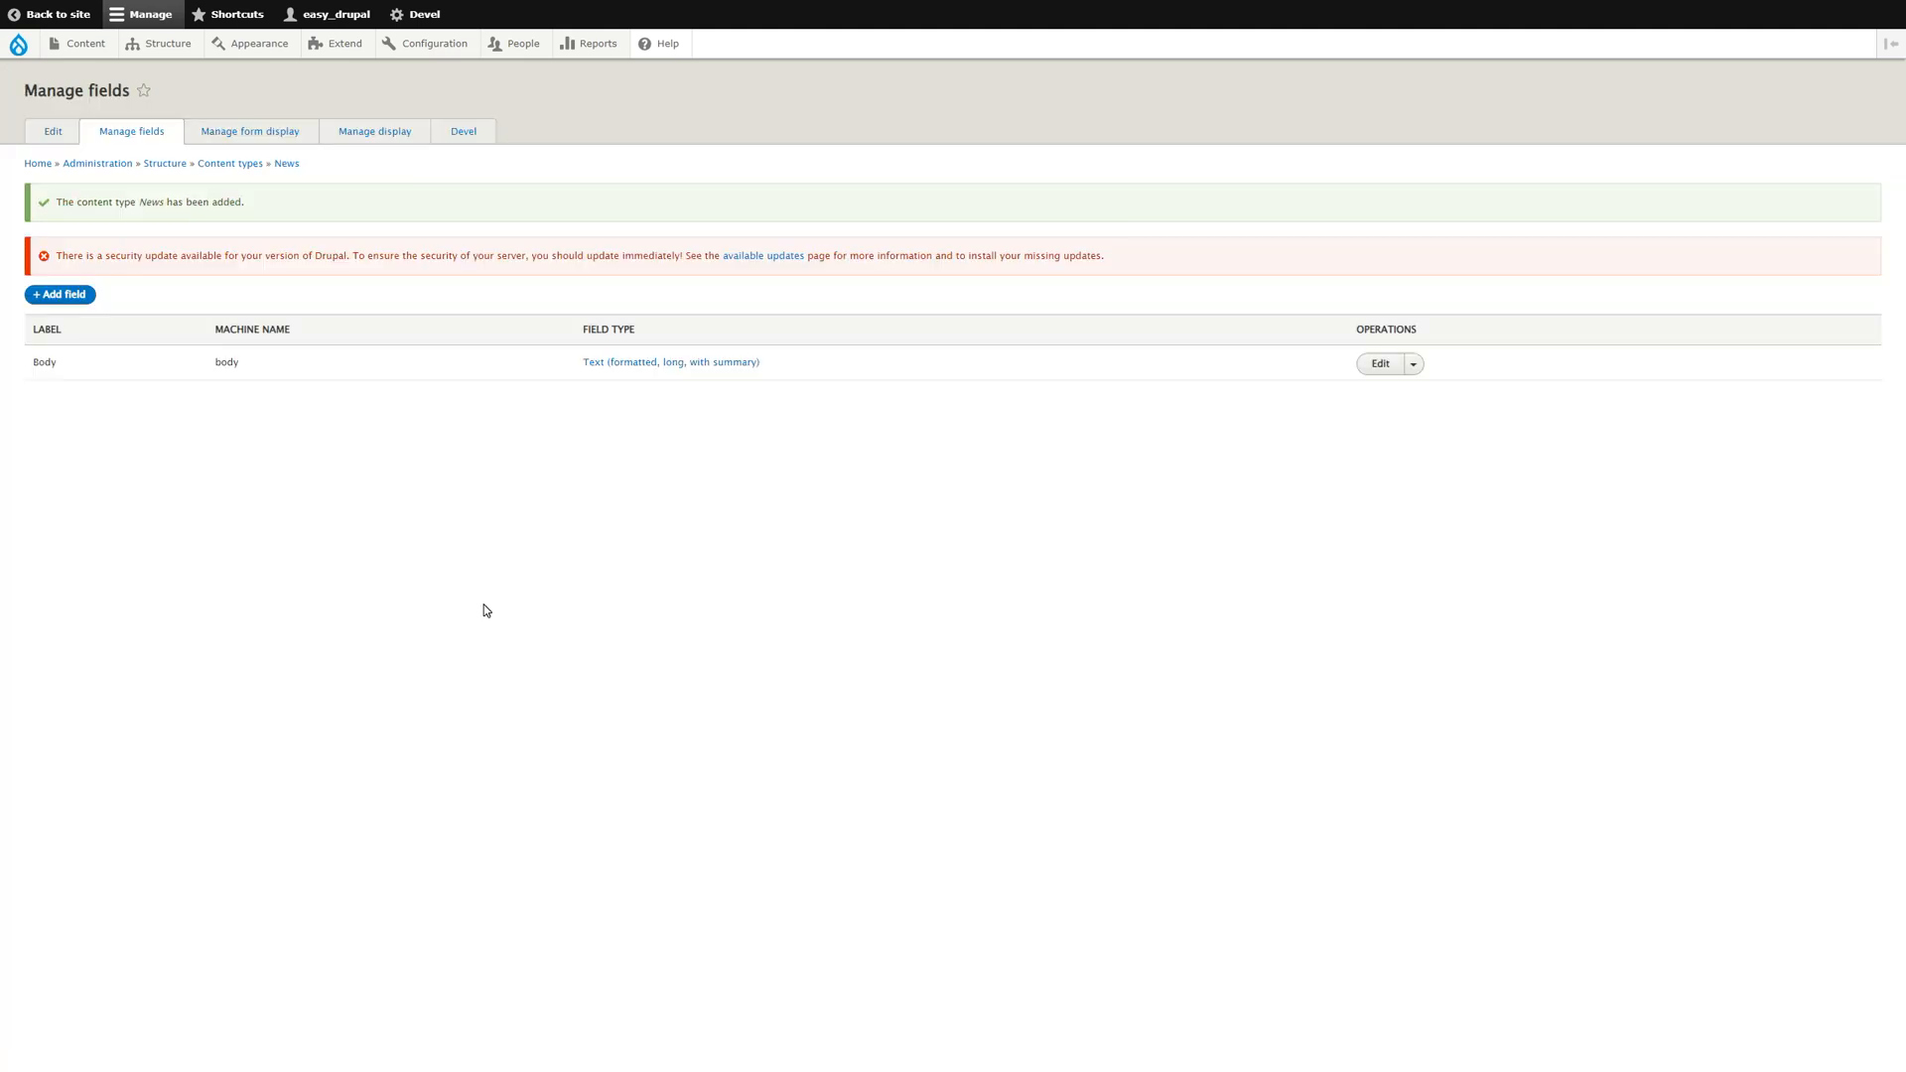
mouse_move(58, 301)
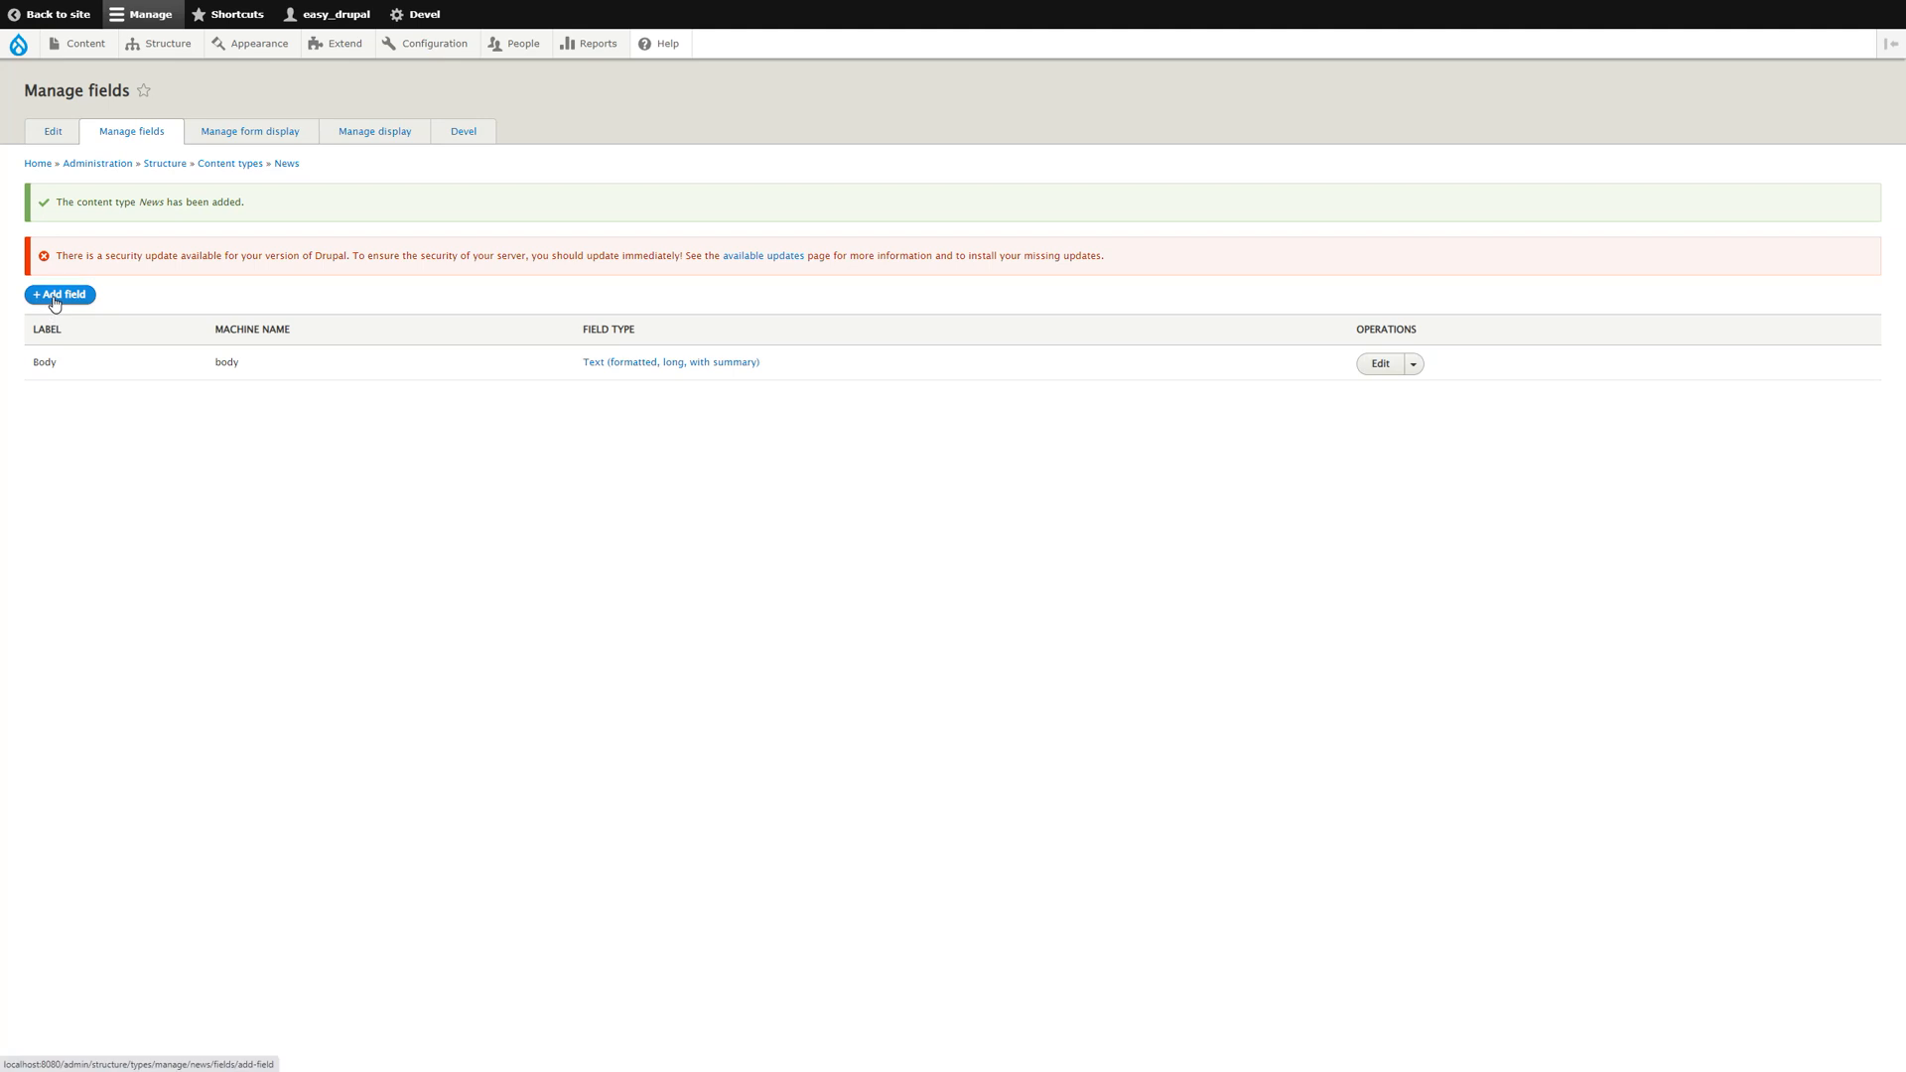
Add a Date-type field labelled 'date published' to News.
click(61, 295)
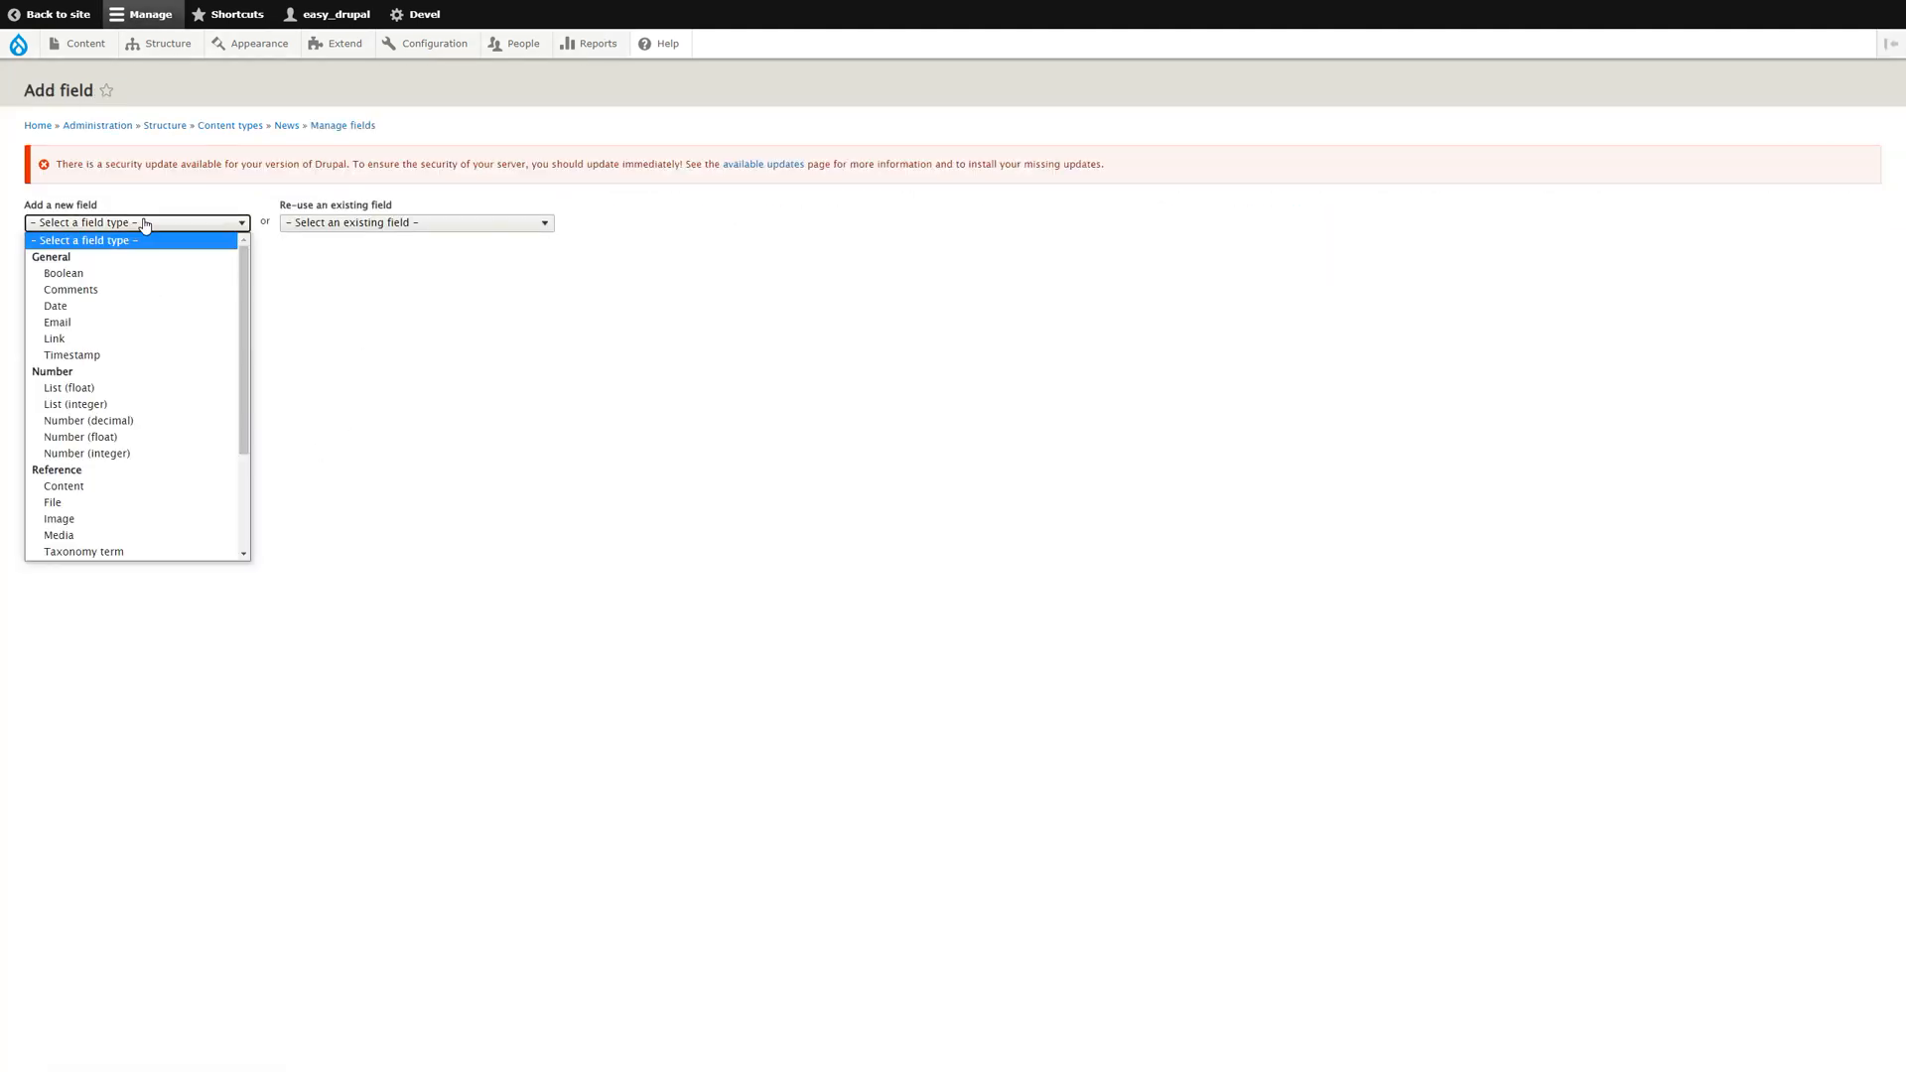
click(55, 305)
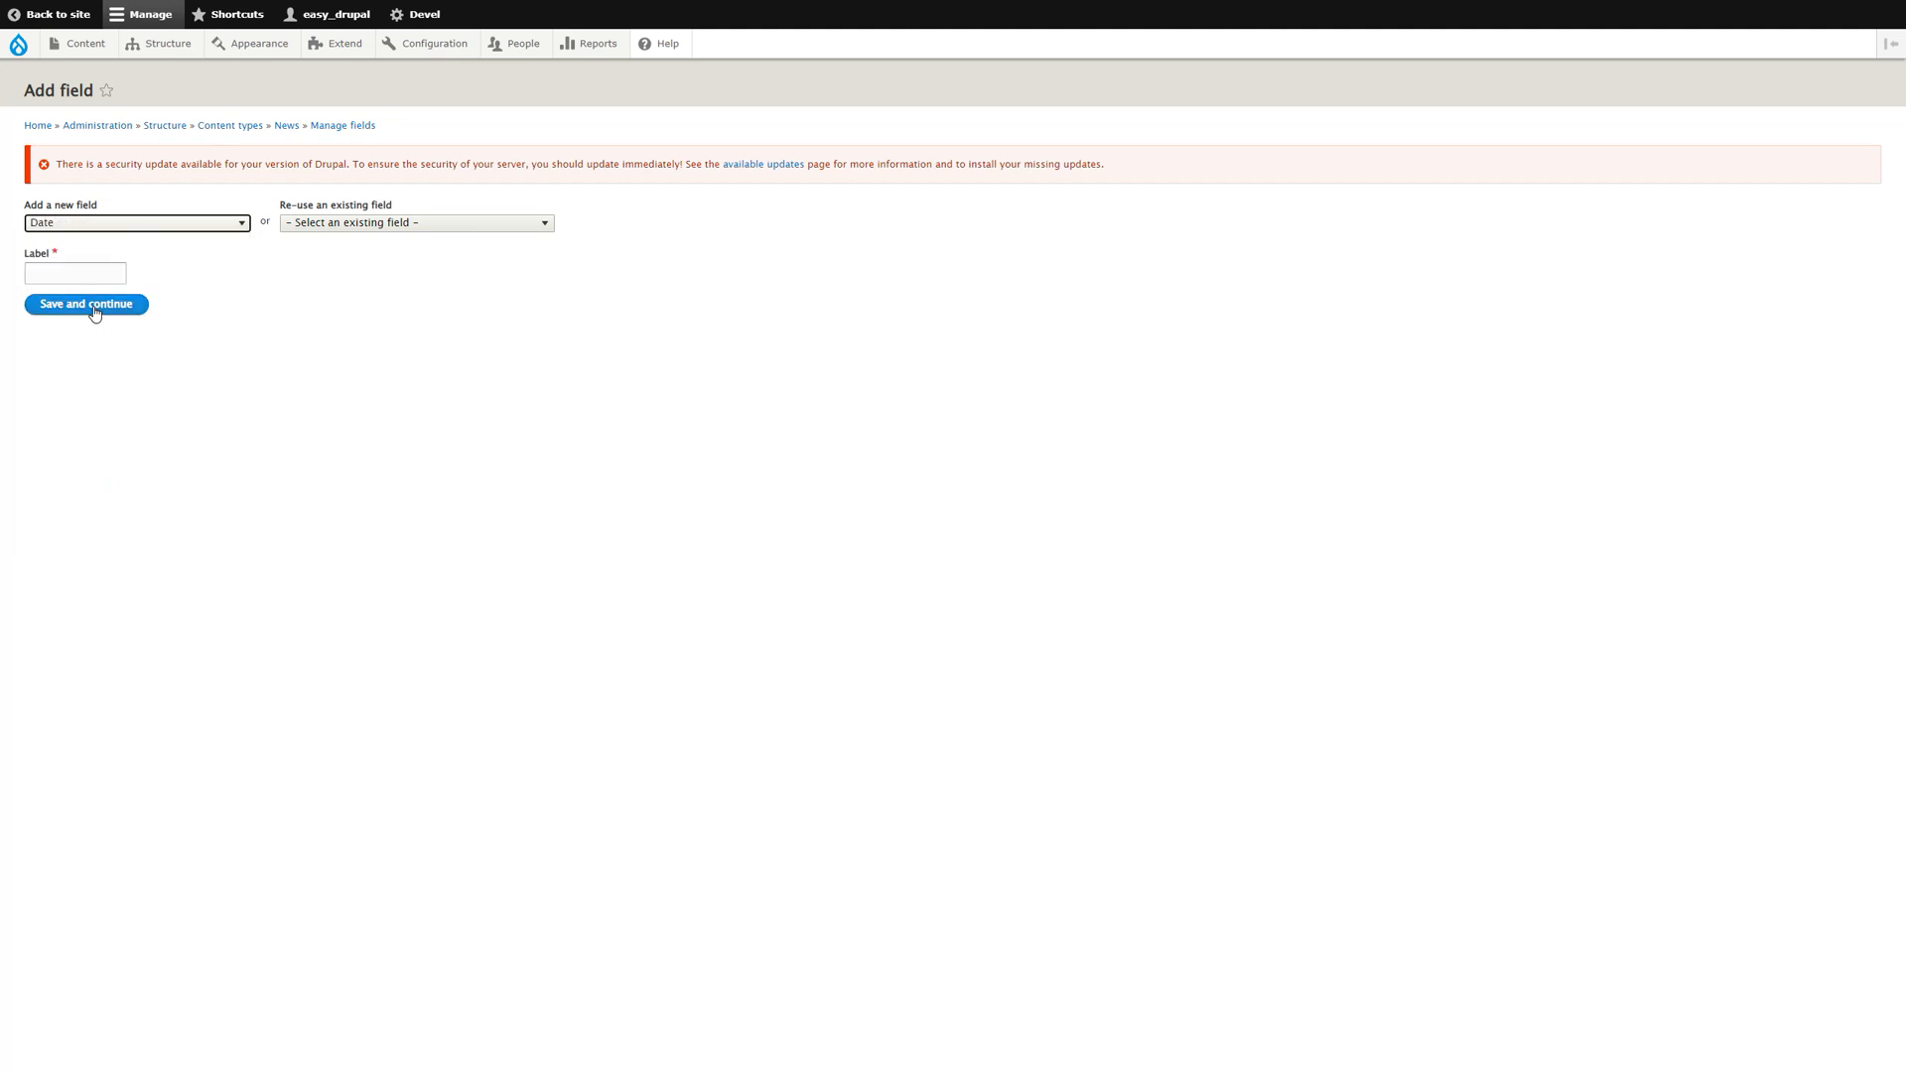
click(72, 272)
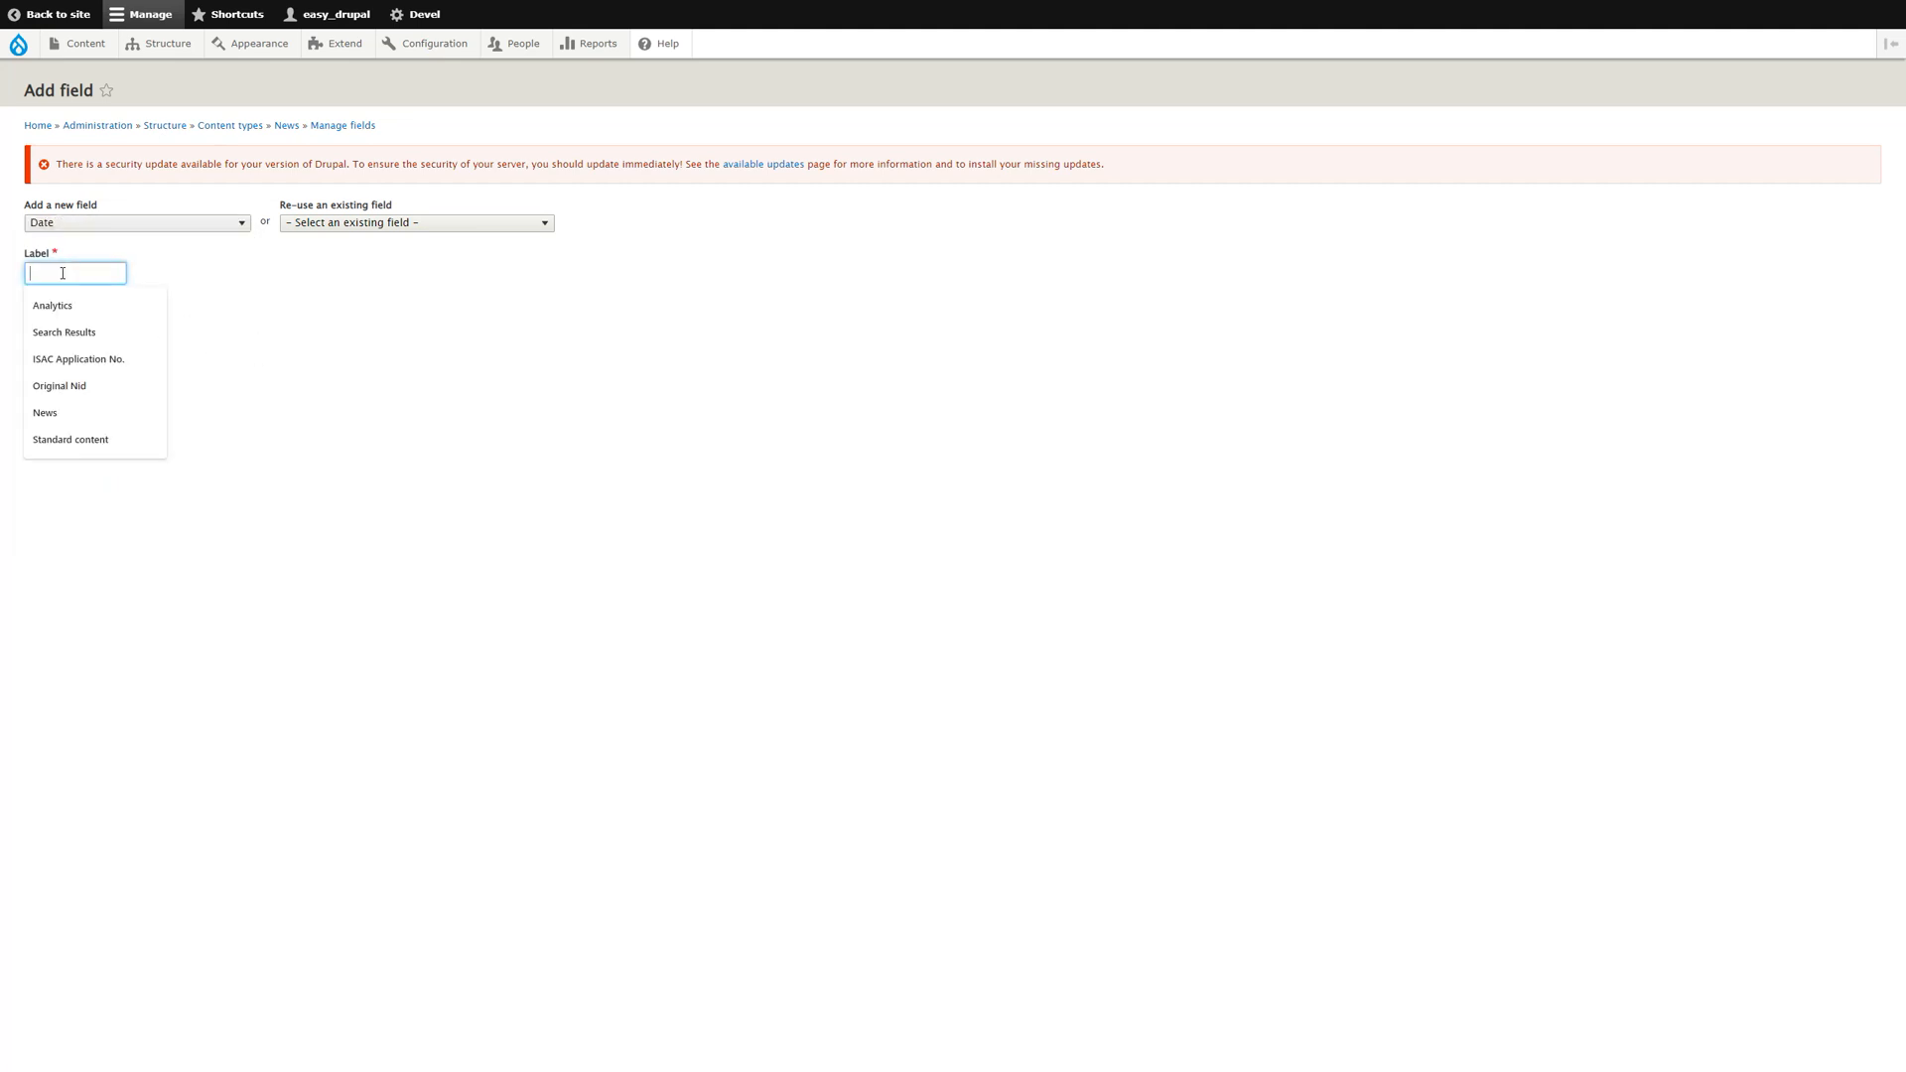
text(date publis)
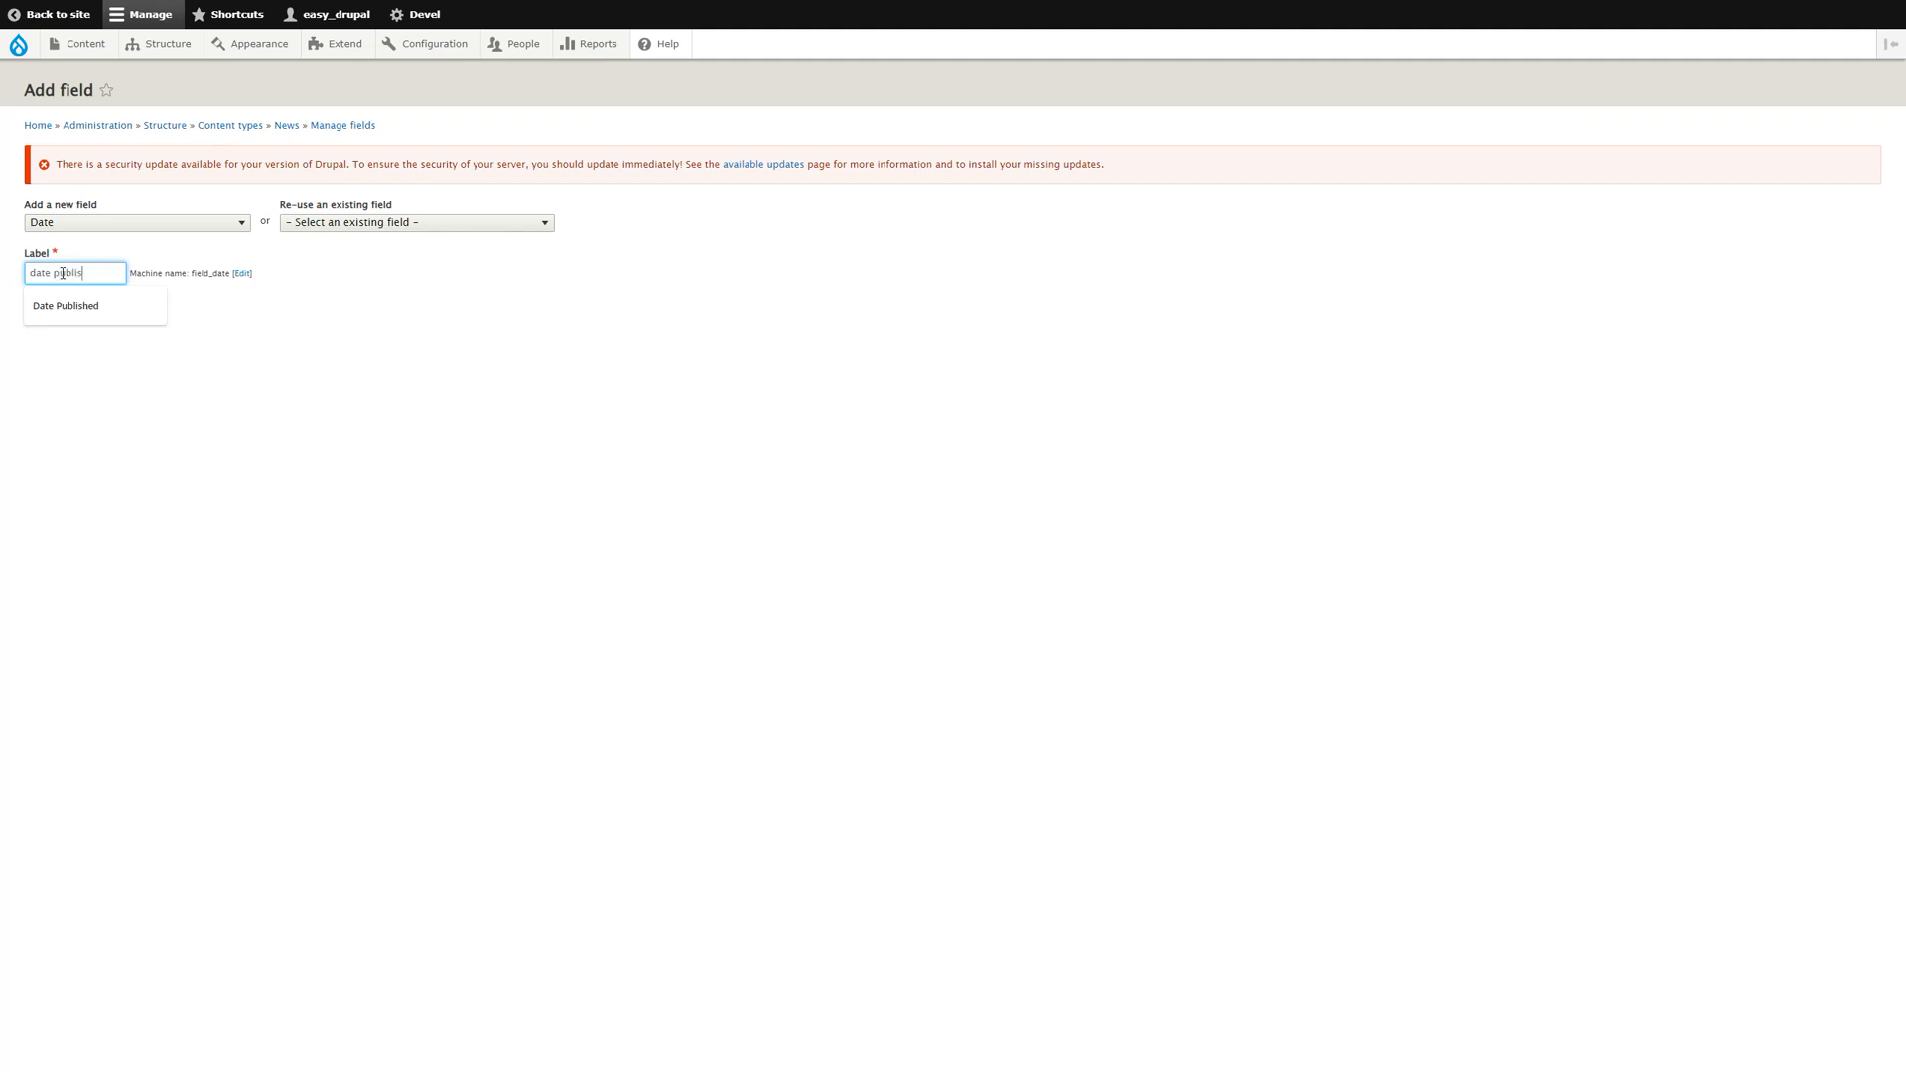
click(69, 305)
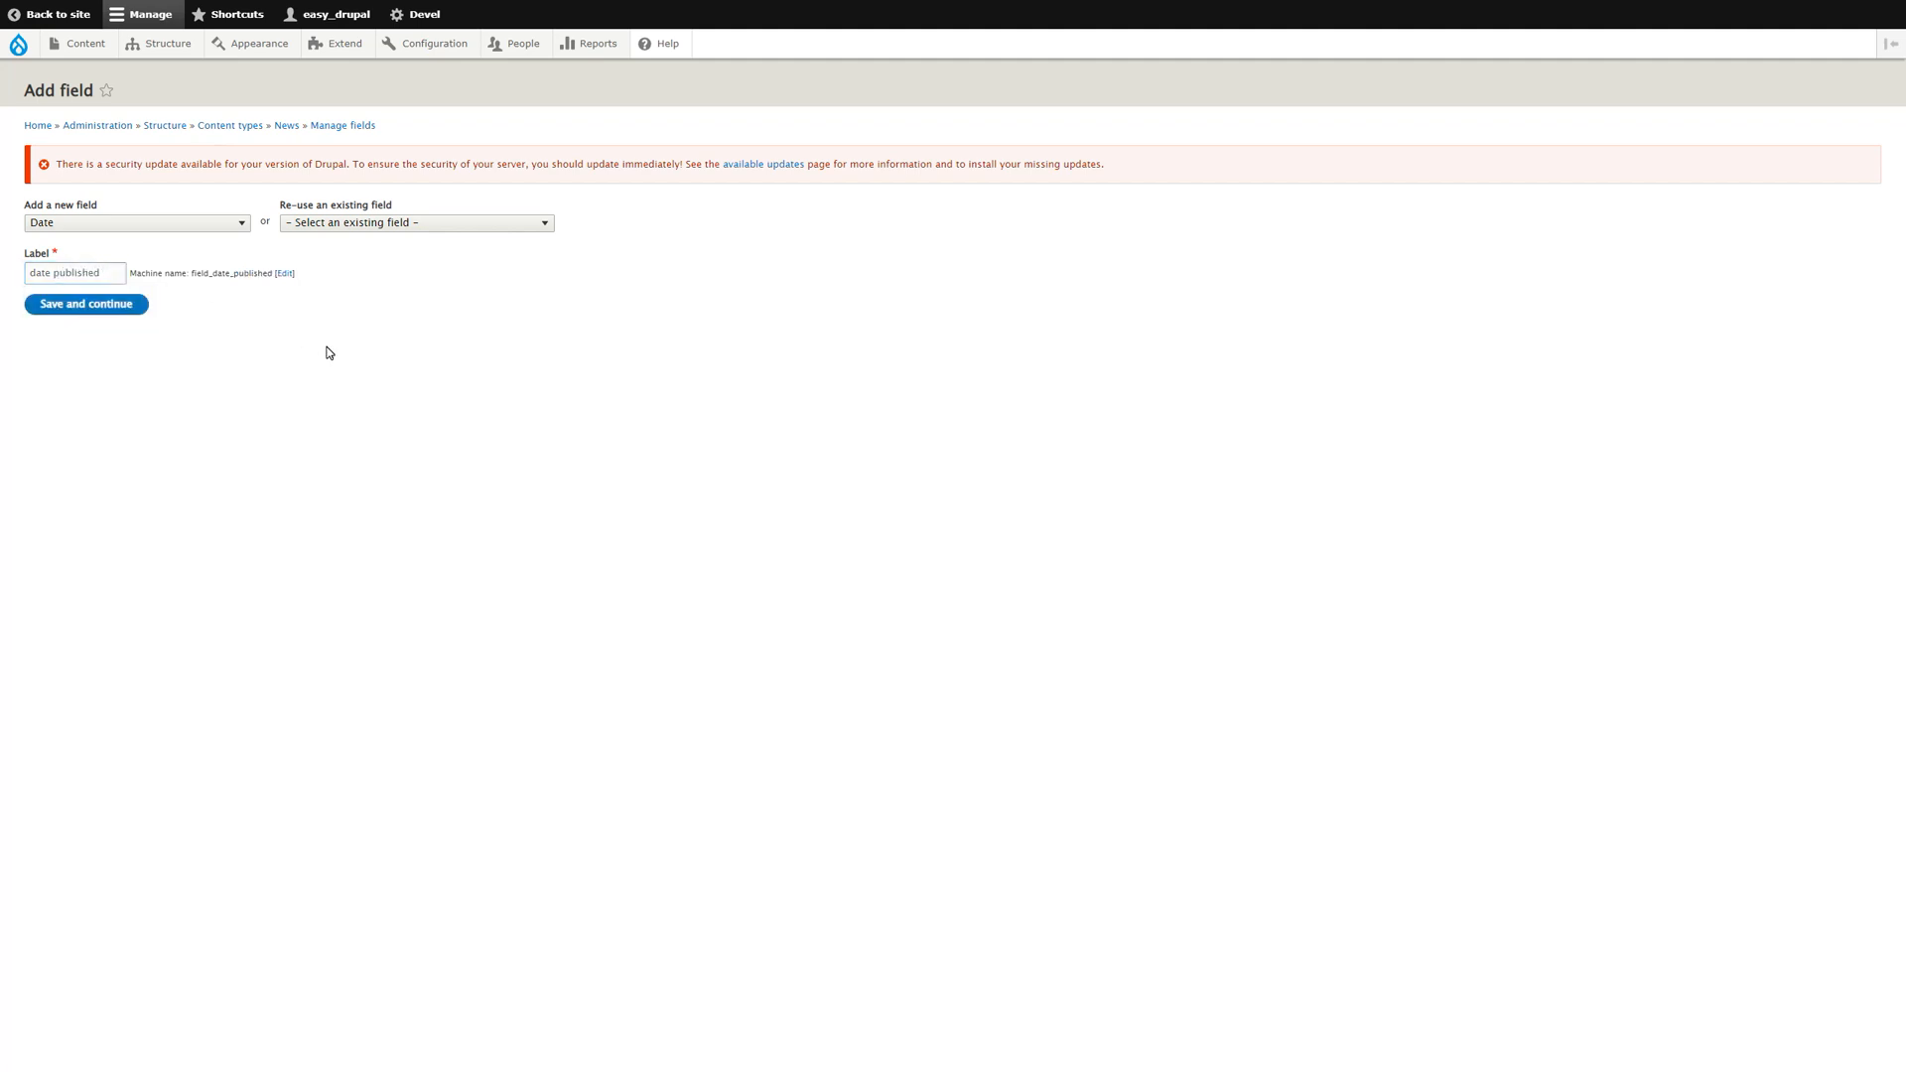
click(86, 304)
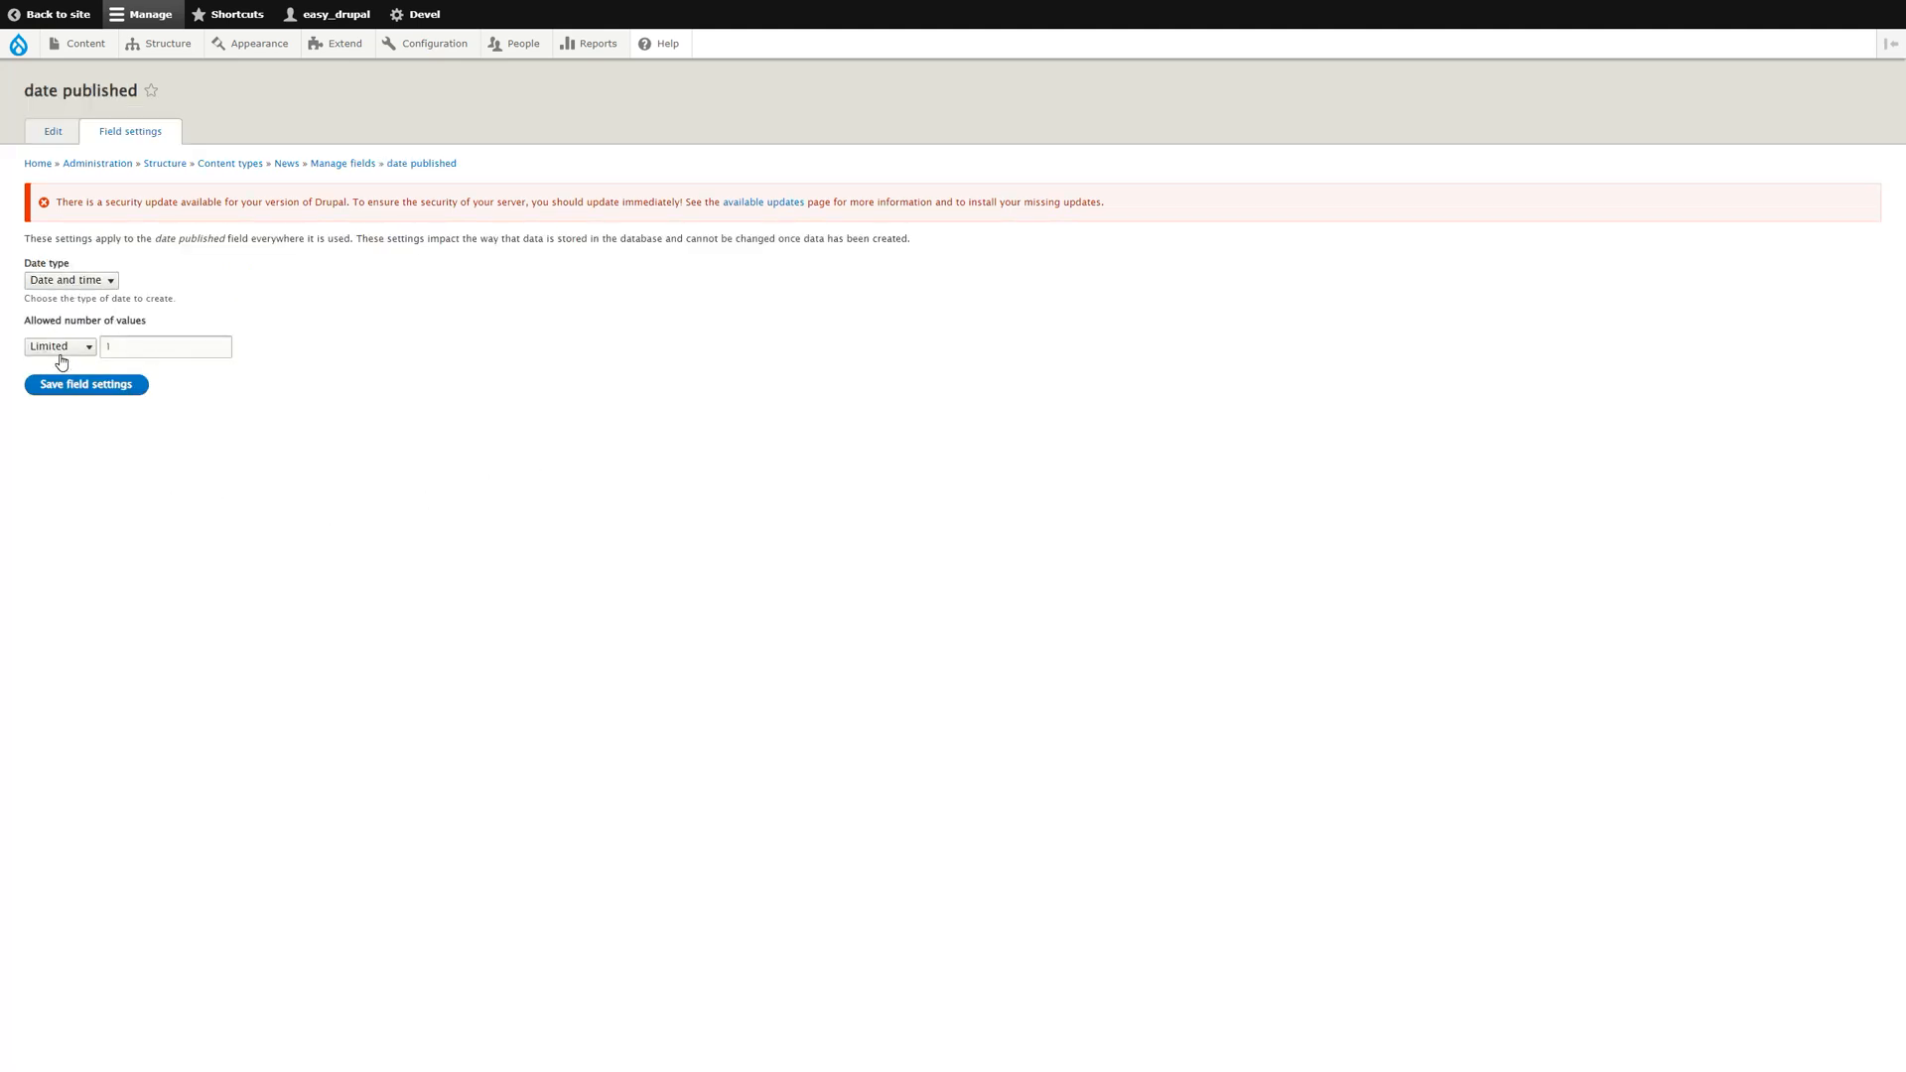
Limit date published to one value and default it to the current date.
click(164, 347)
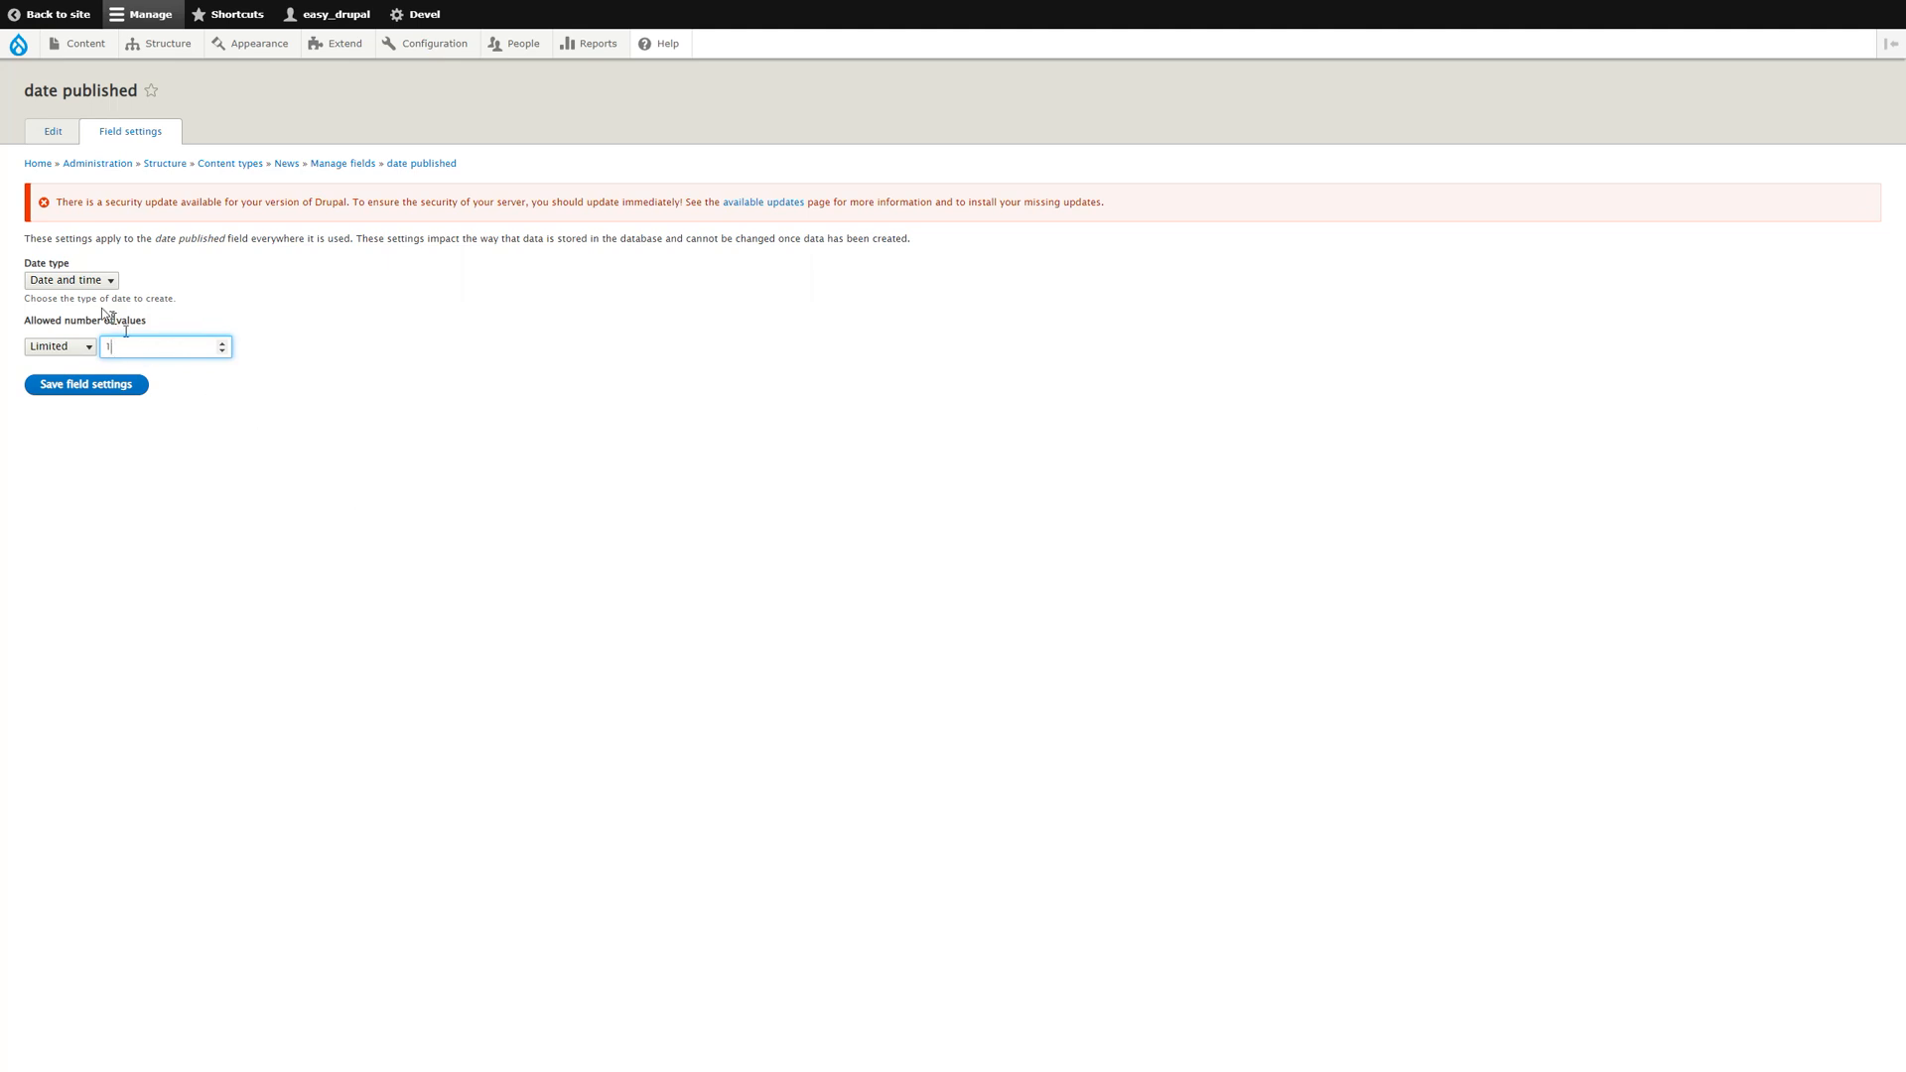
click(70, 280)
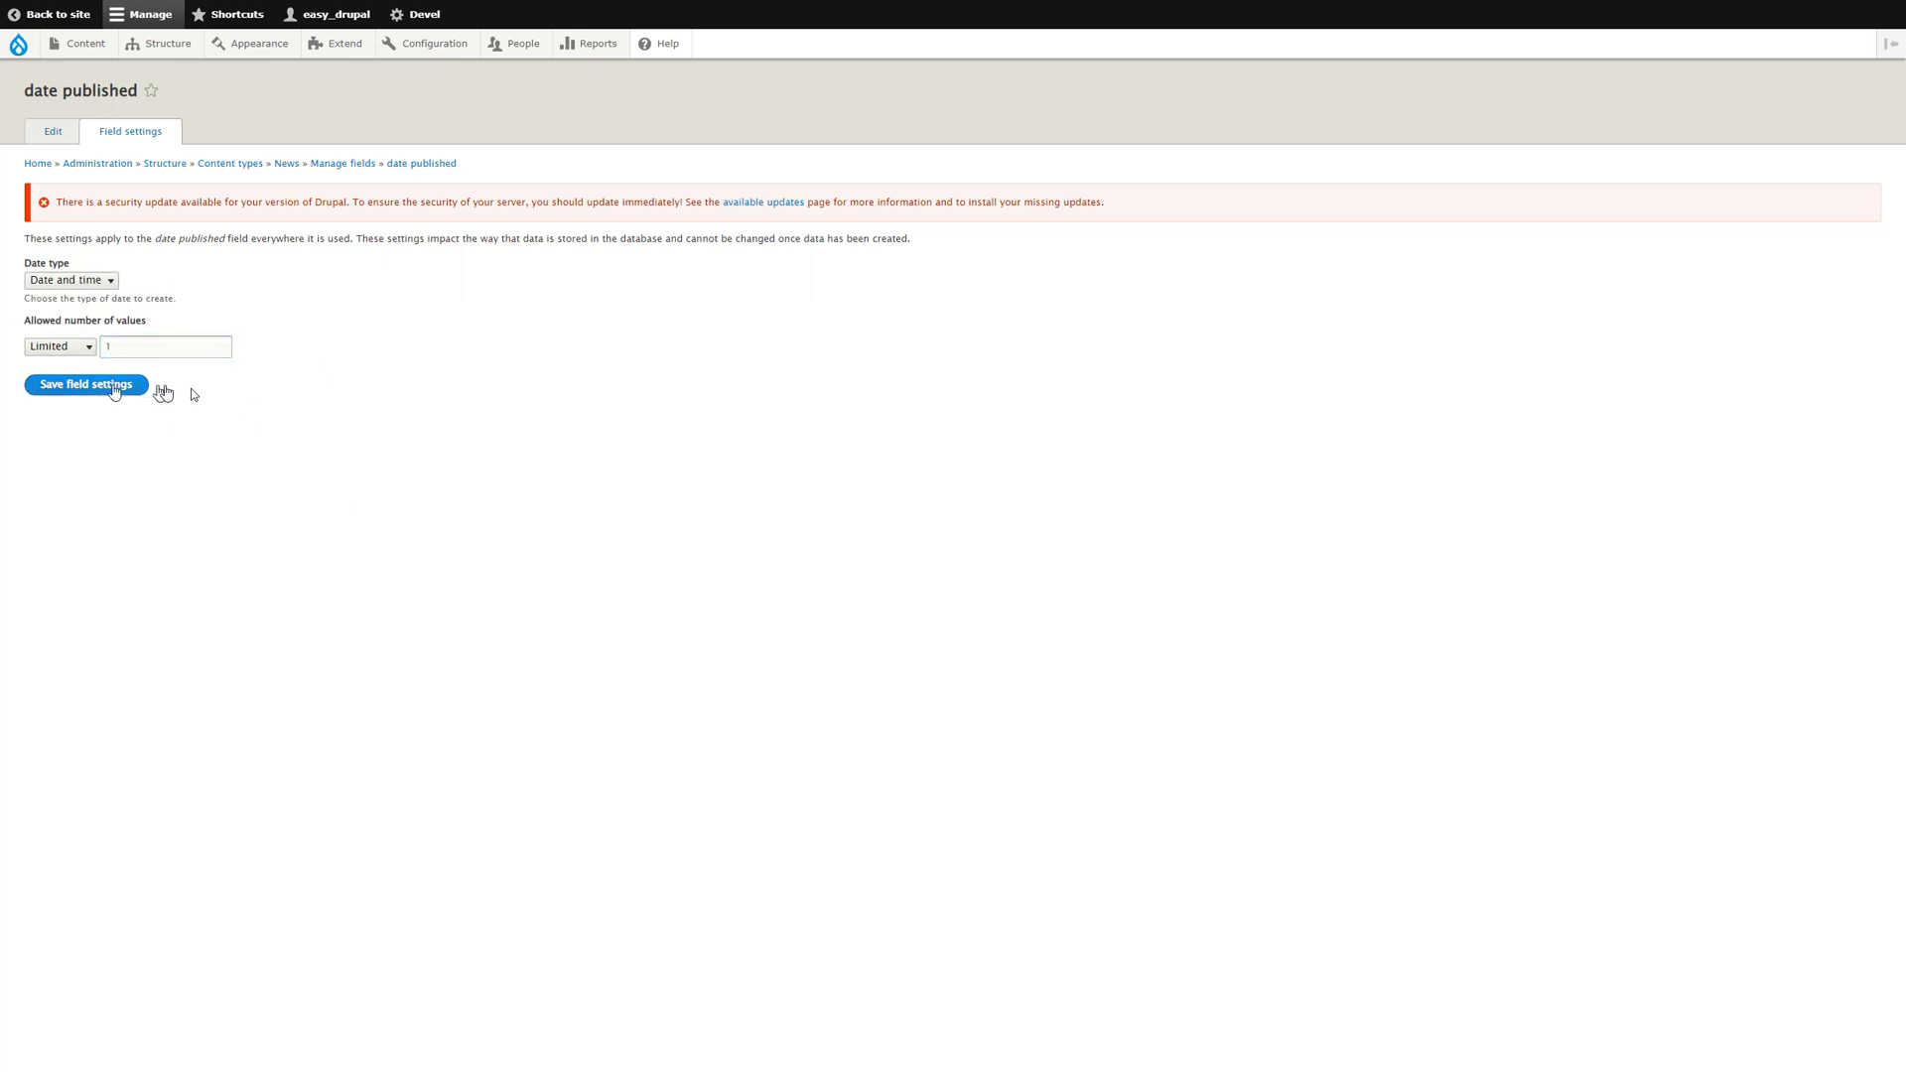
mouse_move(198, 395)
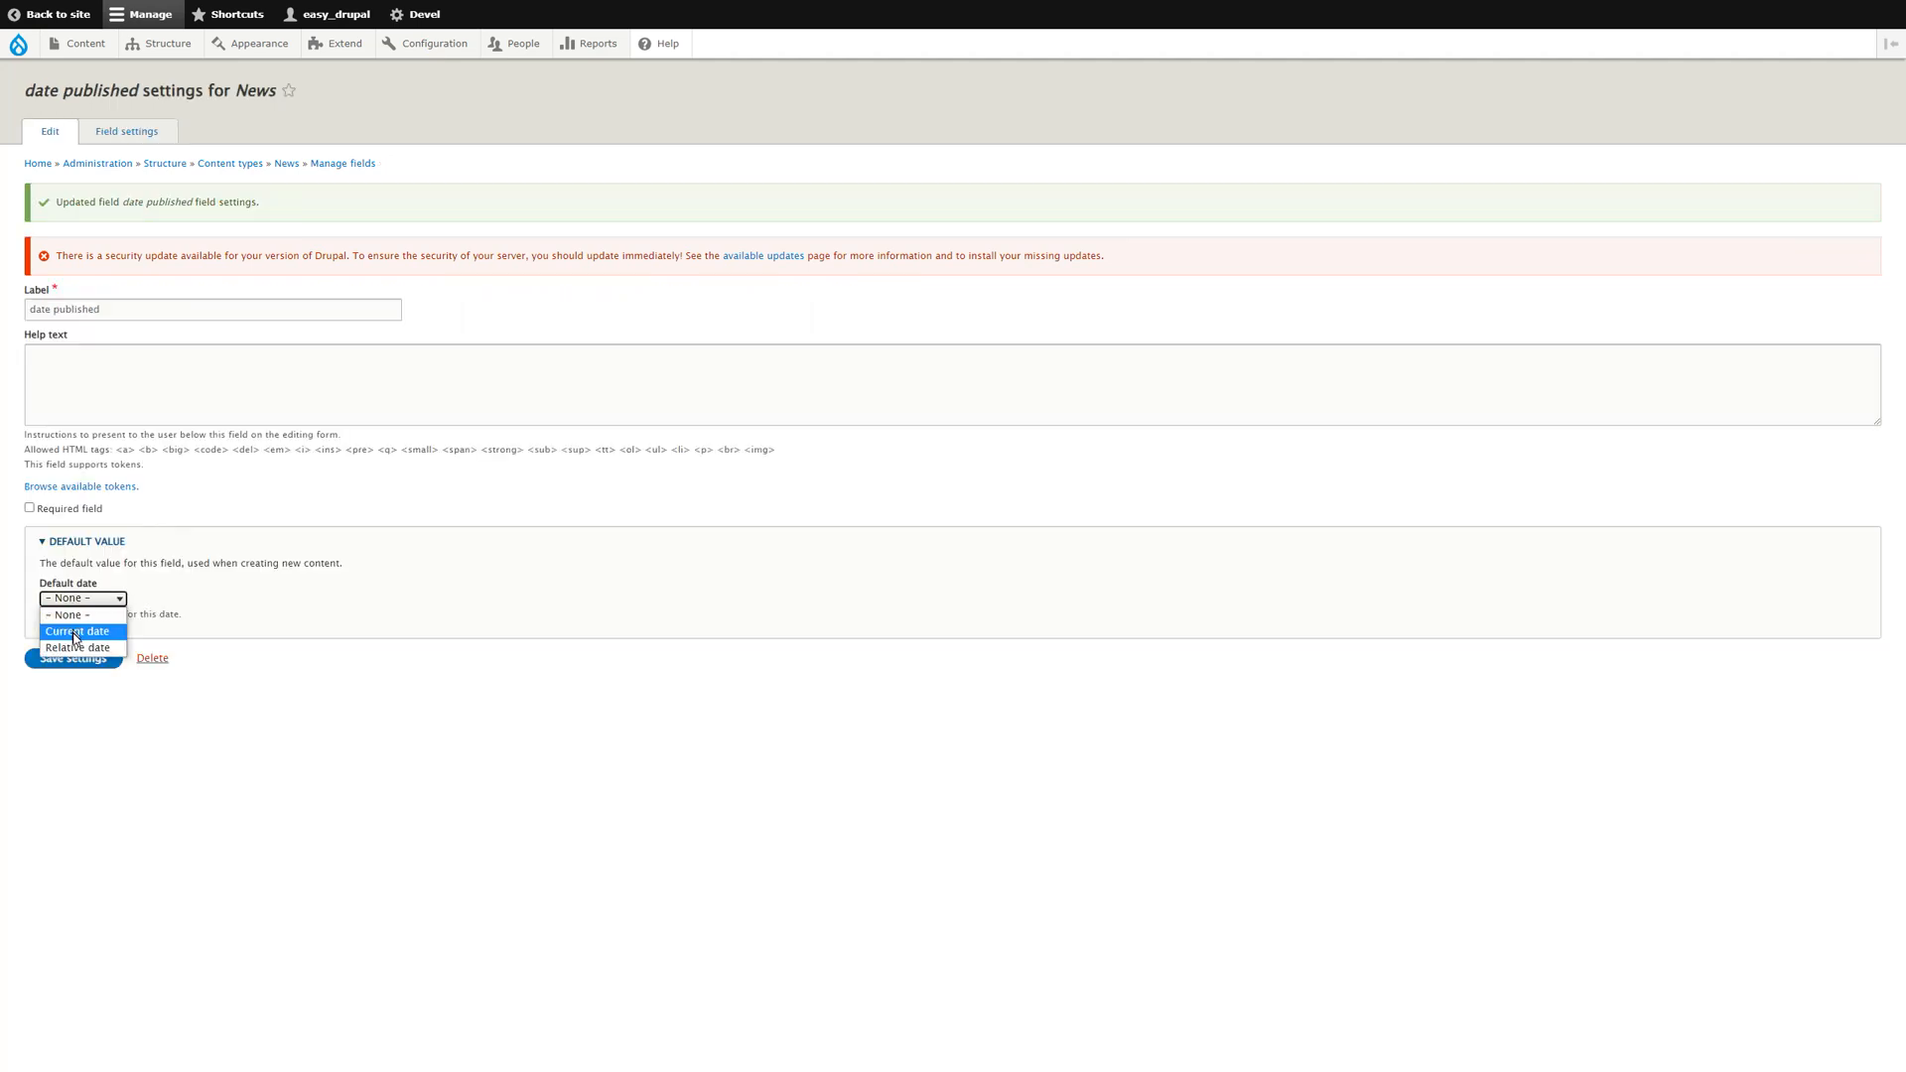
click(70, 630)
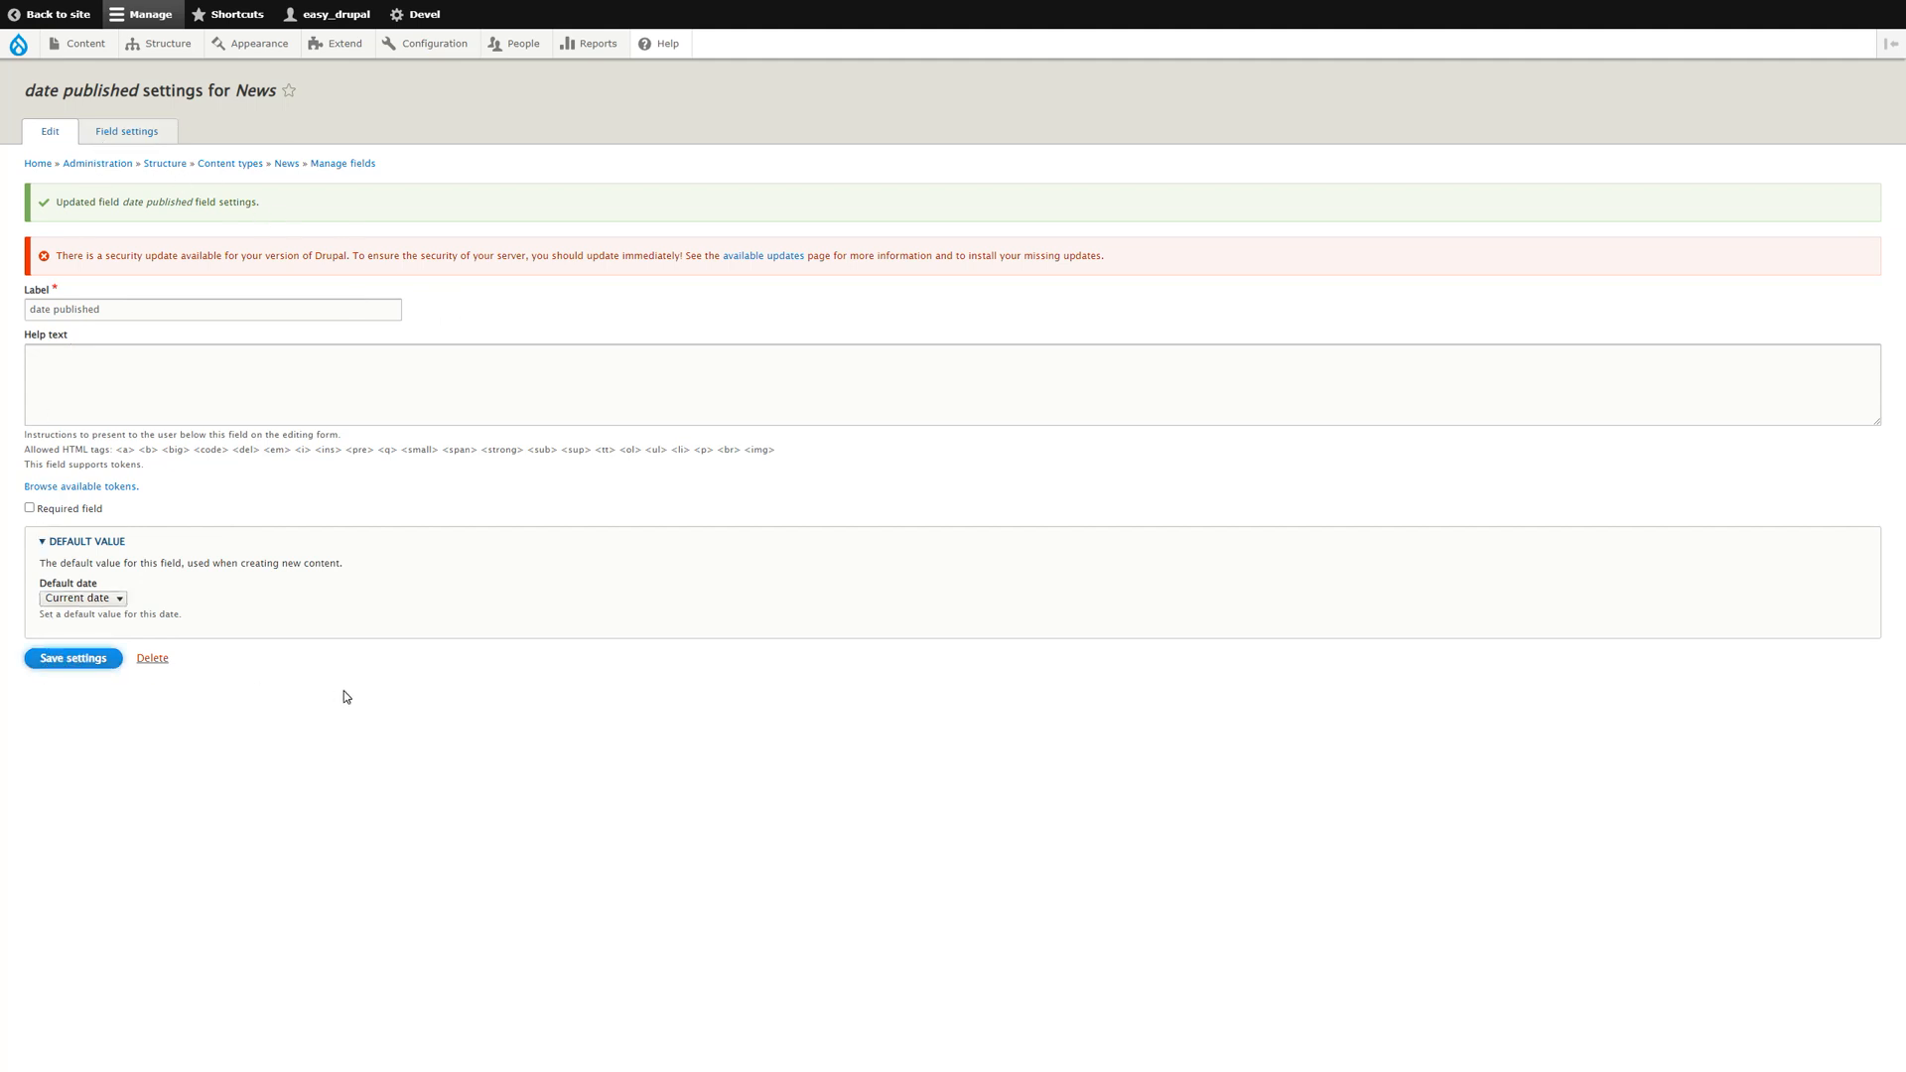
click(72, 658)
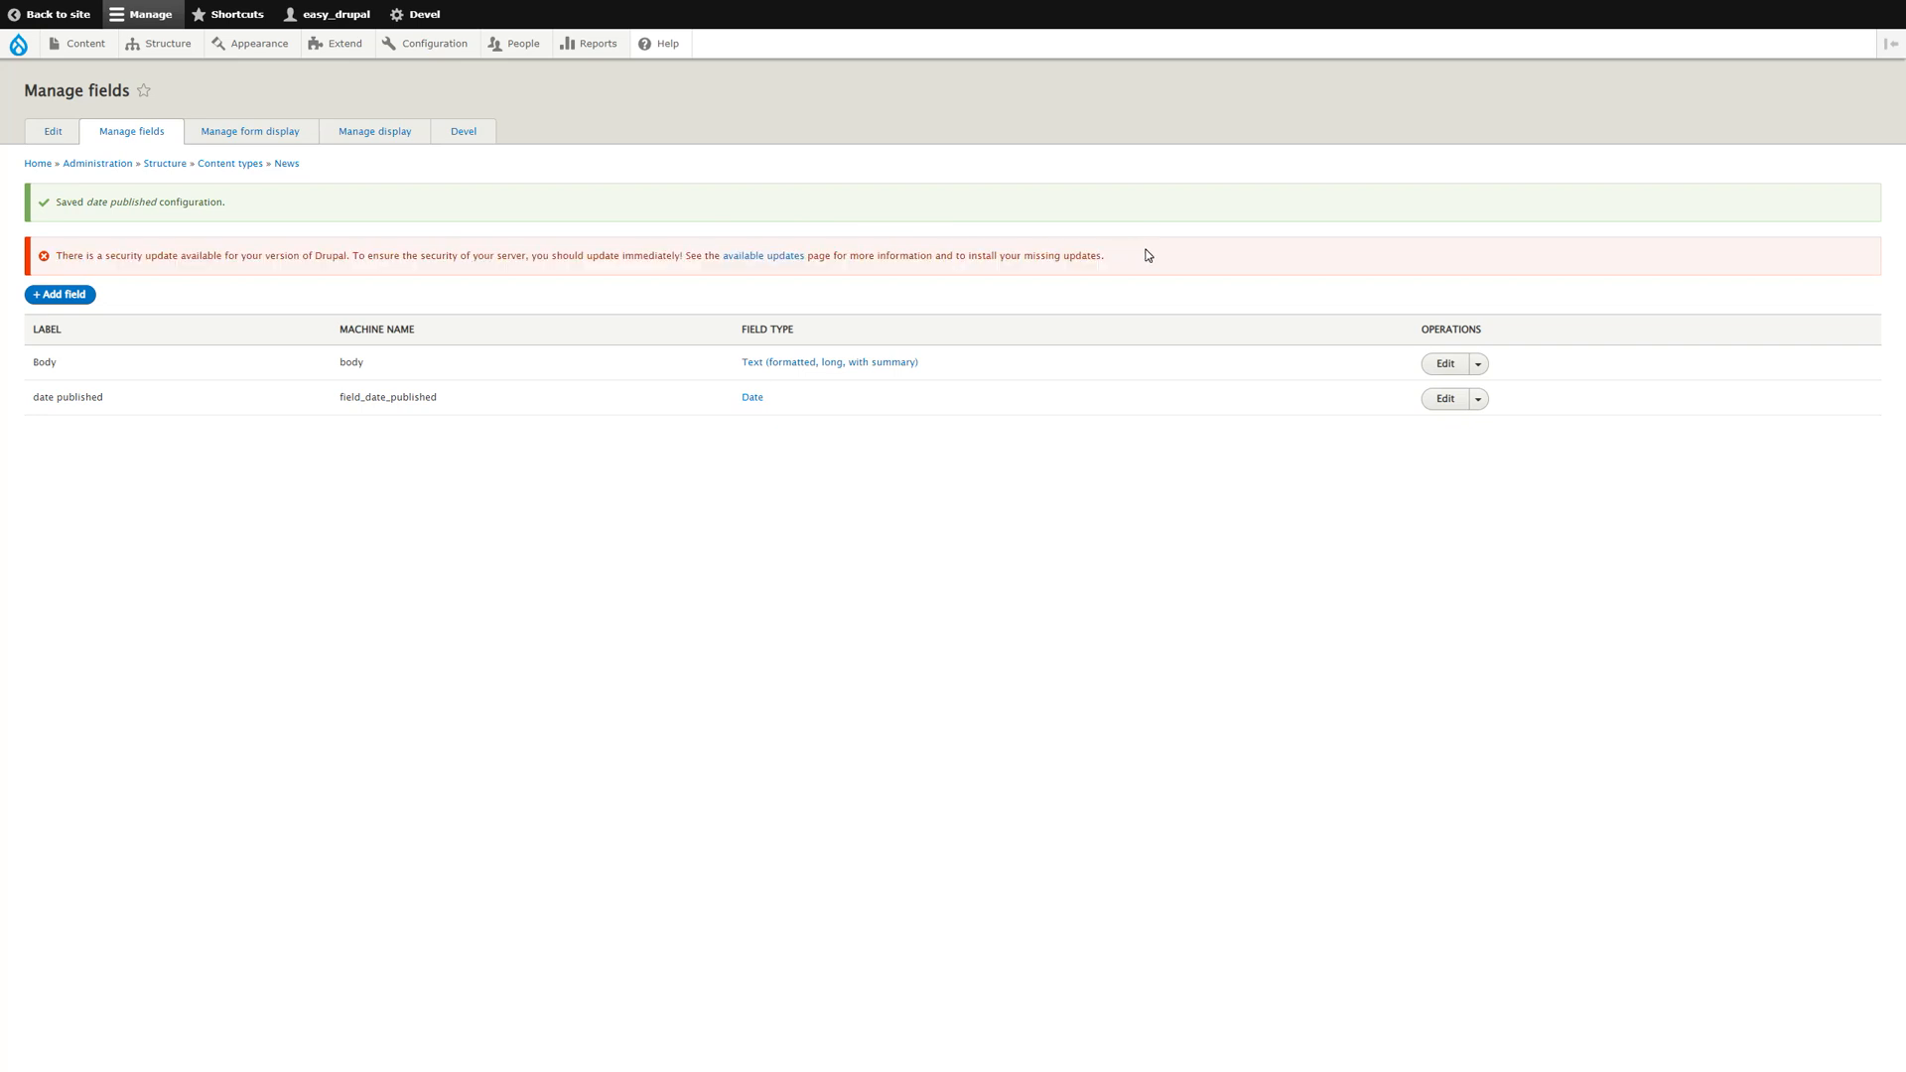
mouse_move(106, 383)
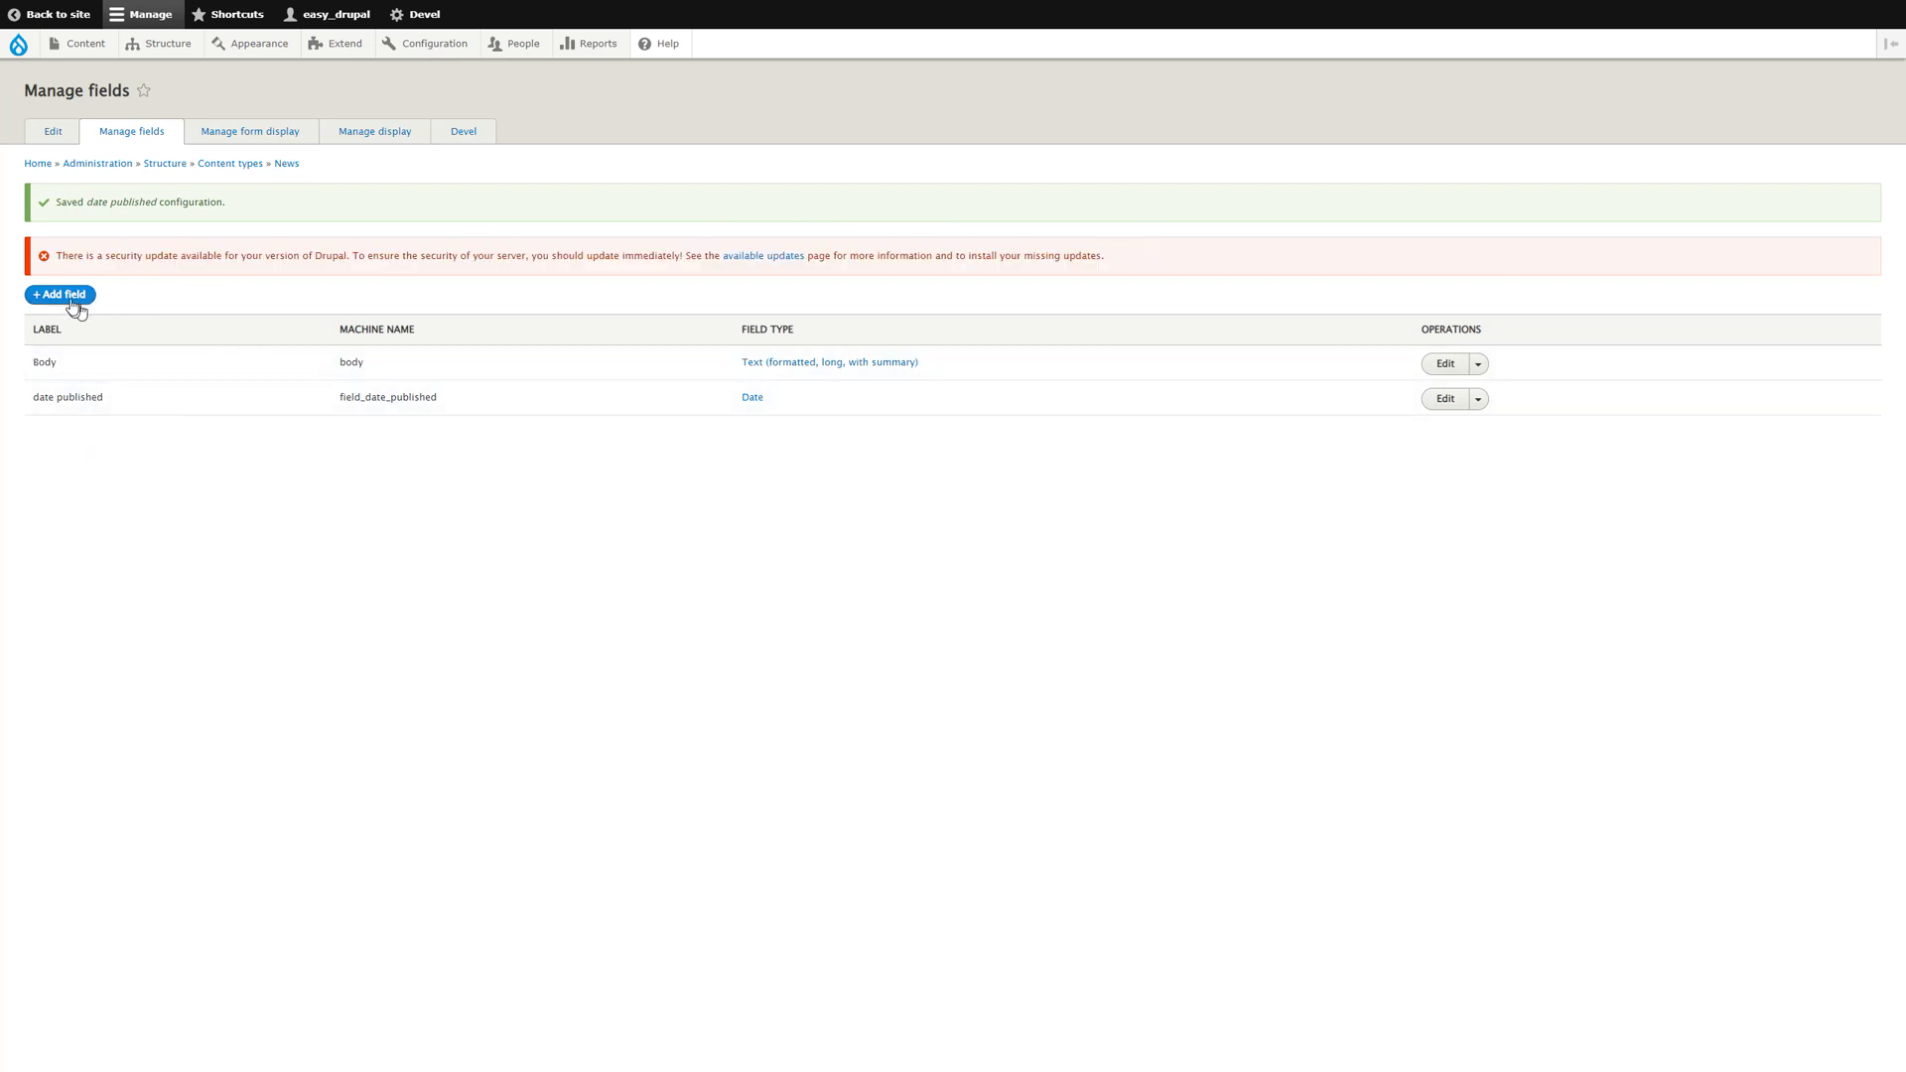
mouse_move(62, 299)
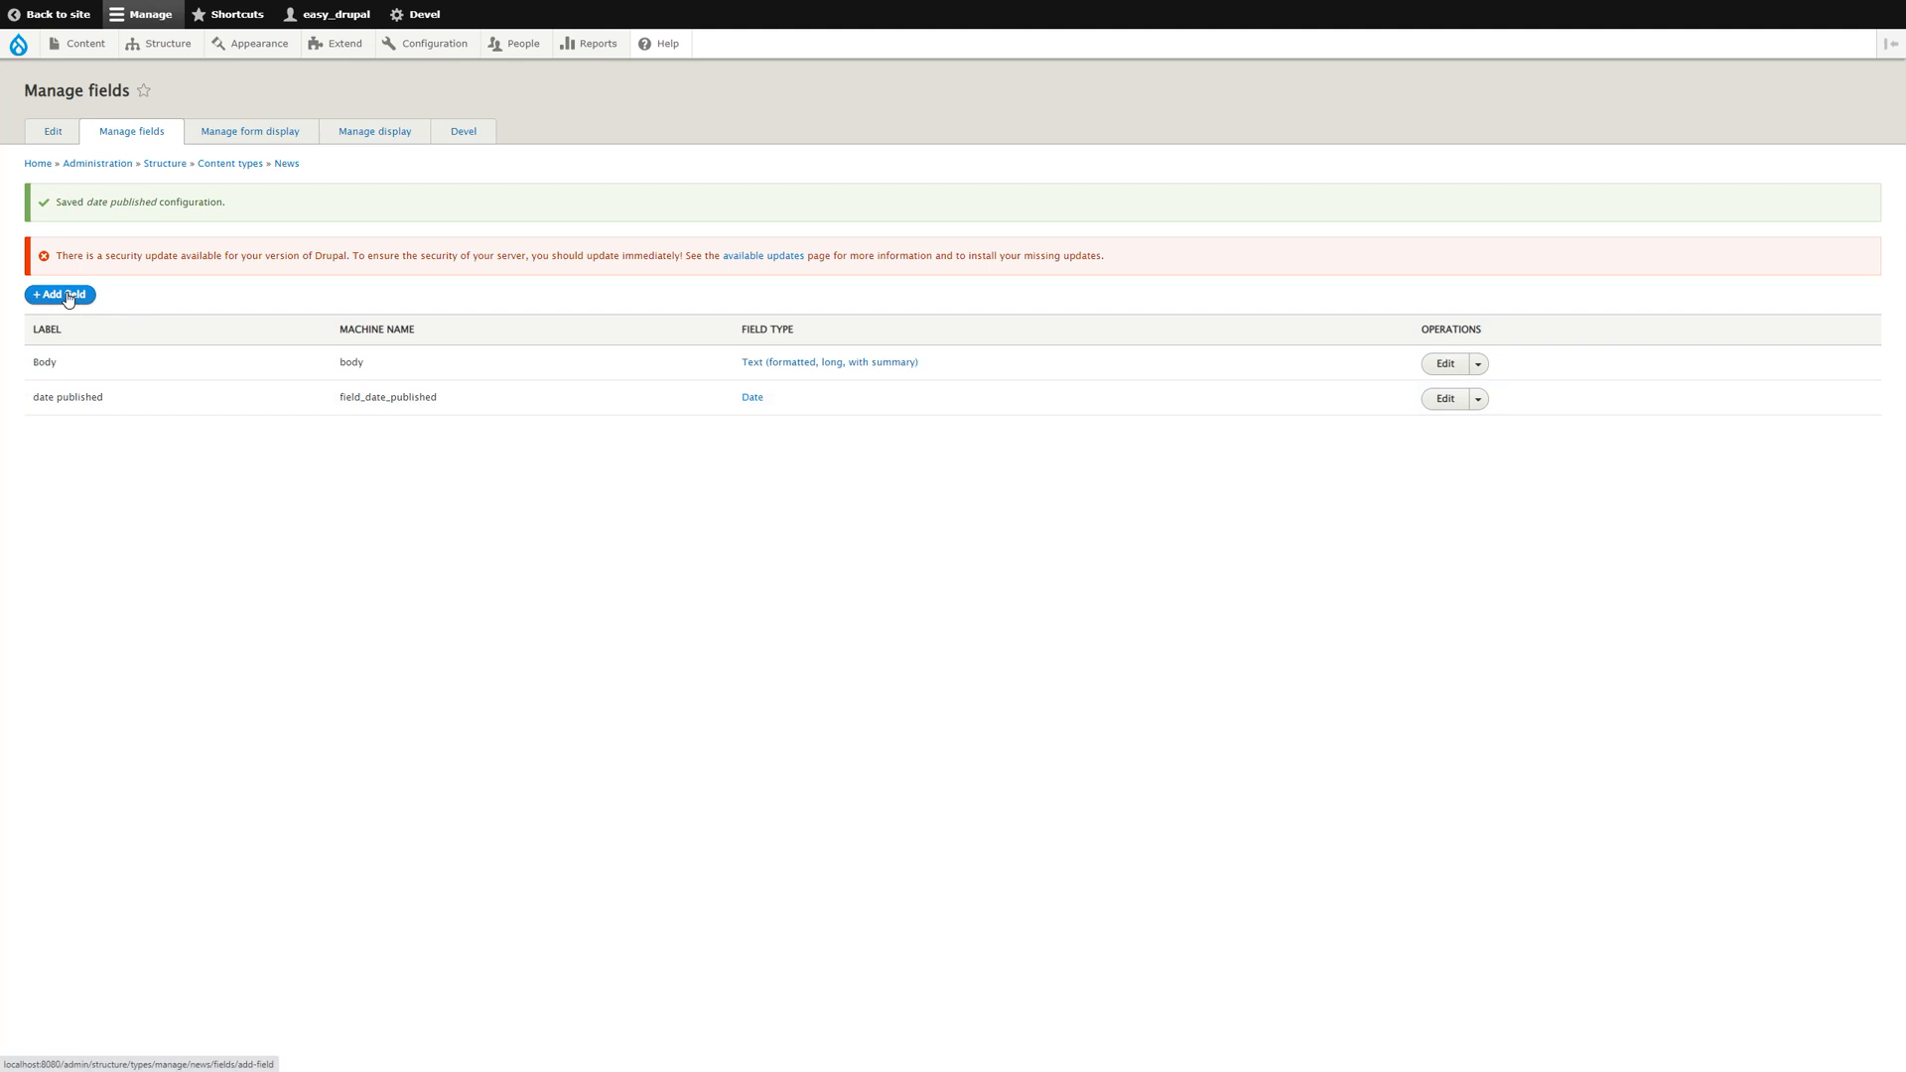
Reuse the existing field_image on News with the label Image.
click(60, 295)
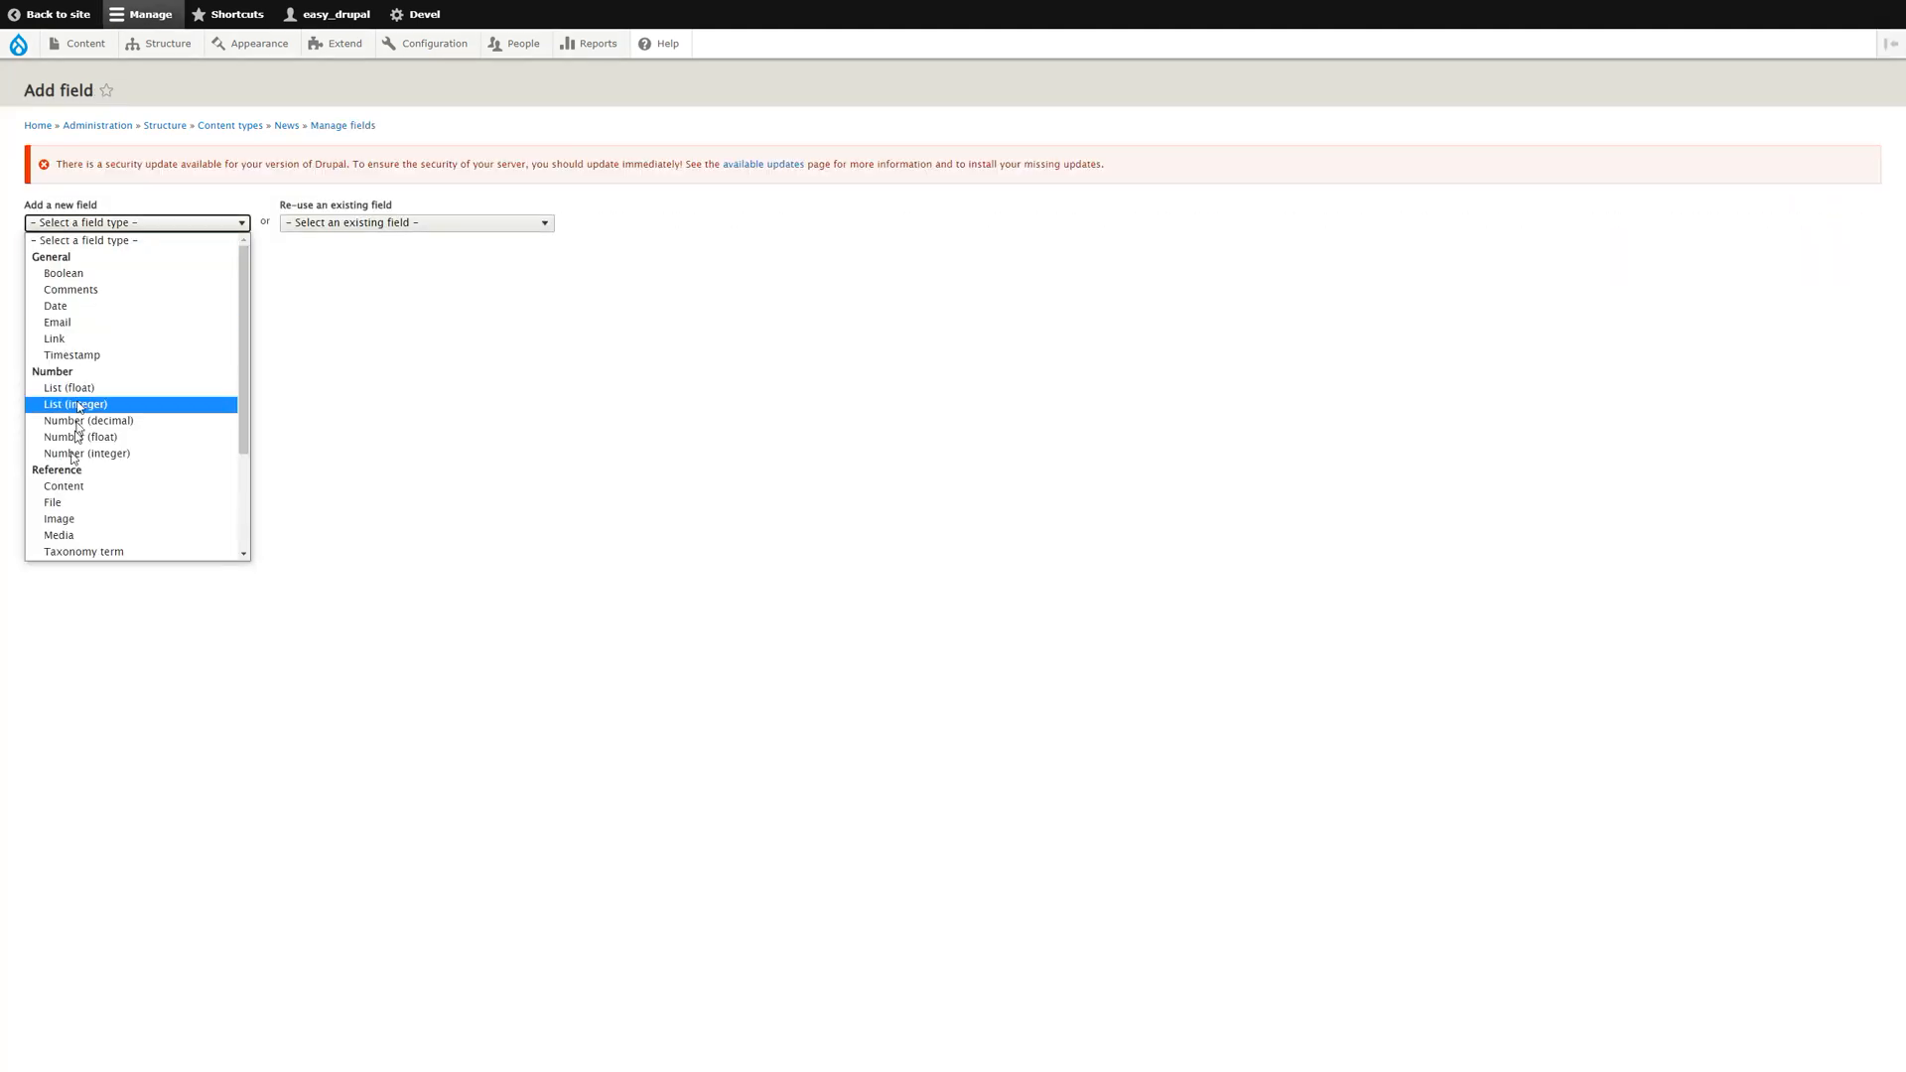
click(58, 518)
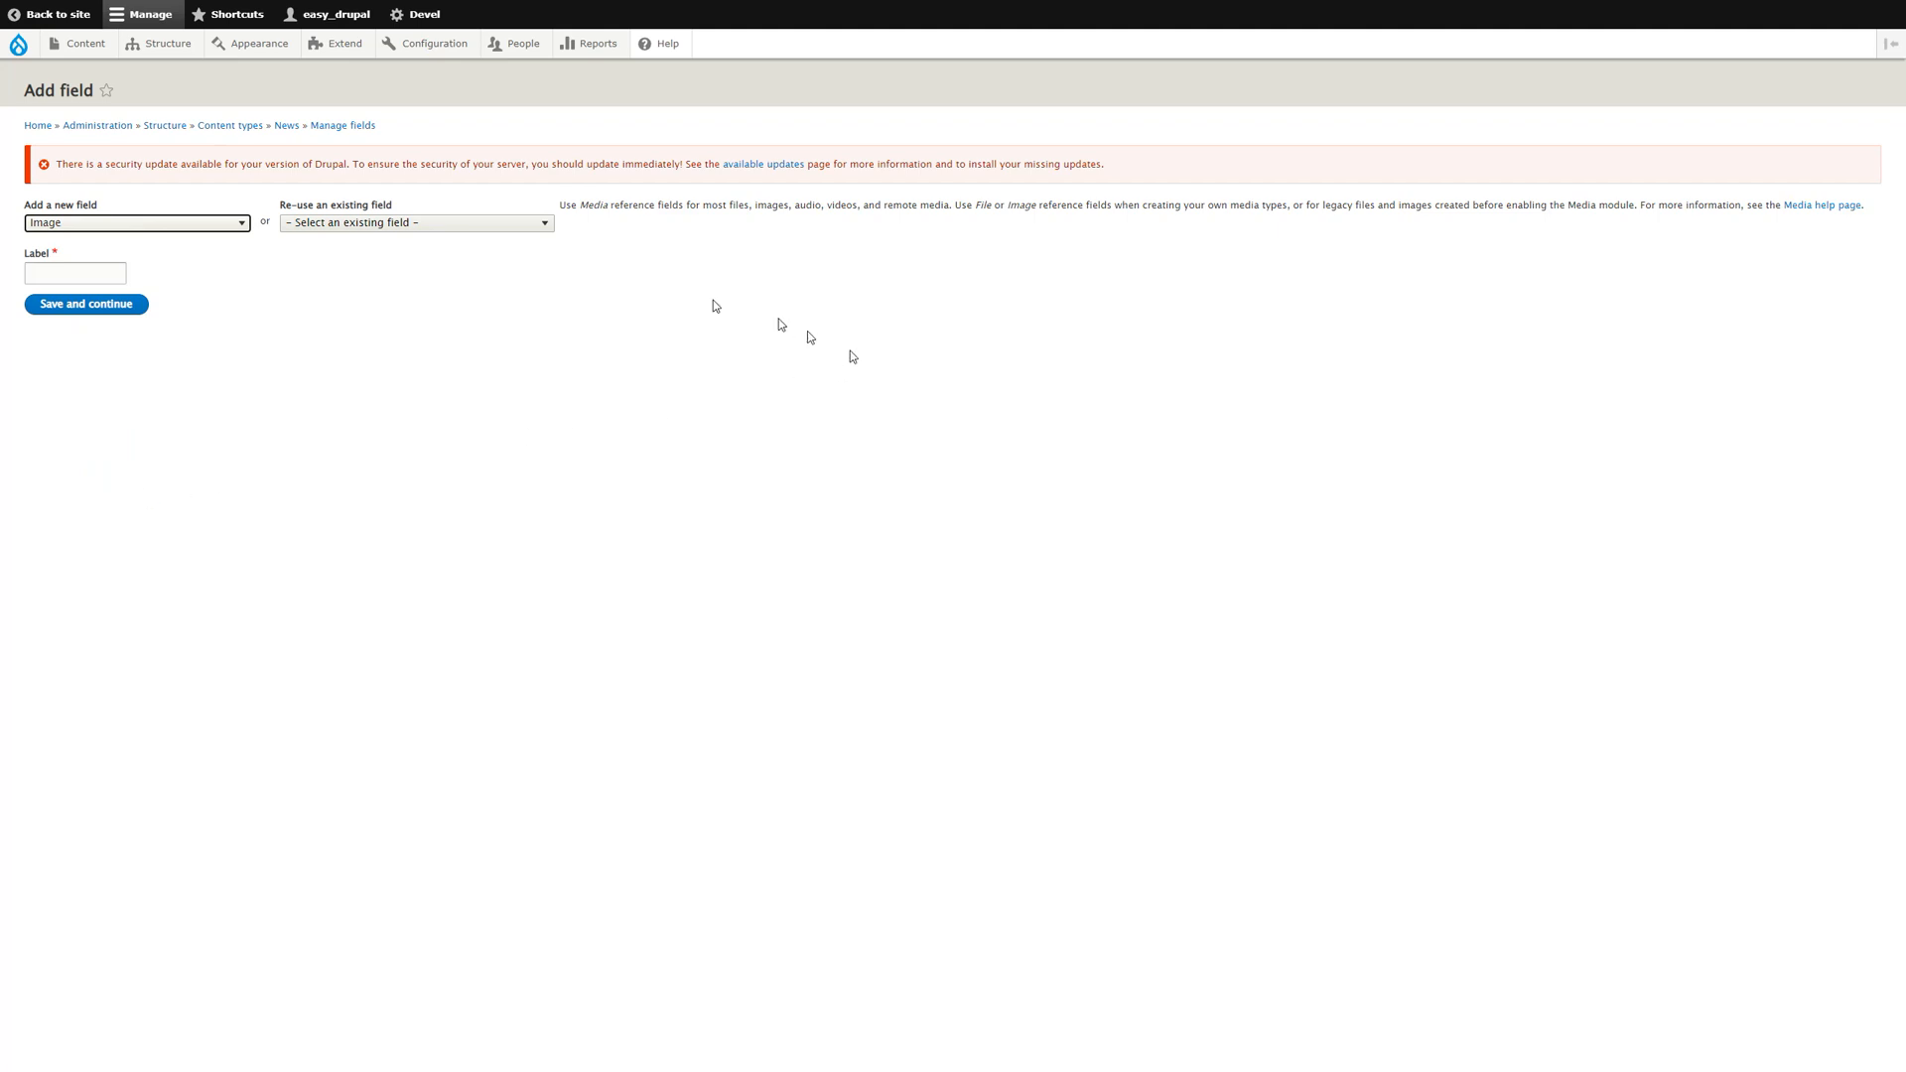
click(416, 222)
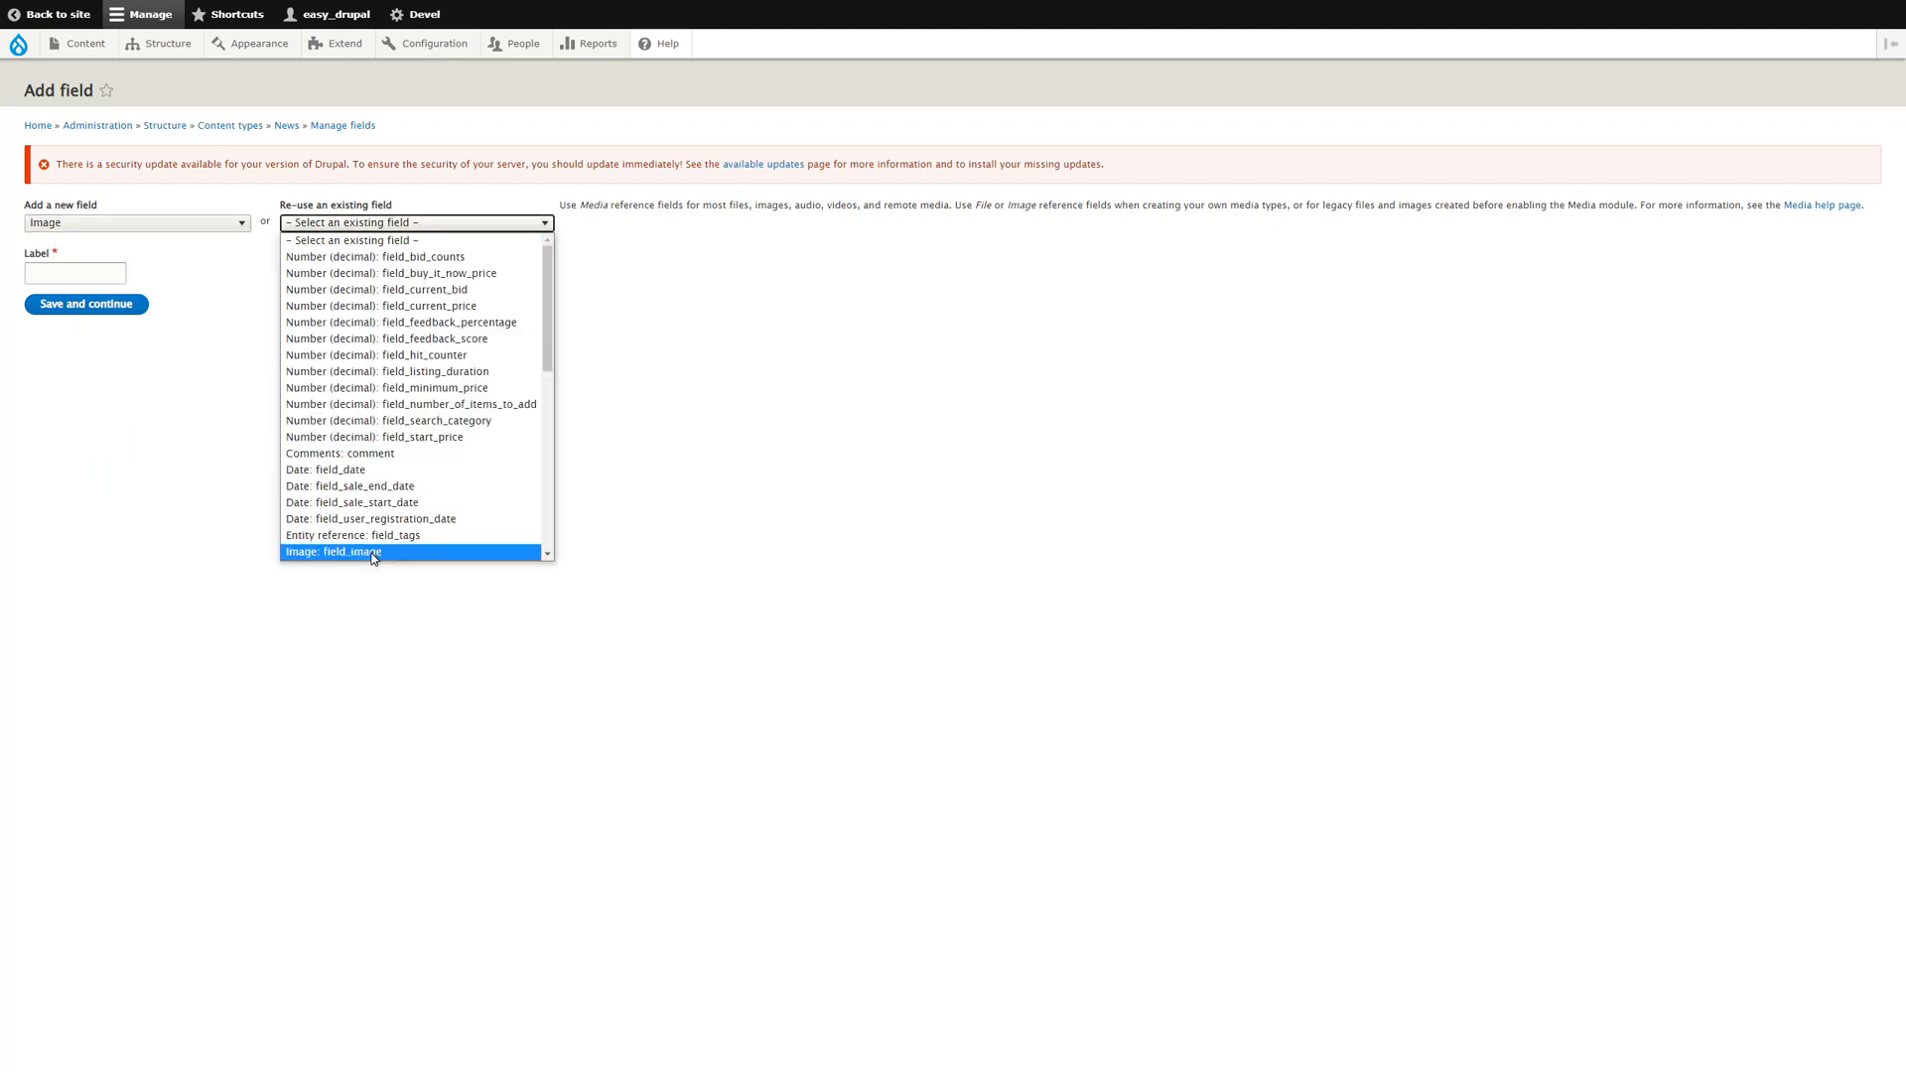
click(348, 552)
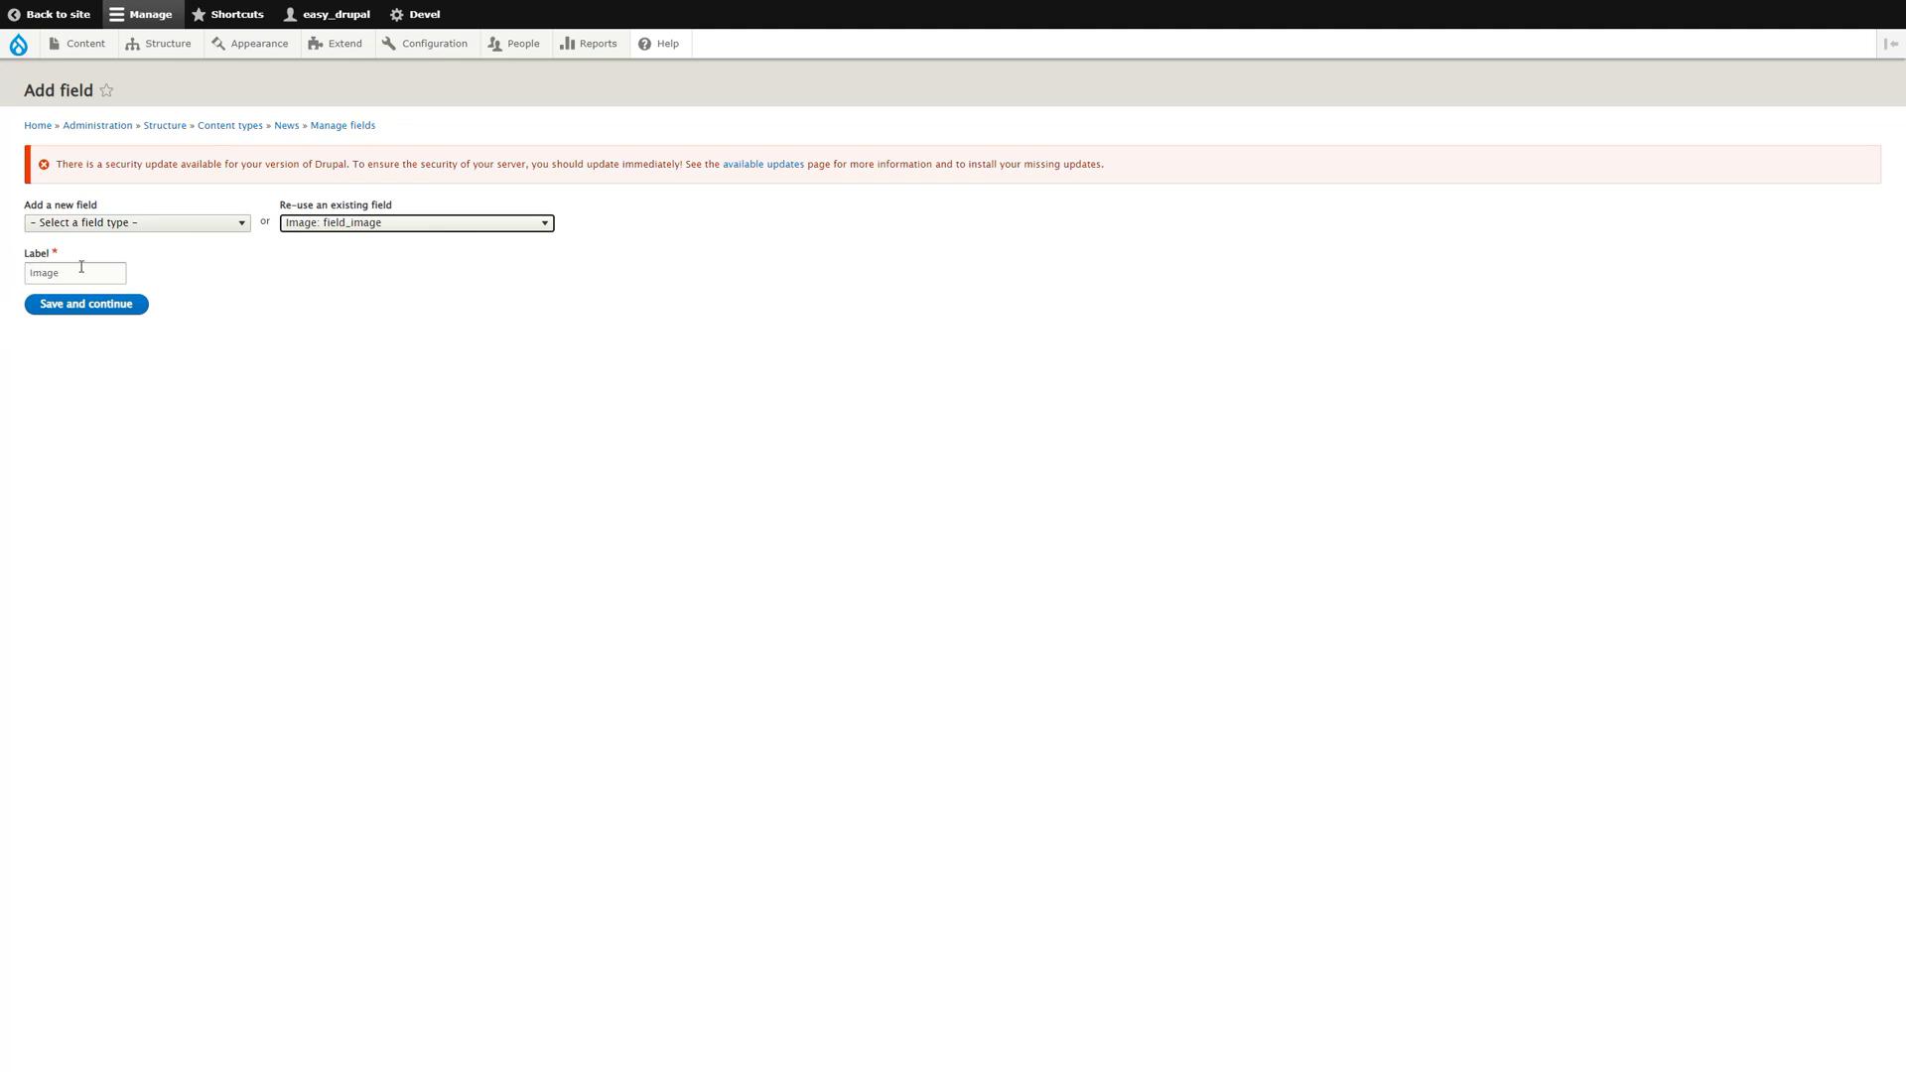
mouse_move(93, 309)
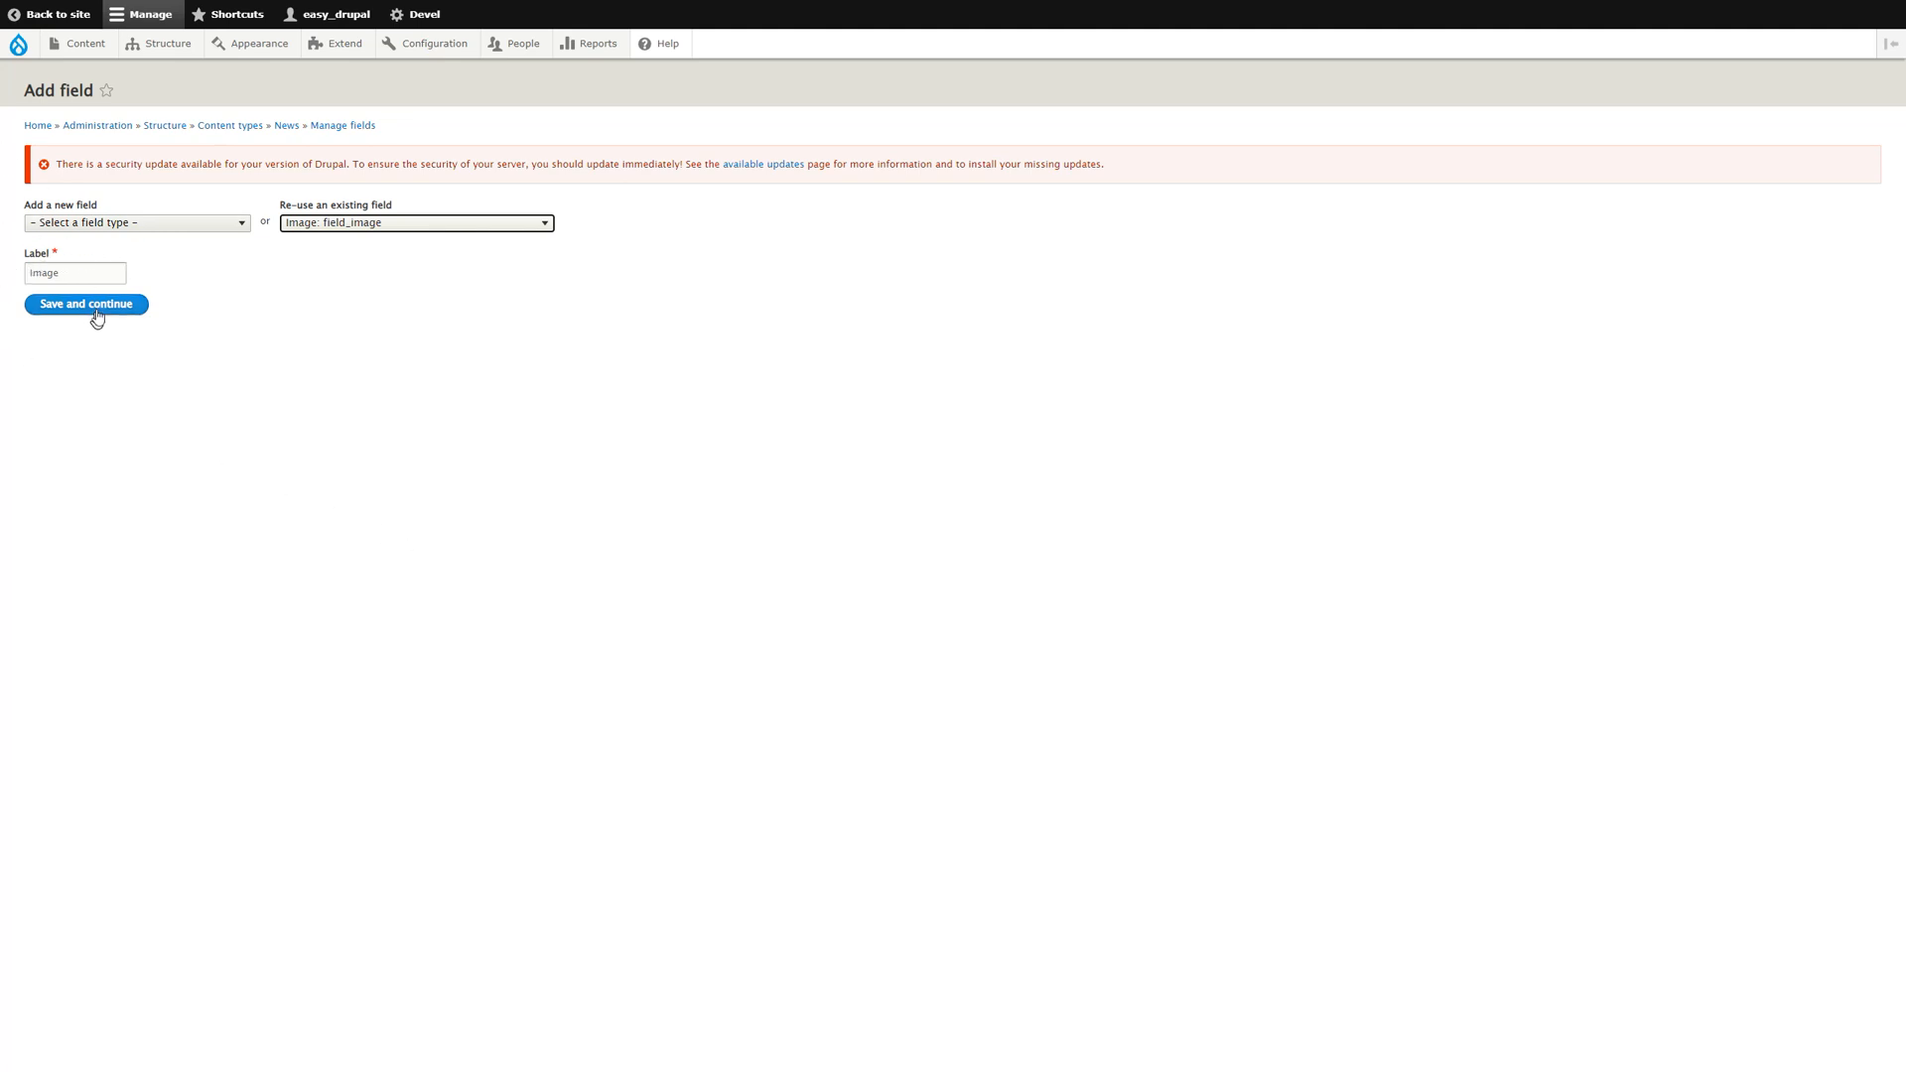
mouse_move(195, 393)
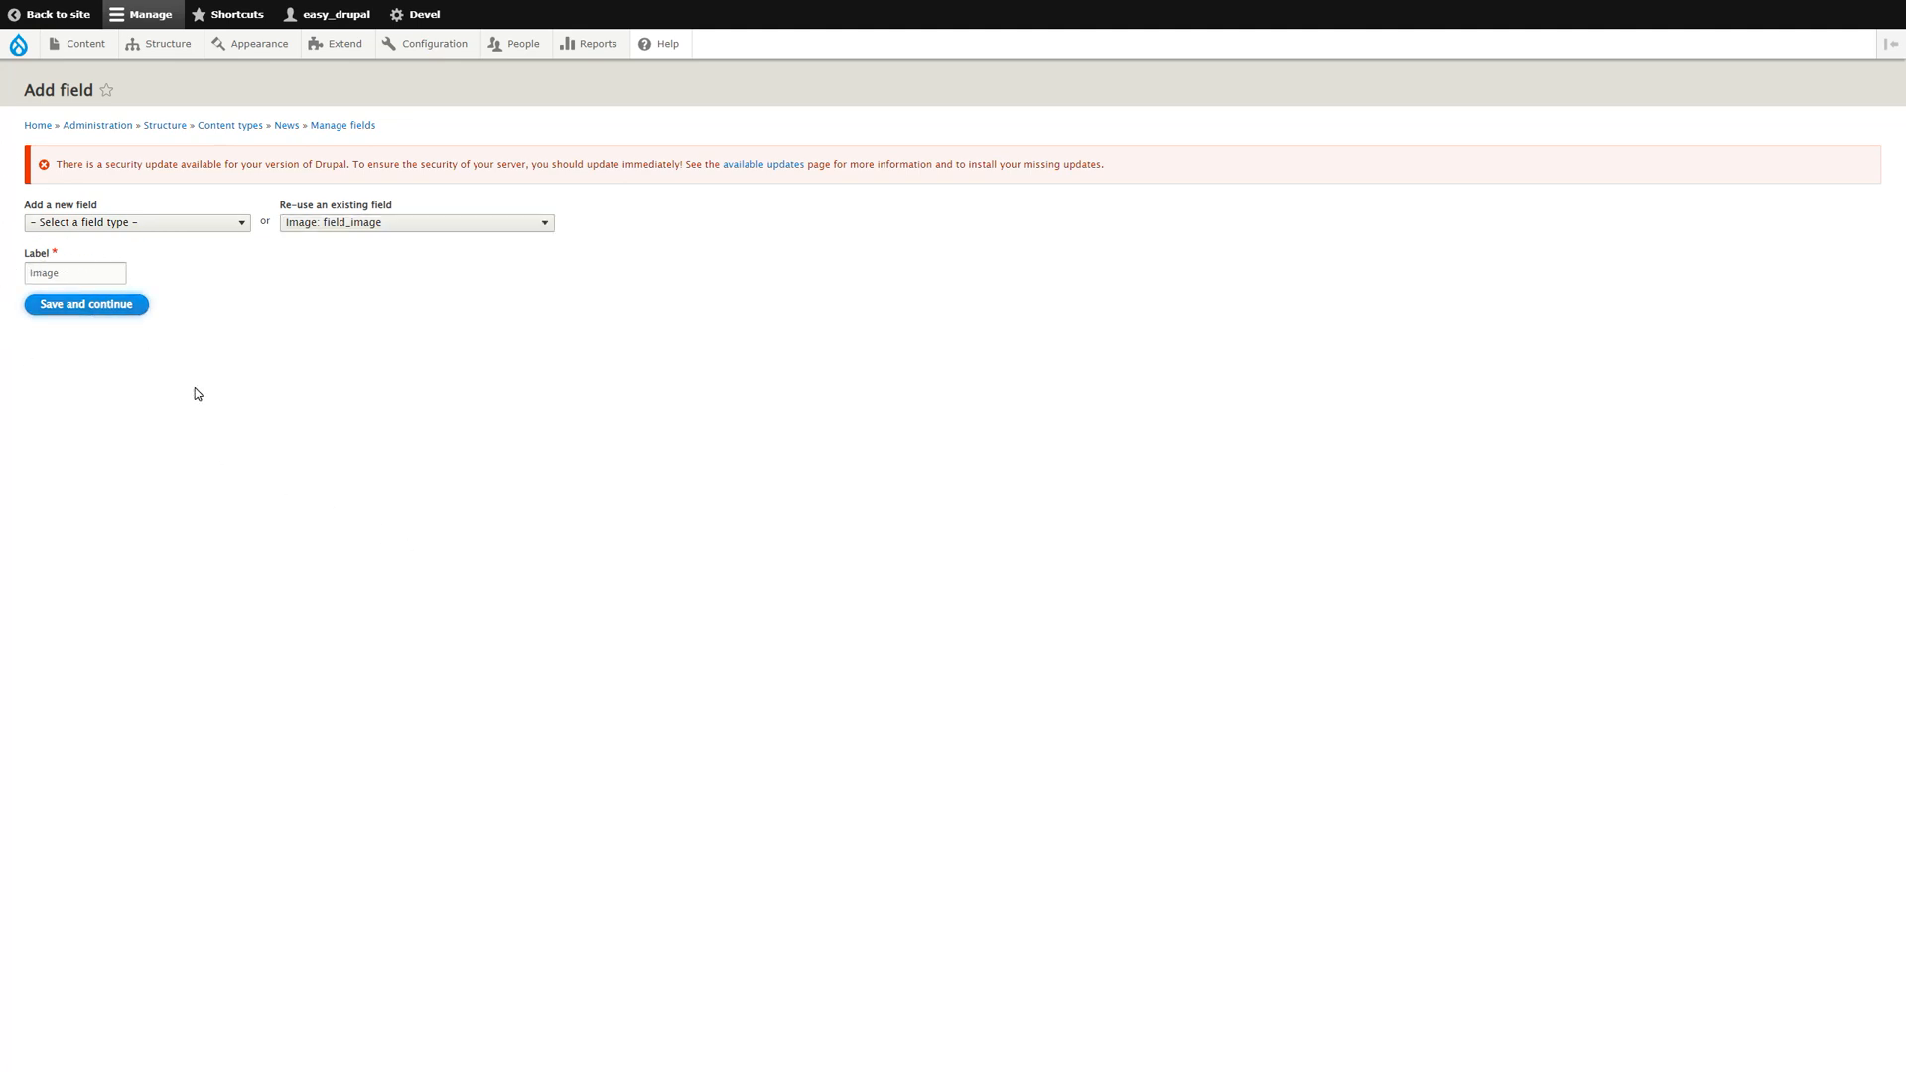
click(86, 303)
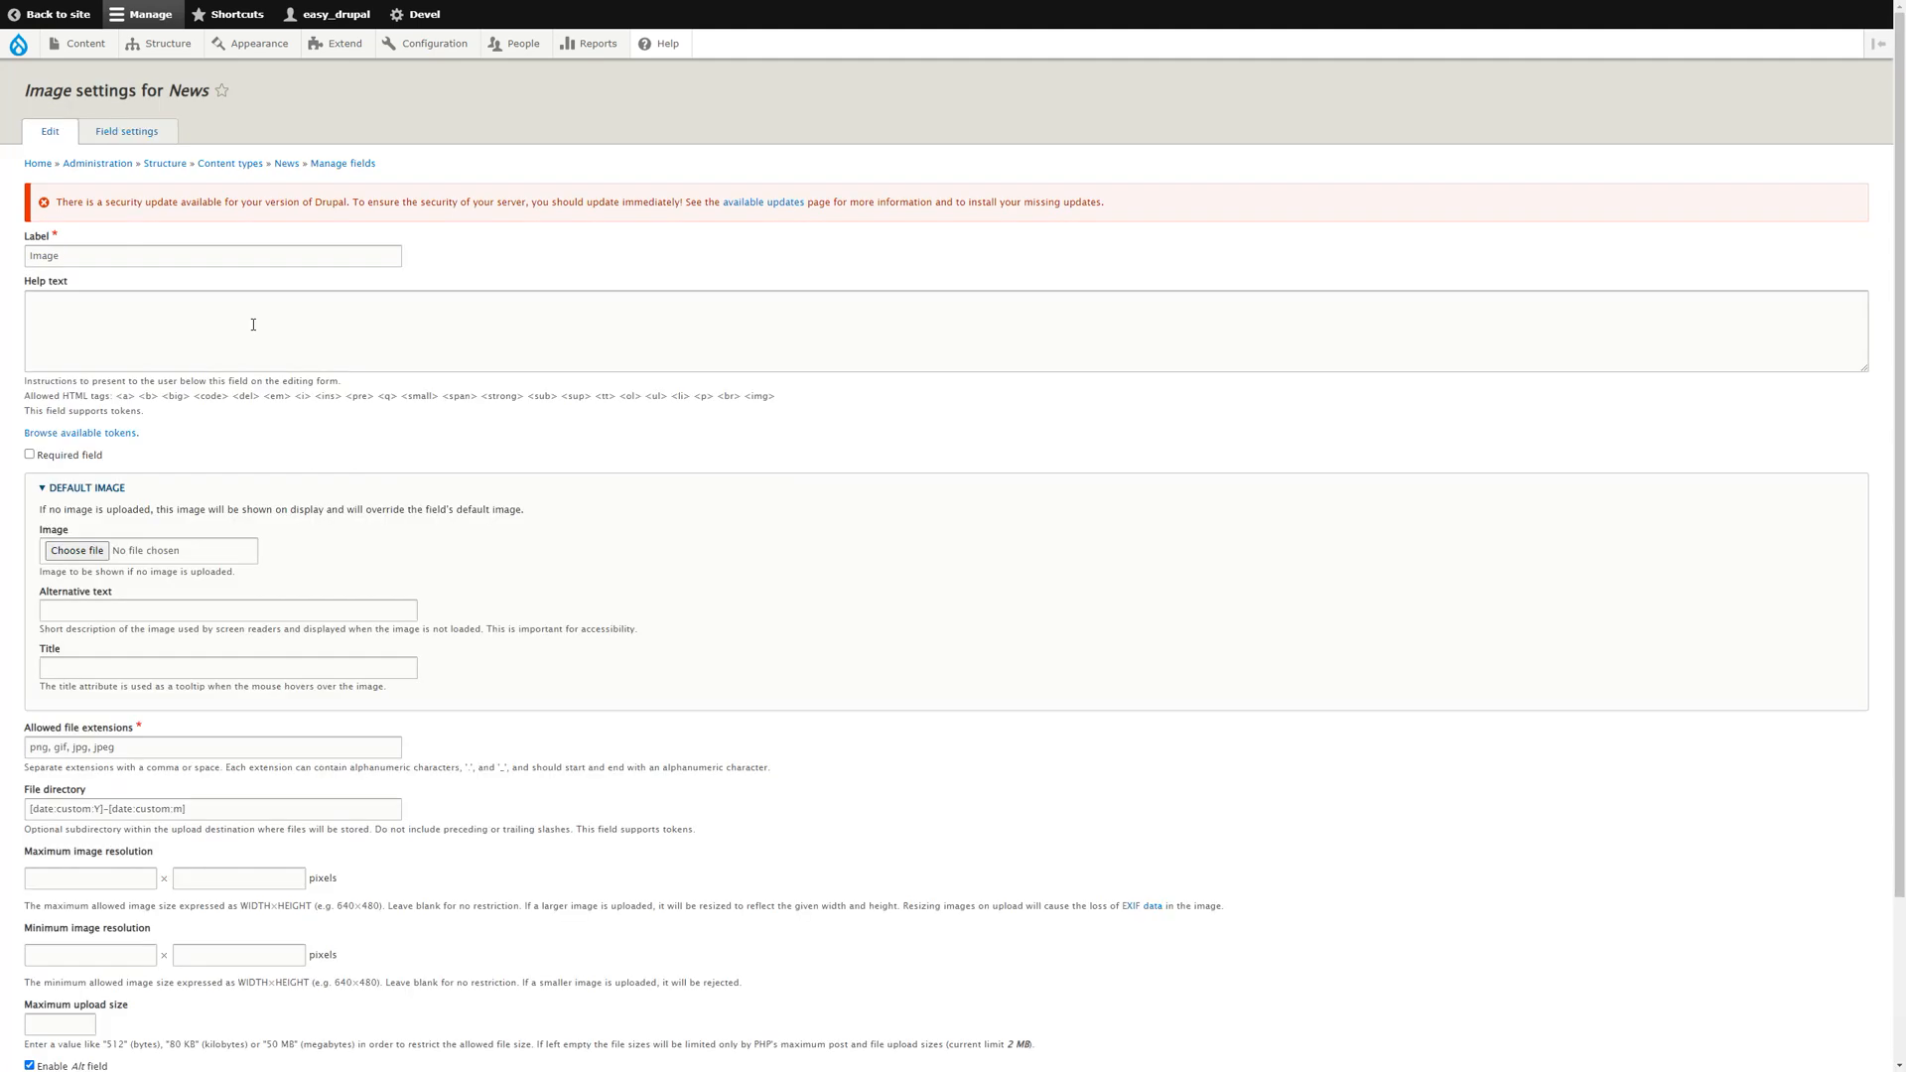
mouse_move(367, 497)
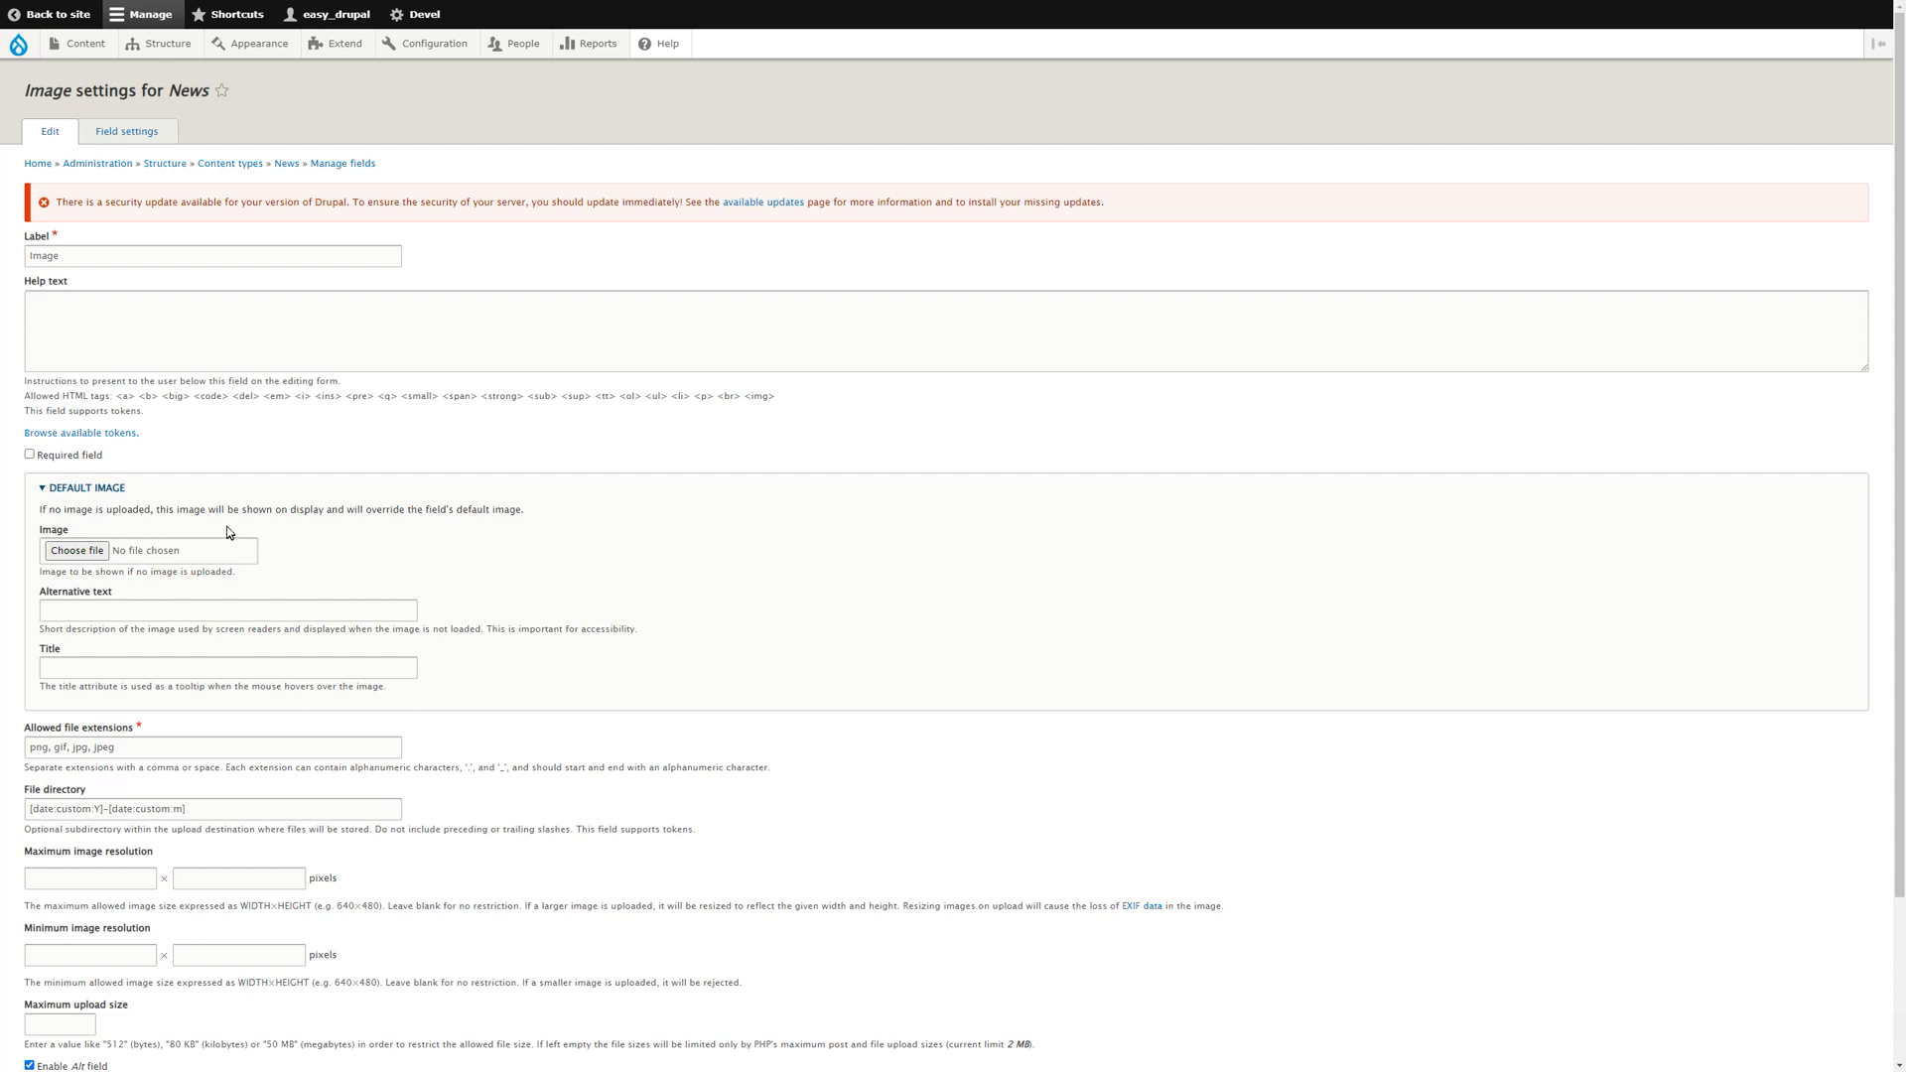
Scroll through the Image field settings down to the save button.
scroll(down, 3)
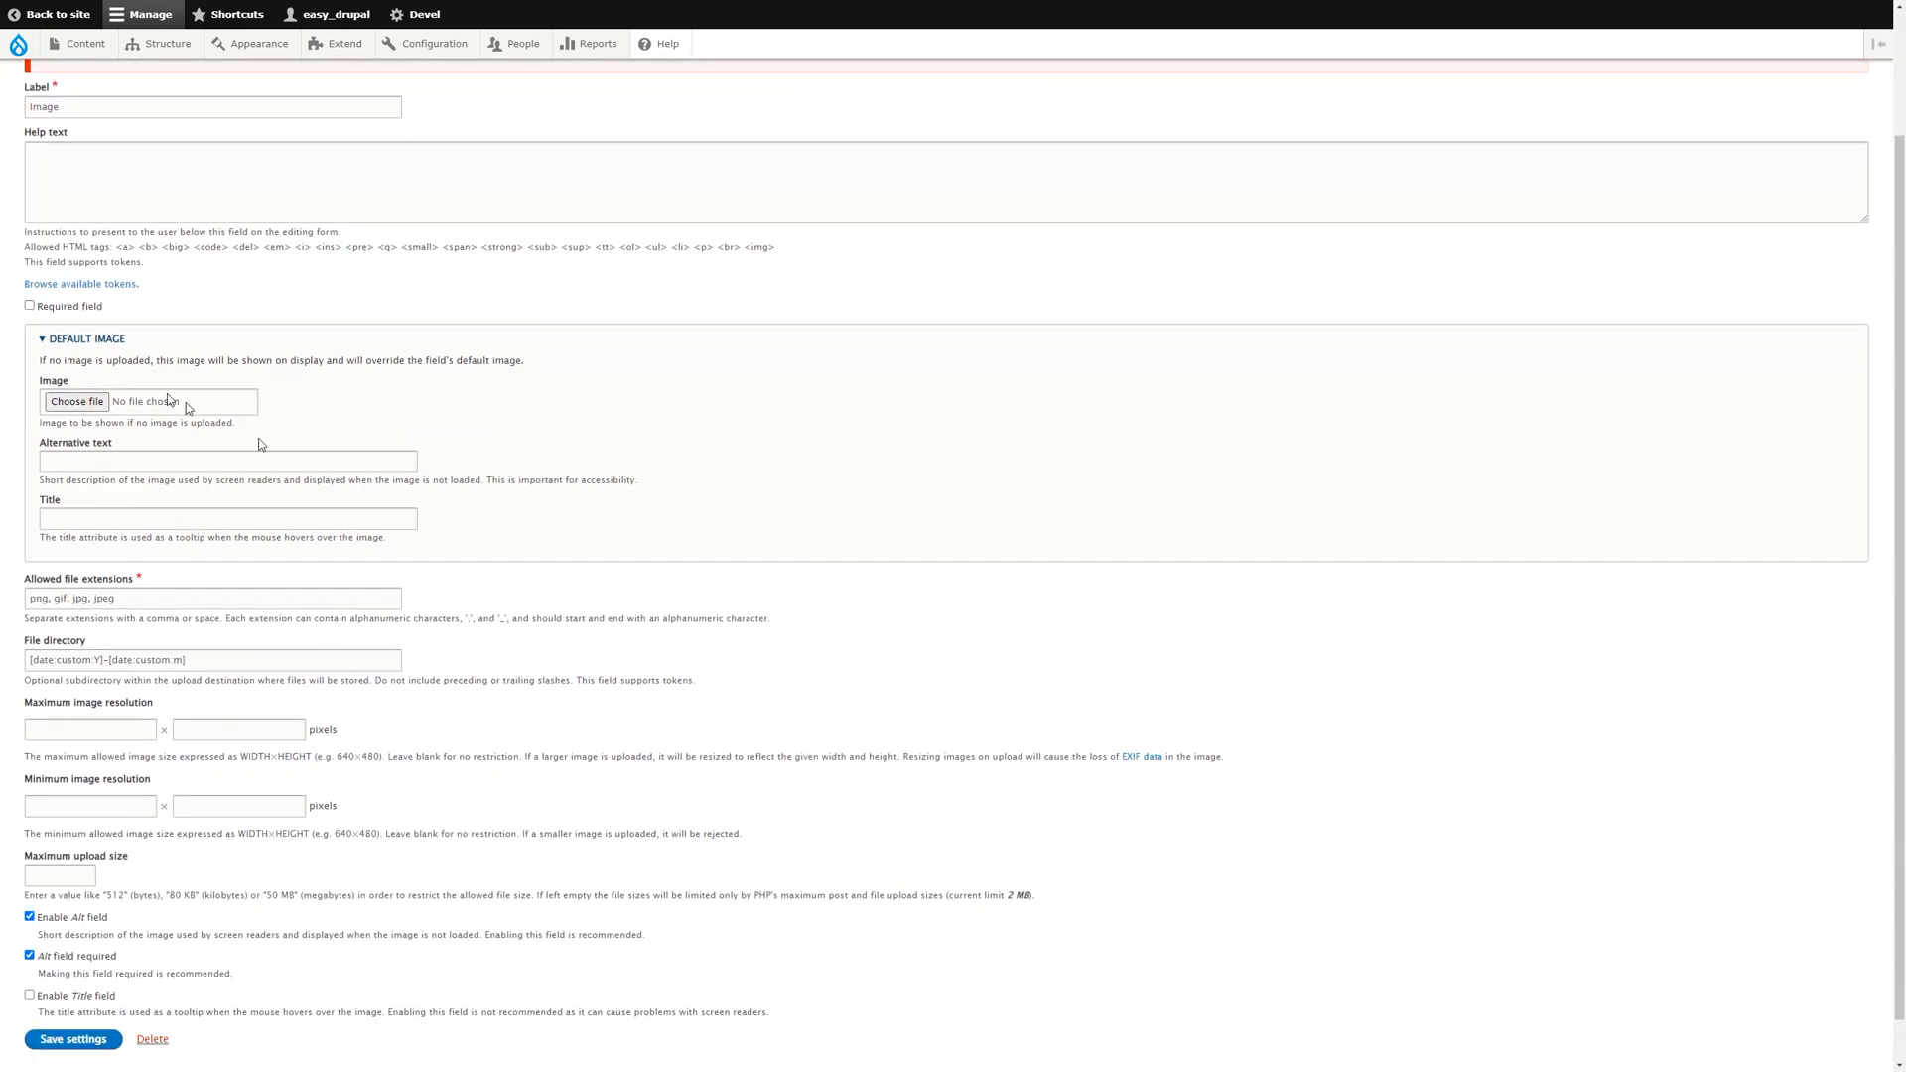
mouse_move(365, 419)
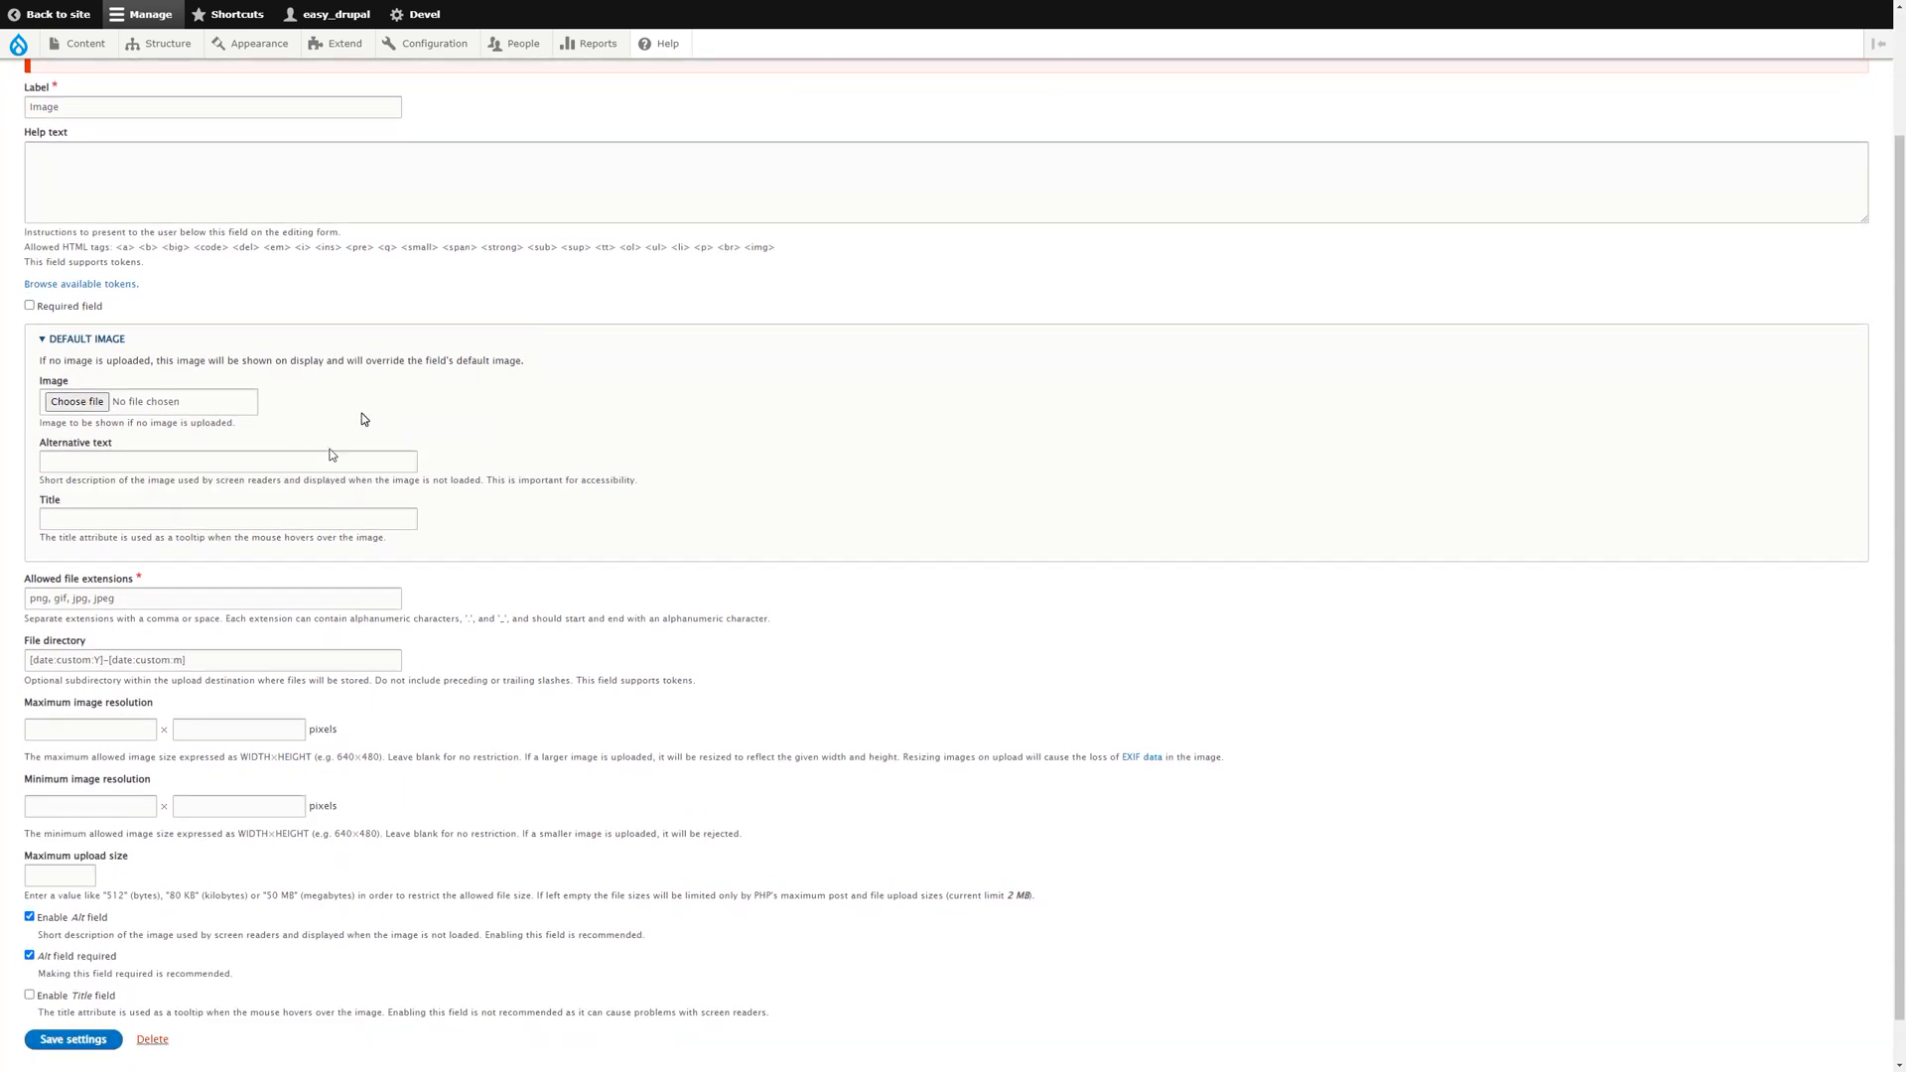
scroll(down, 3)
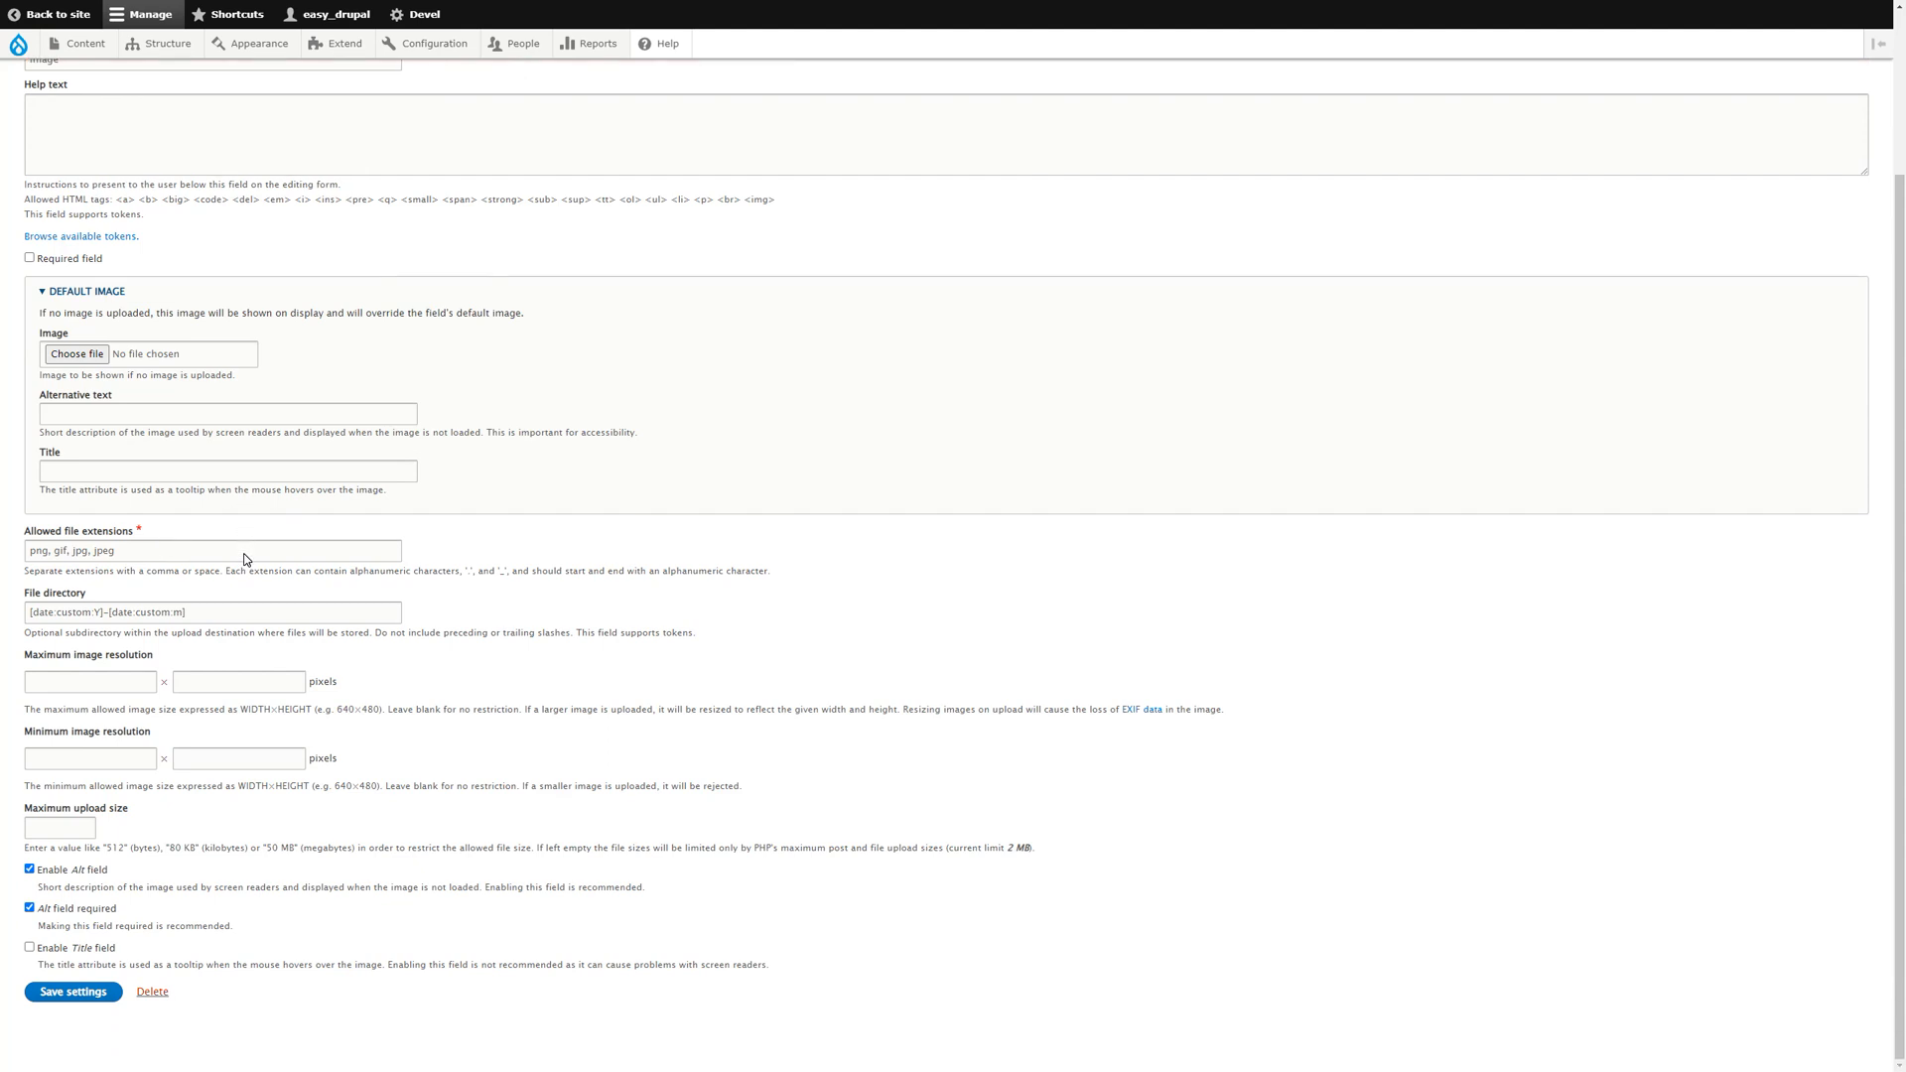
mouse_move(247, 559)
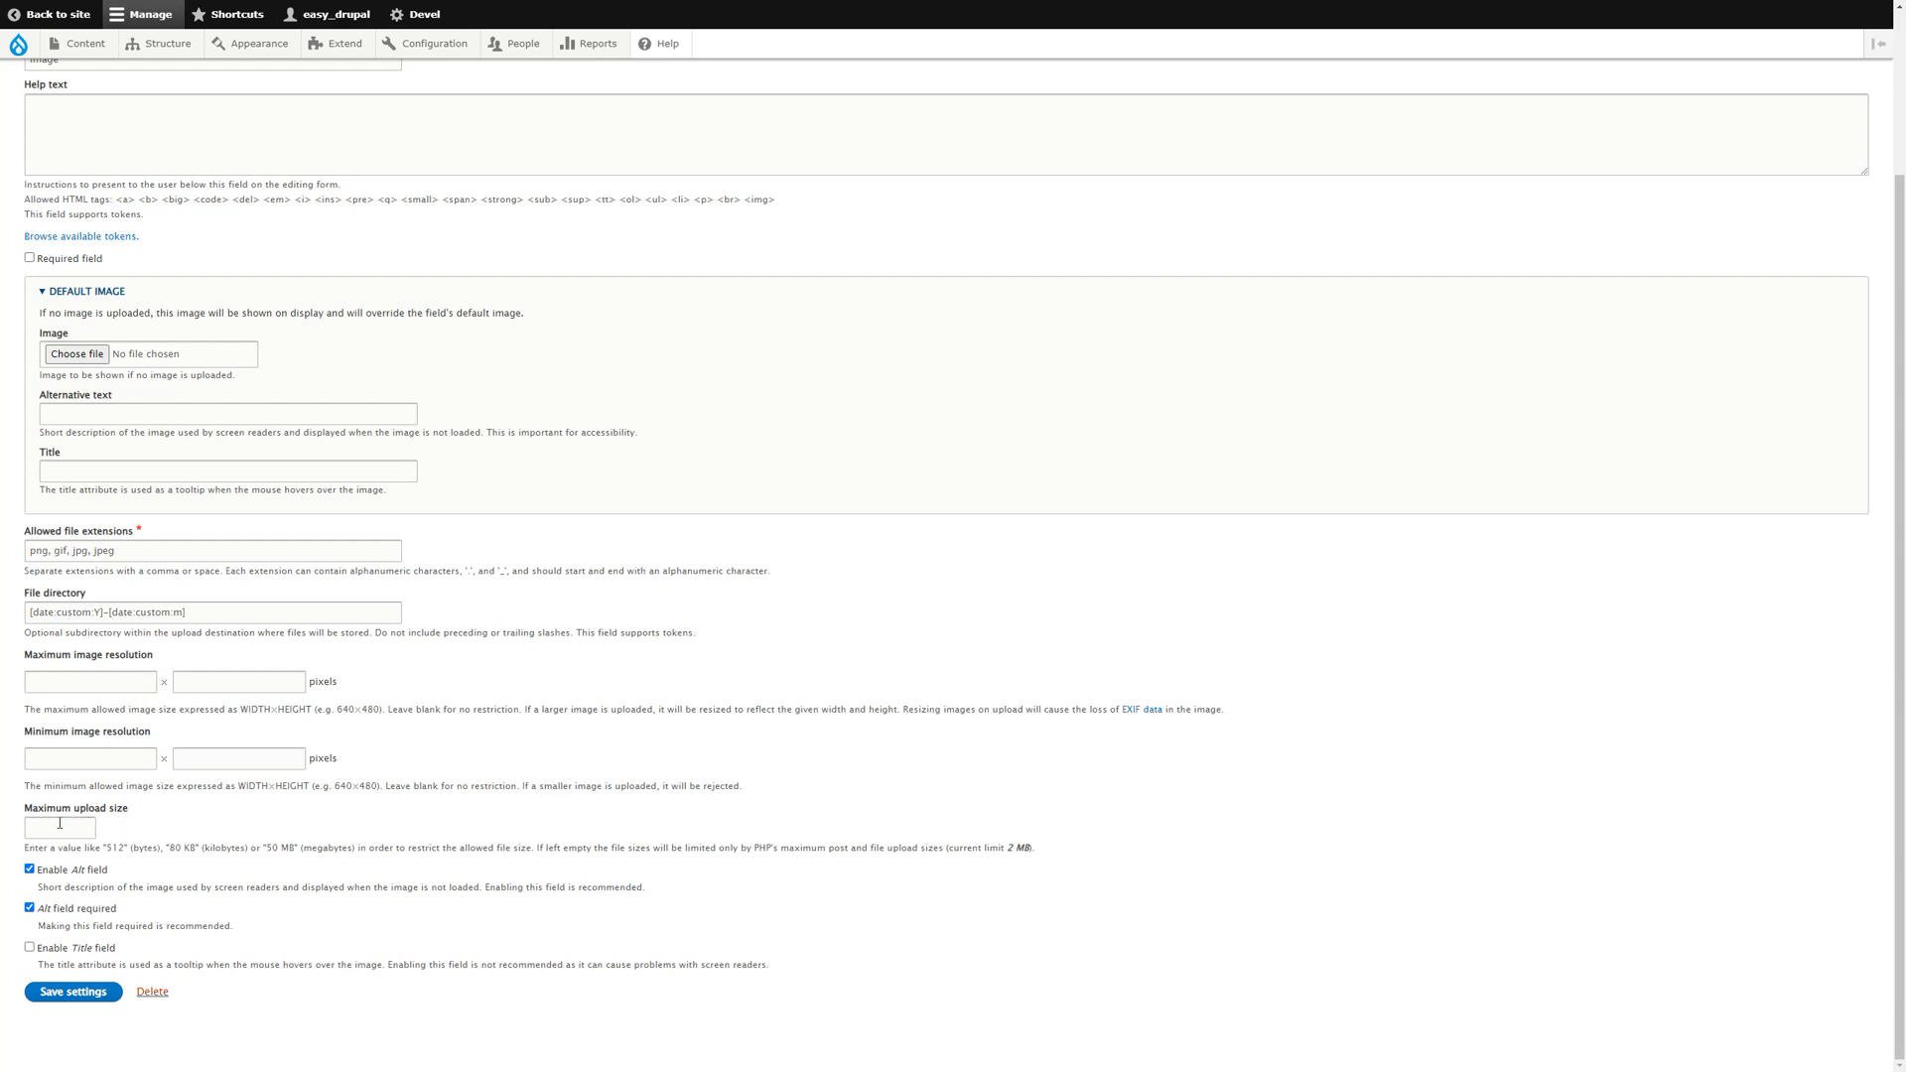
mouse_move(141, 890)
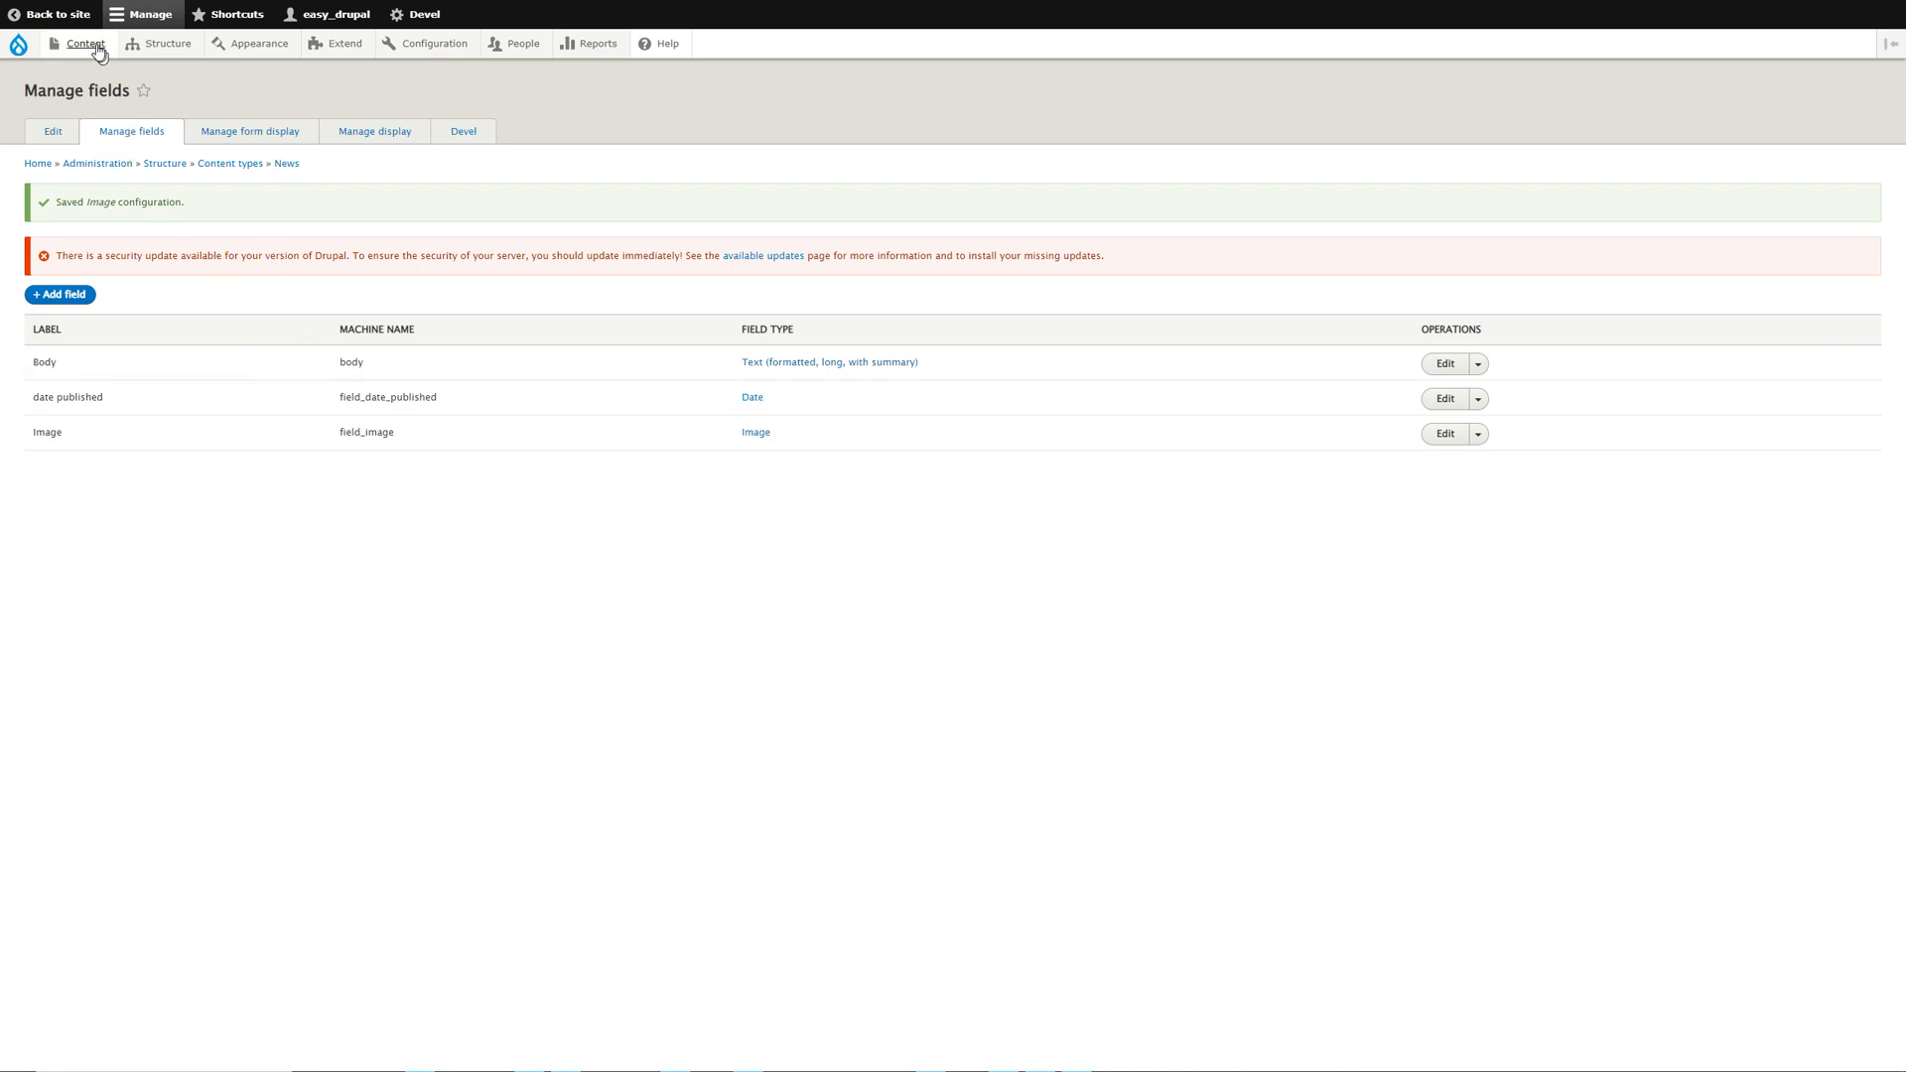
Open the Create News form from Content > Add content.
click(80, 44)
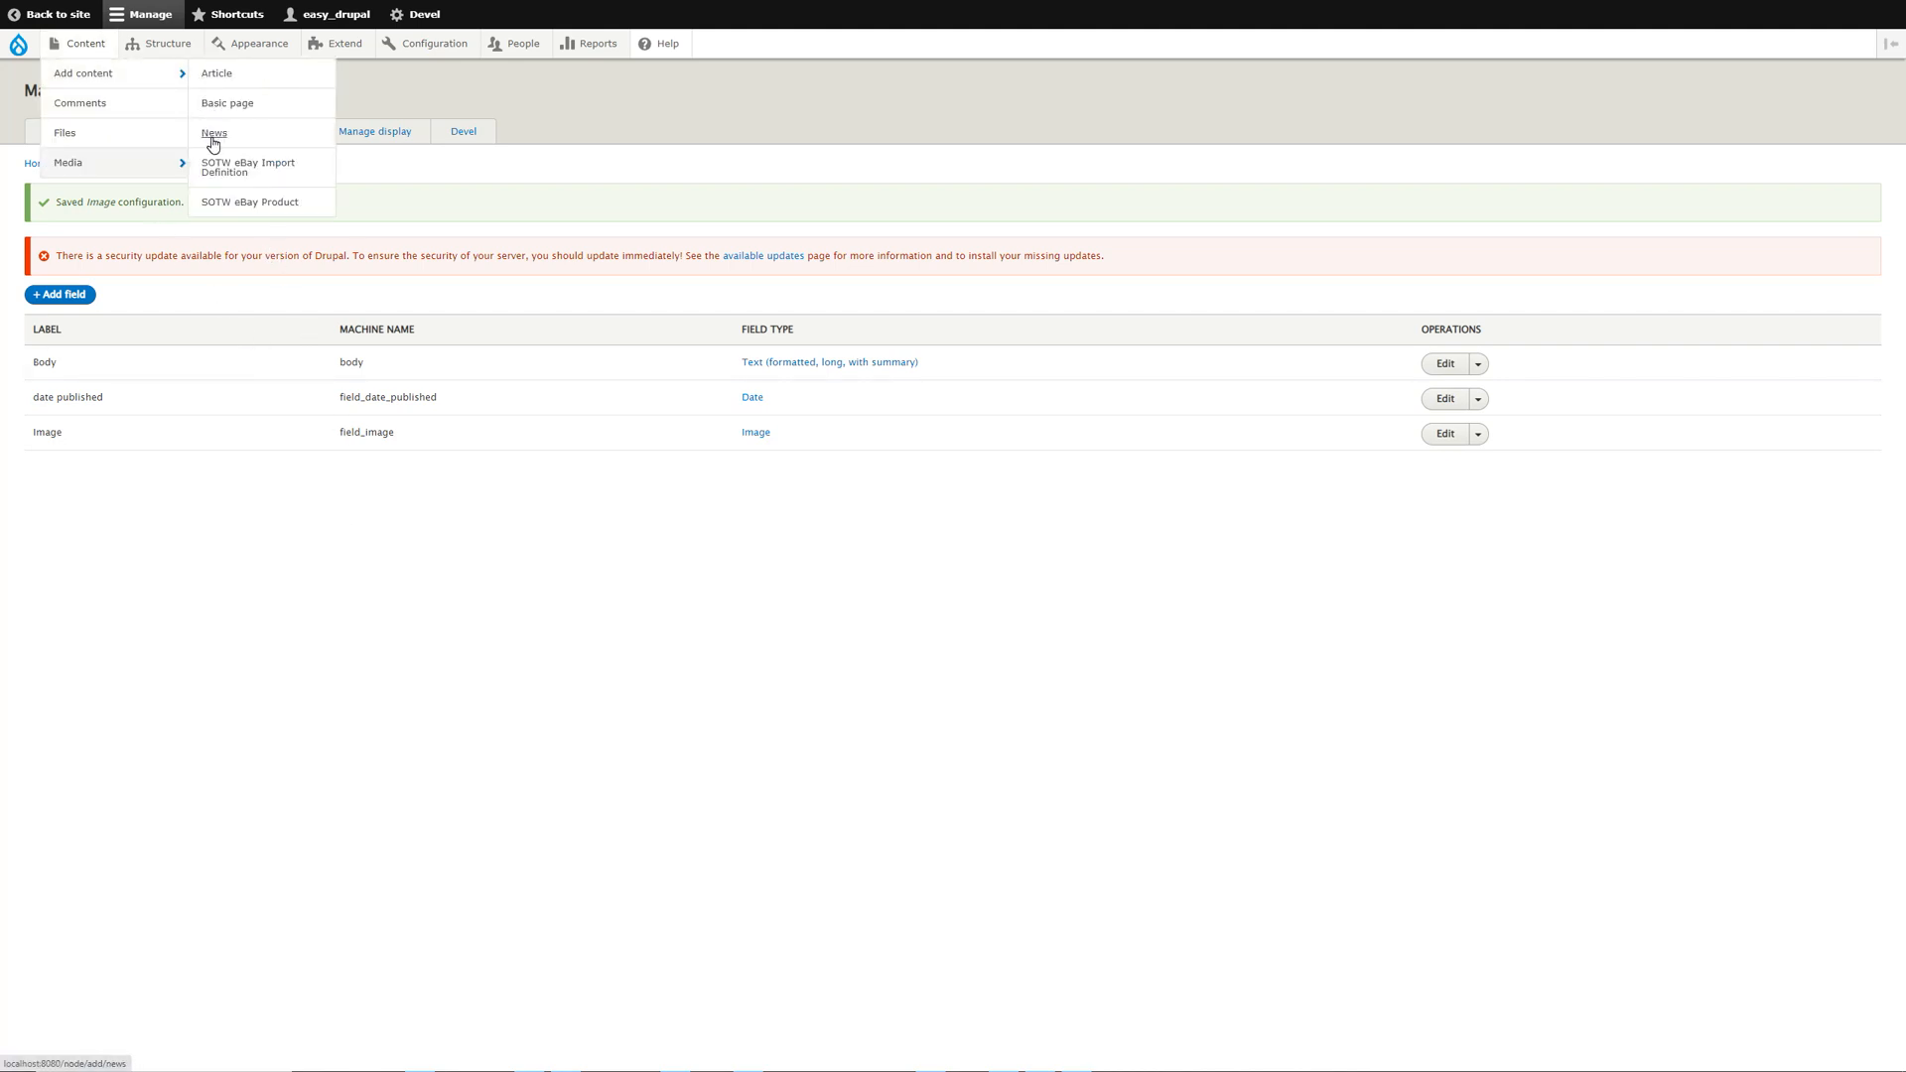
mouse_move(215, 133)
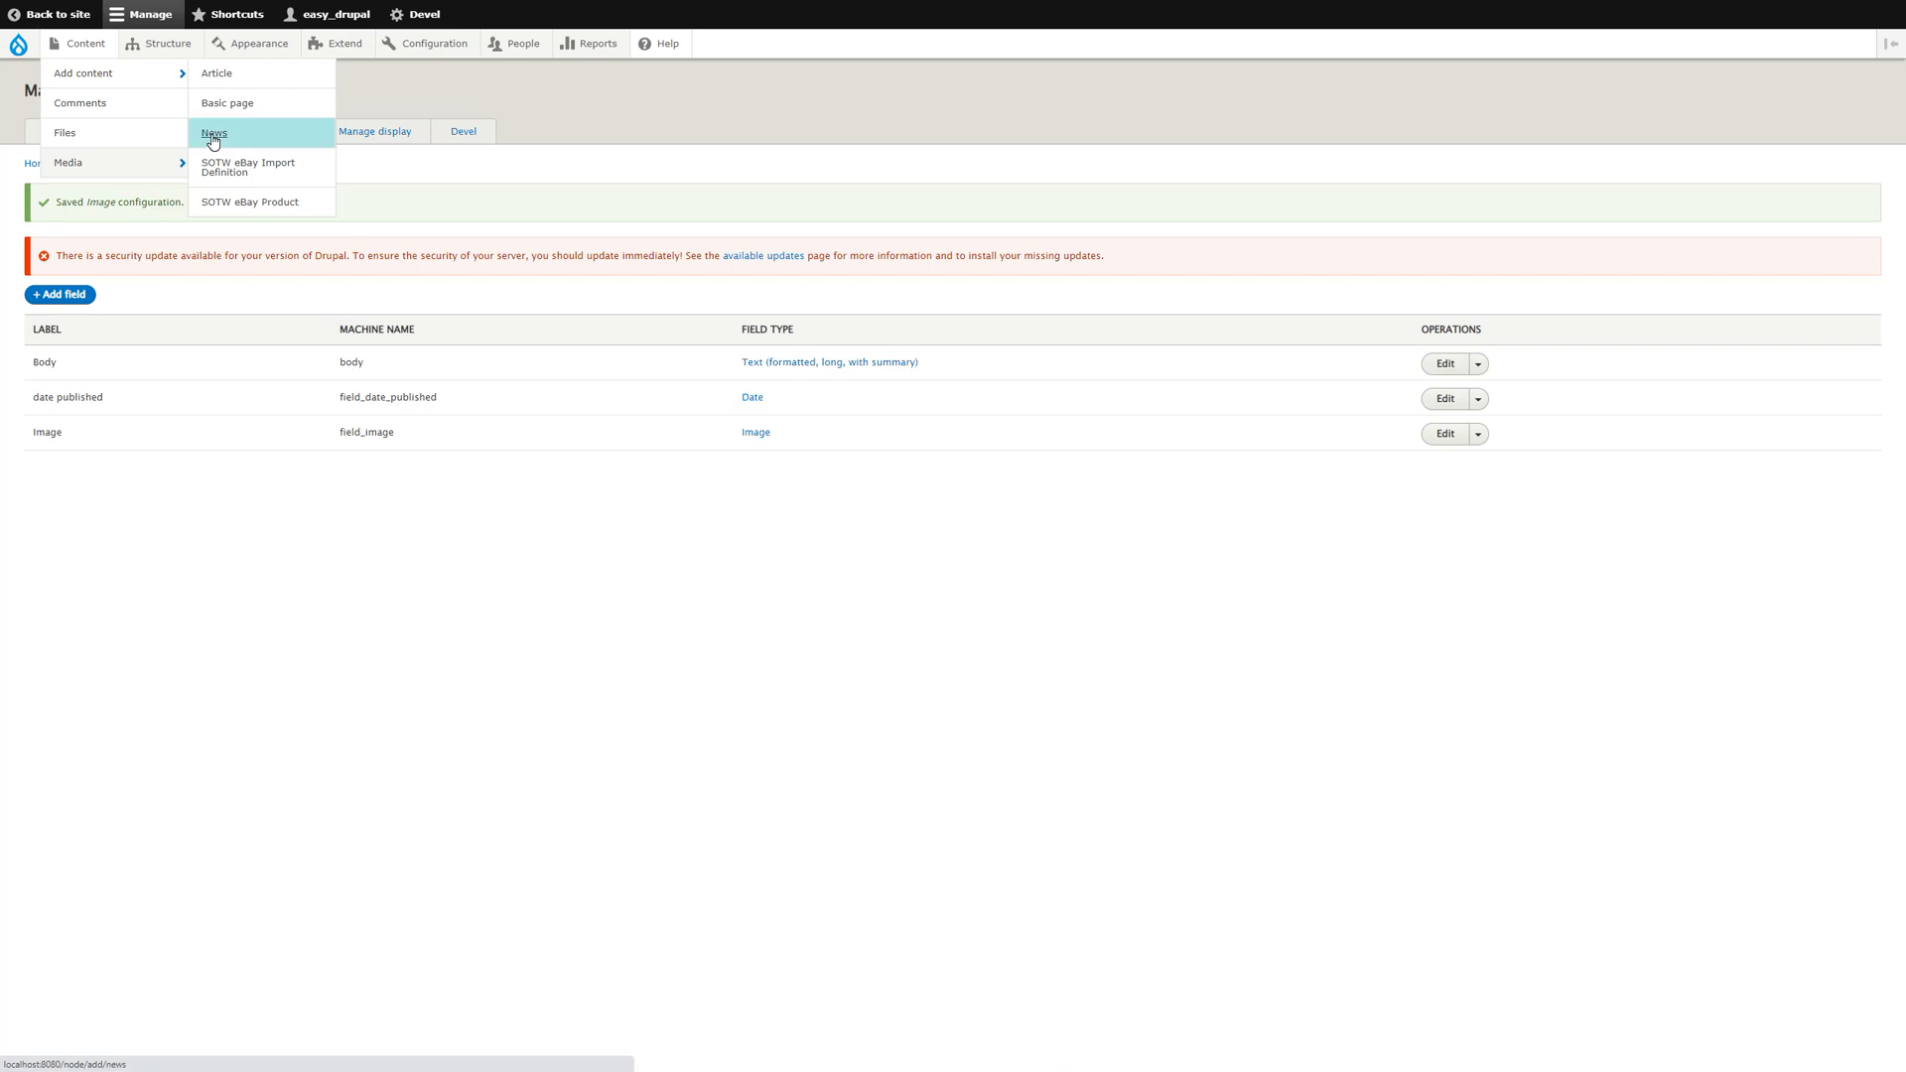
click(214, 131)
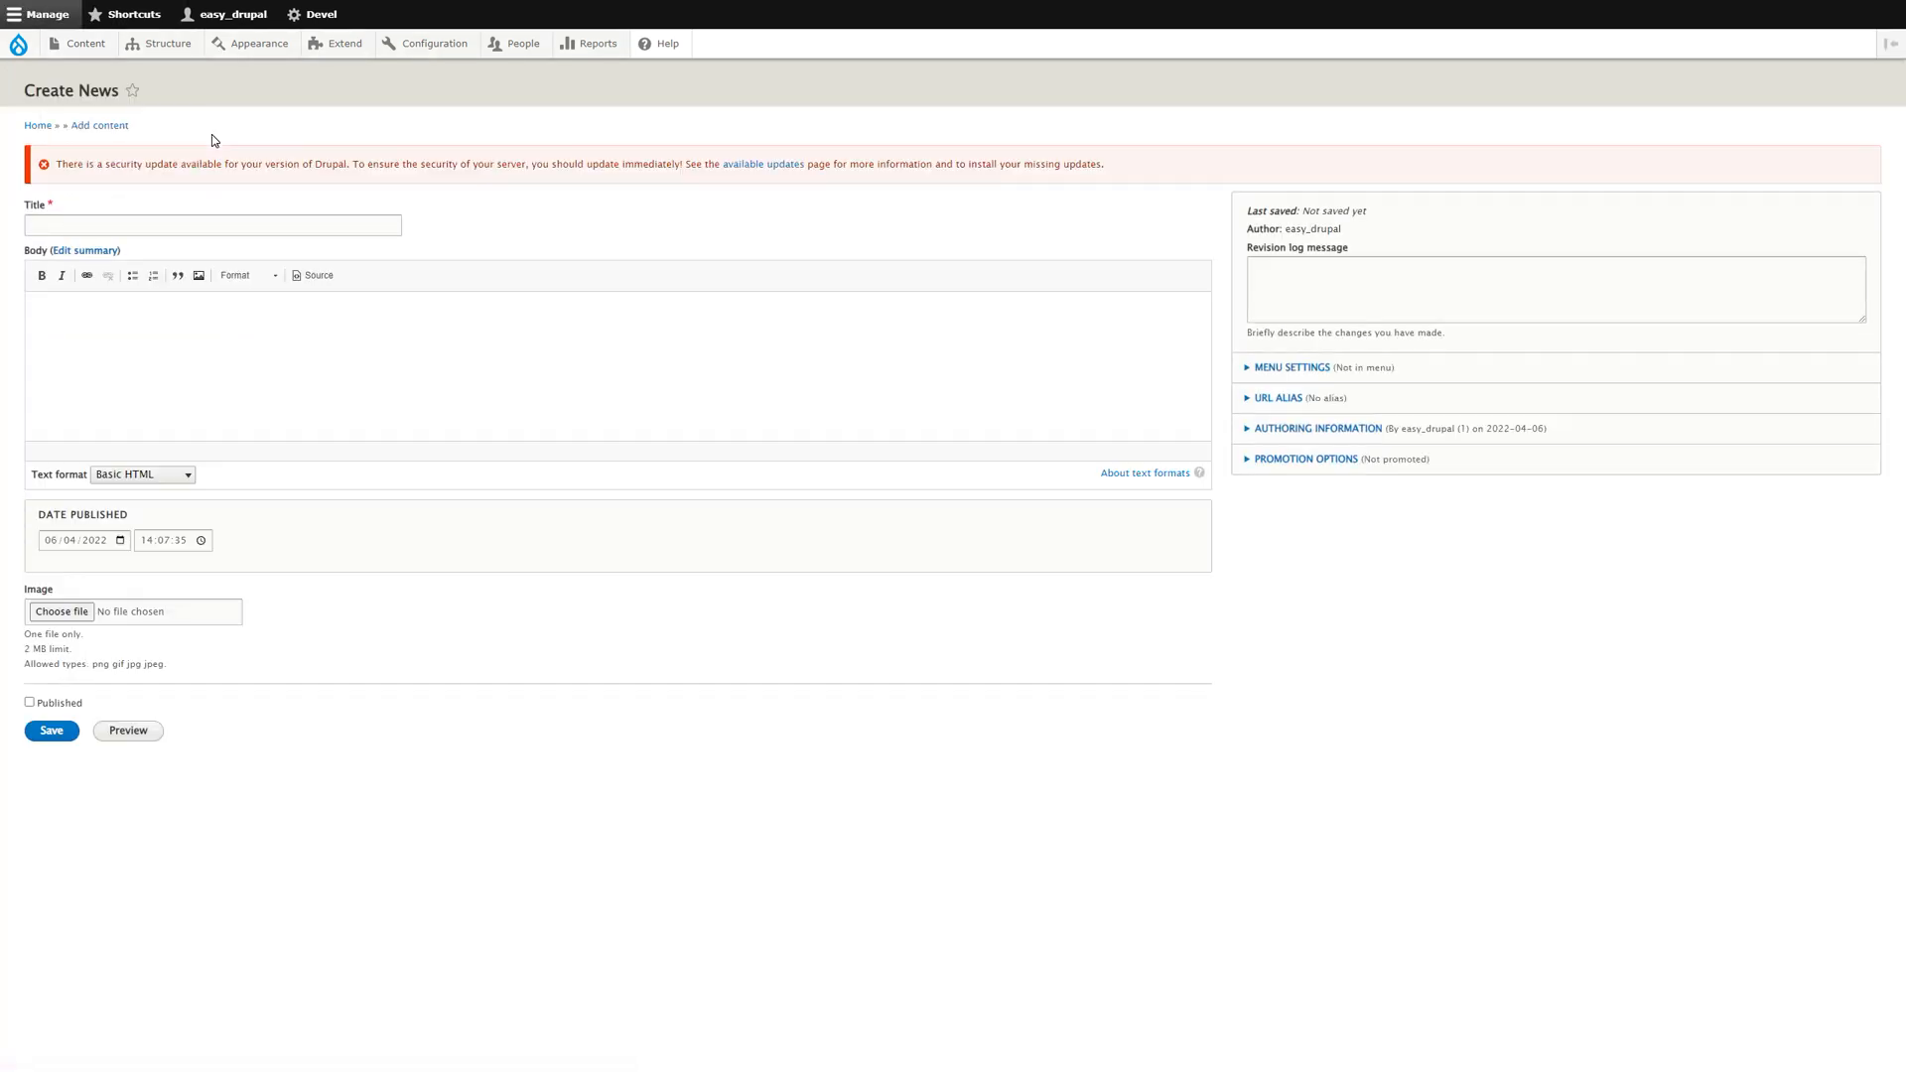
Enter the title 'test news item' and the body text 'test'.
click(212, 224)
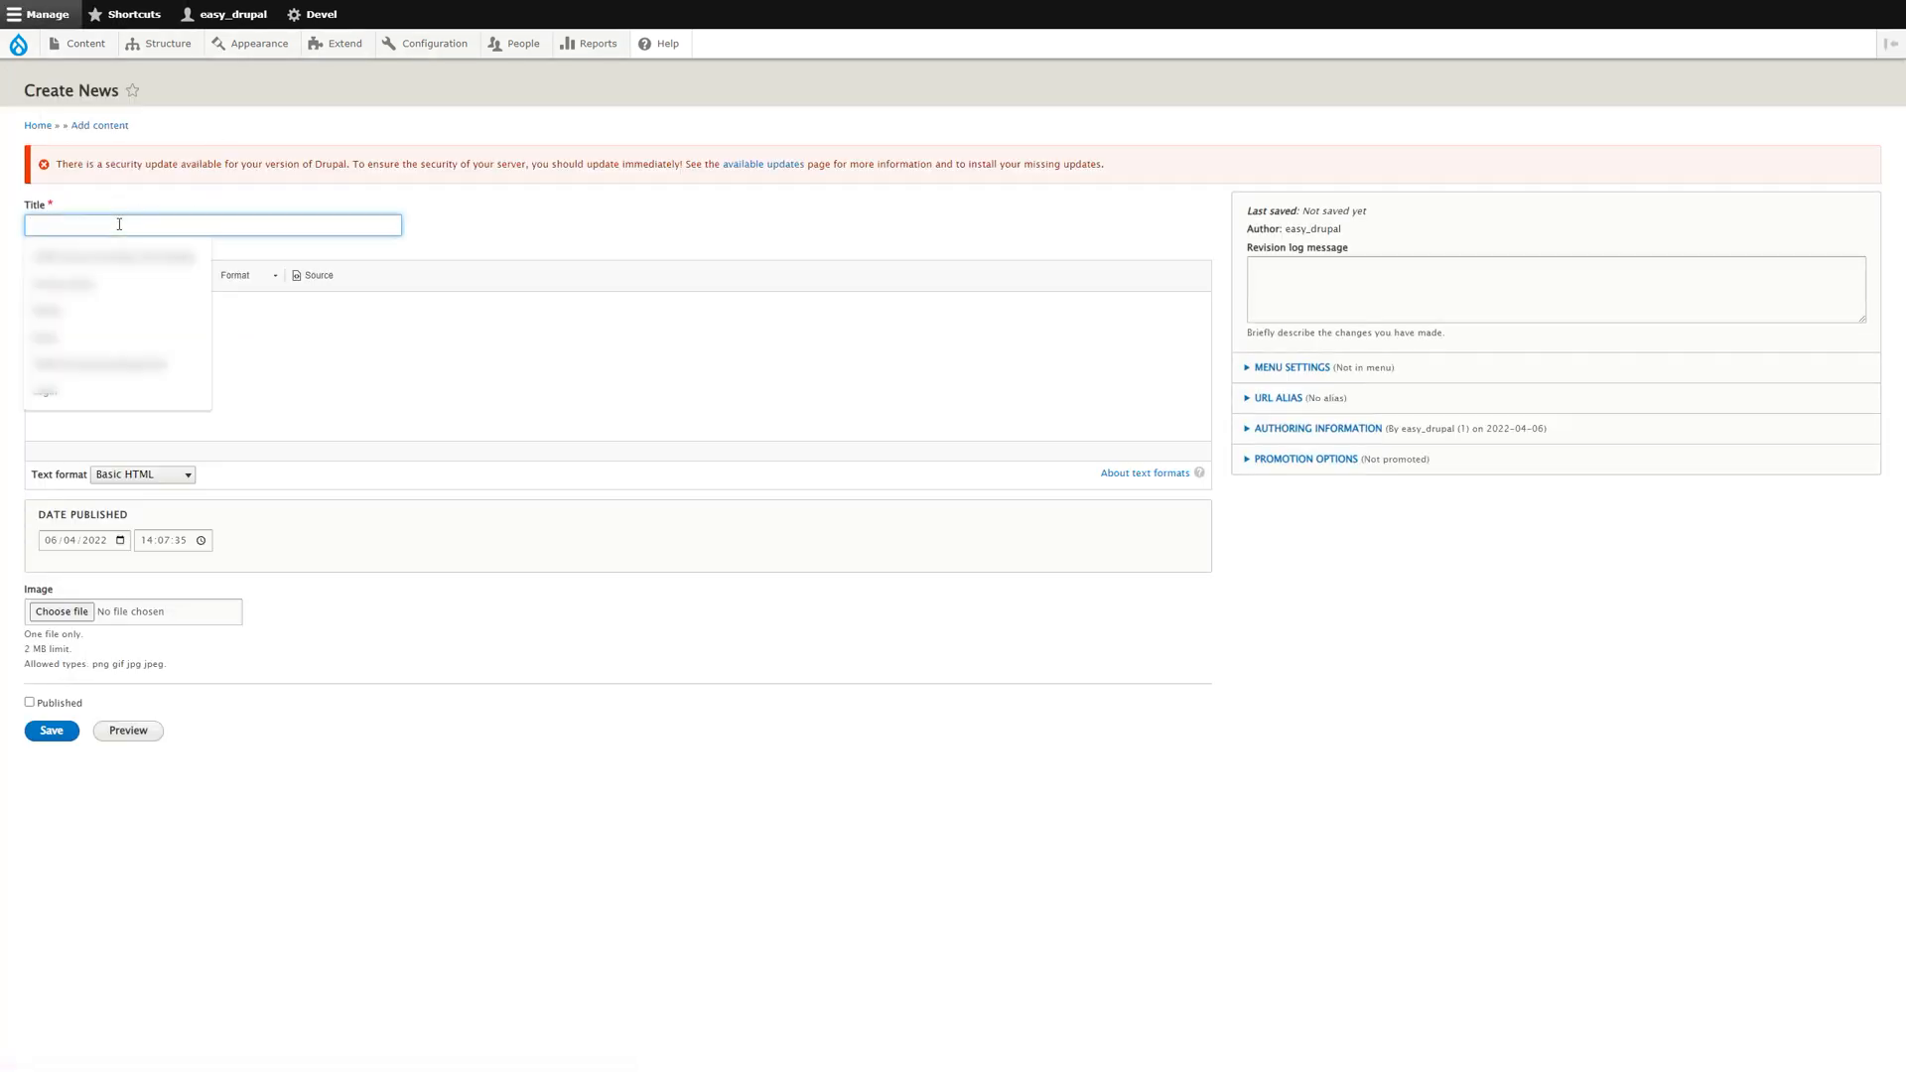
text(test news item)
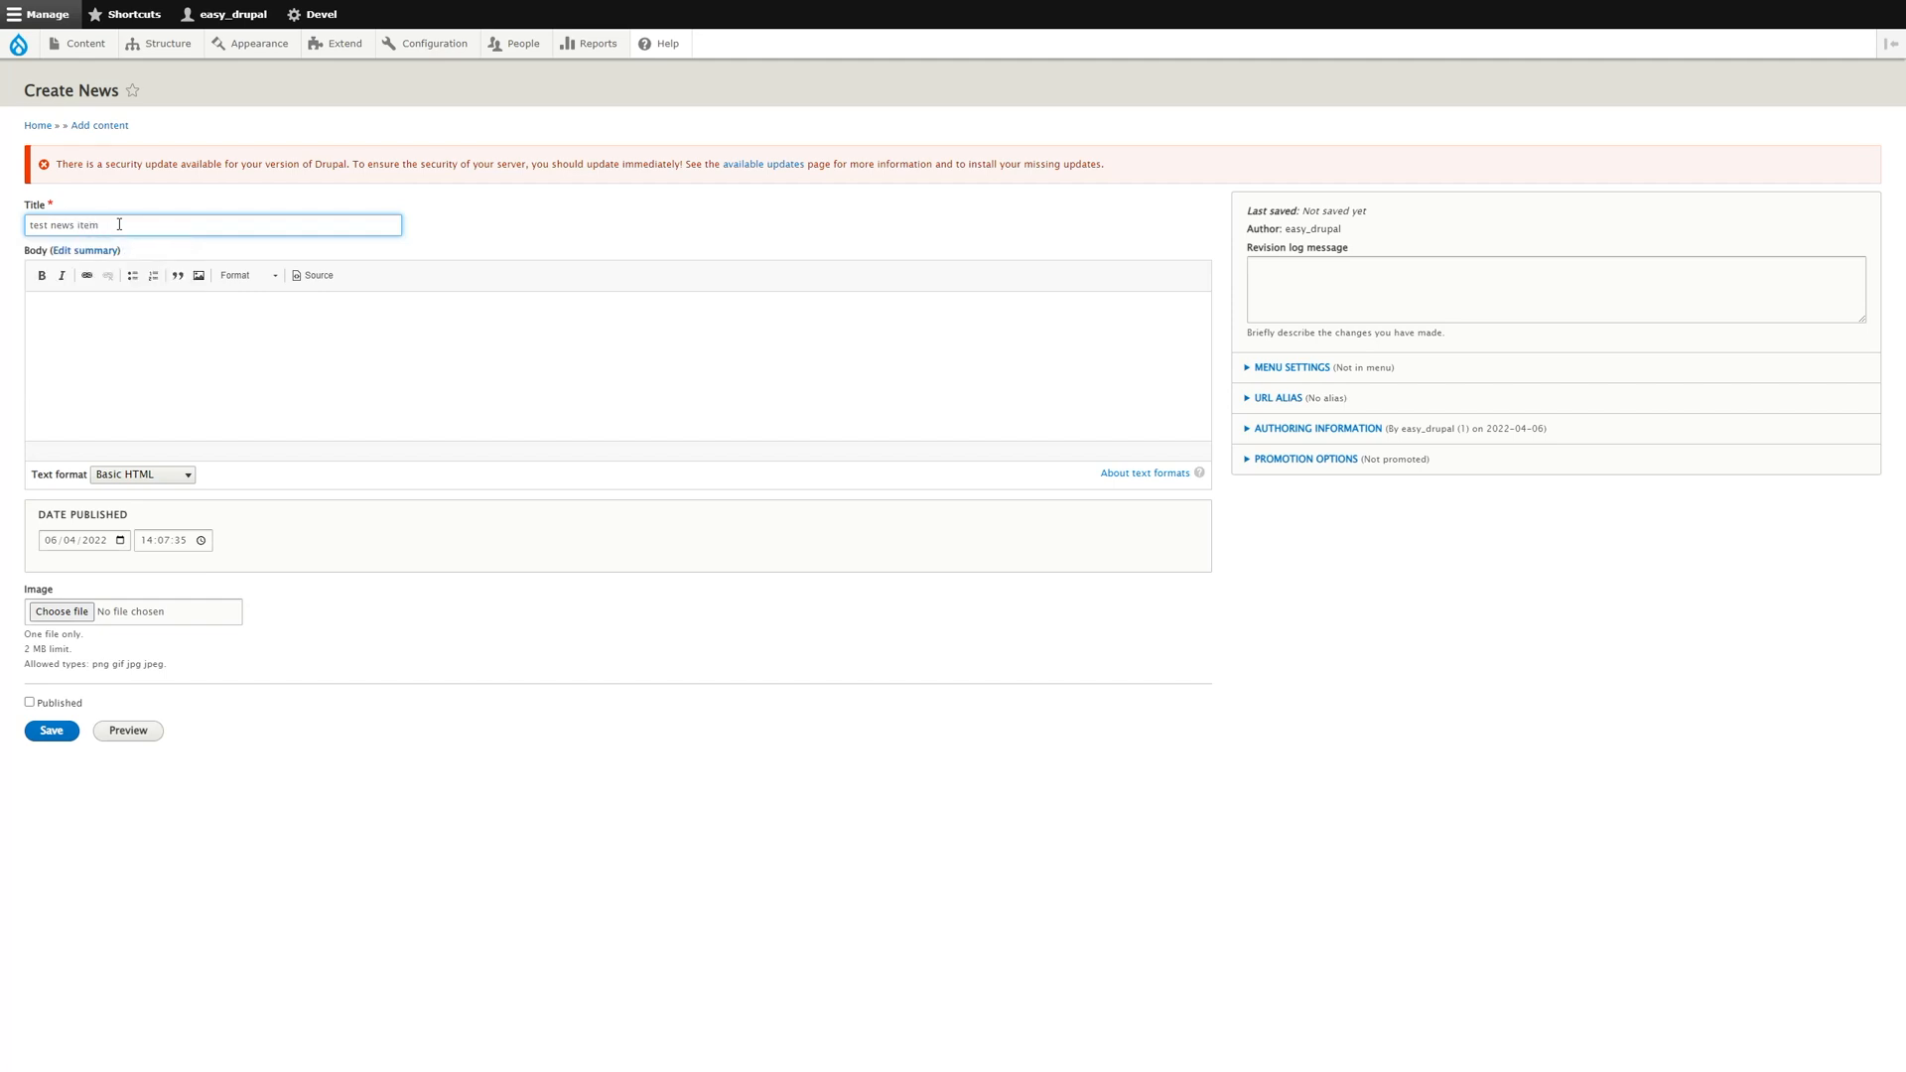
text(test text)
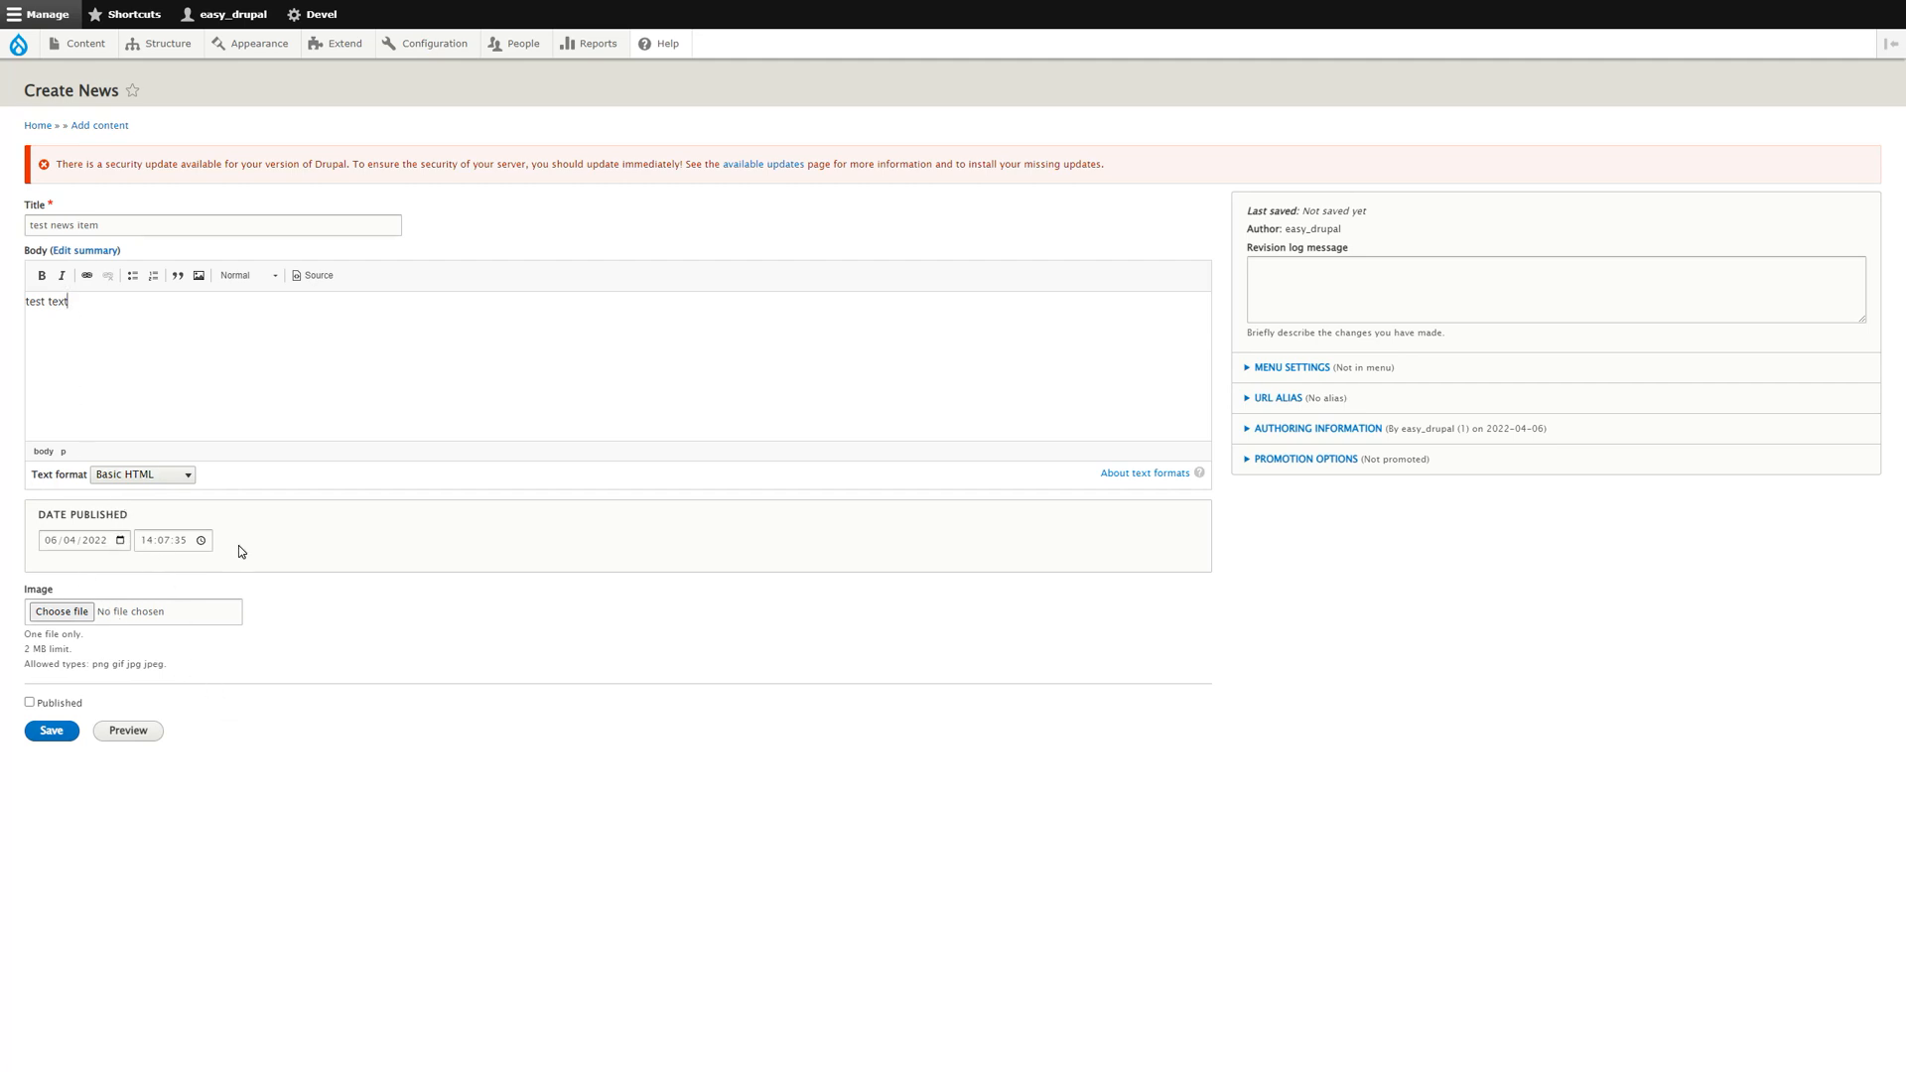
mouse_move(91, 650)
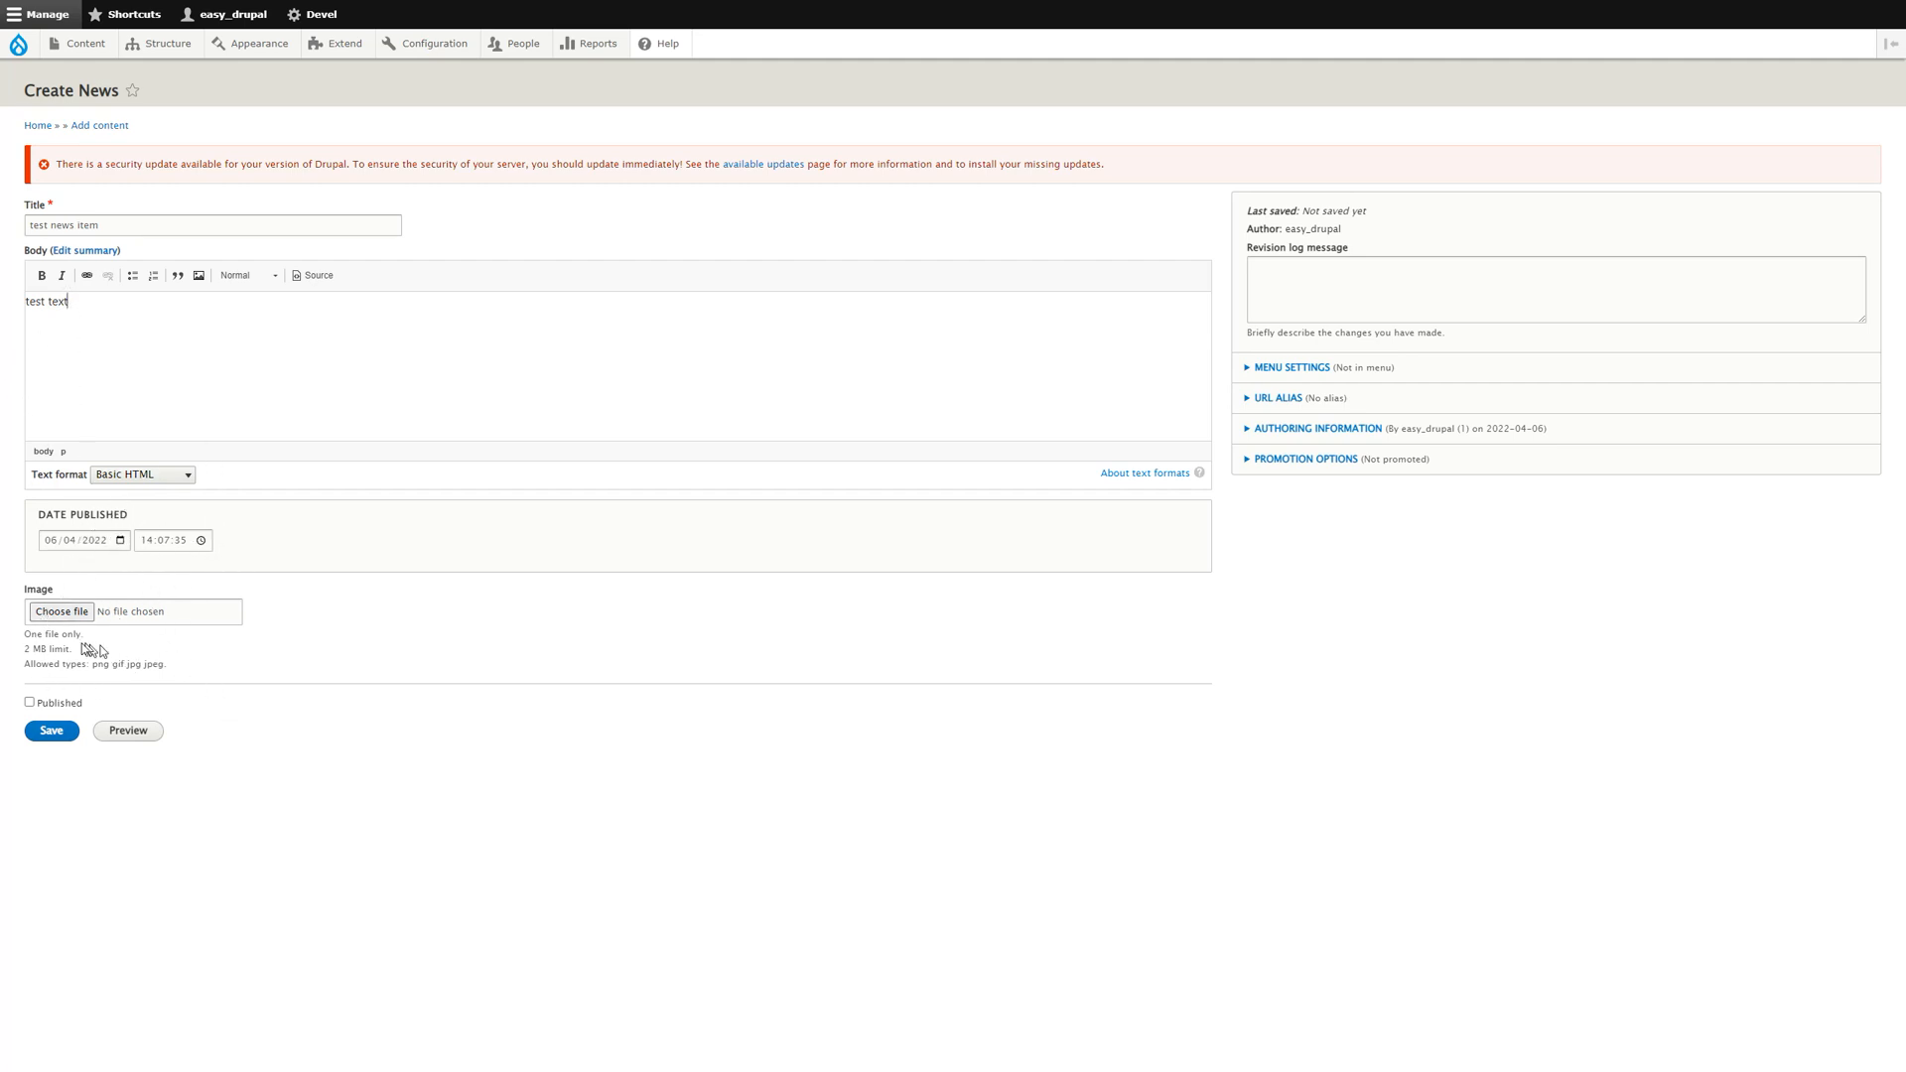
Attach a photo with alt text 'test image' and save the news item.
click(62, 612)
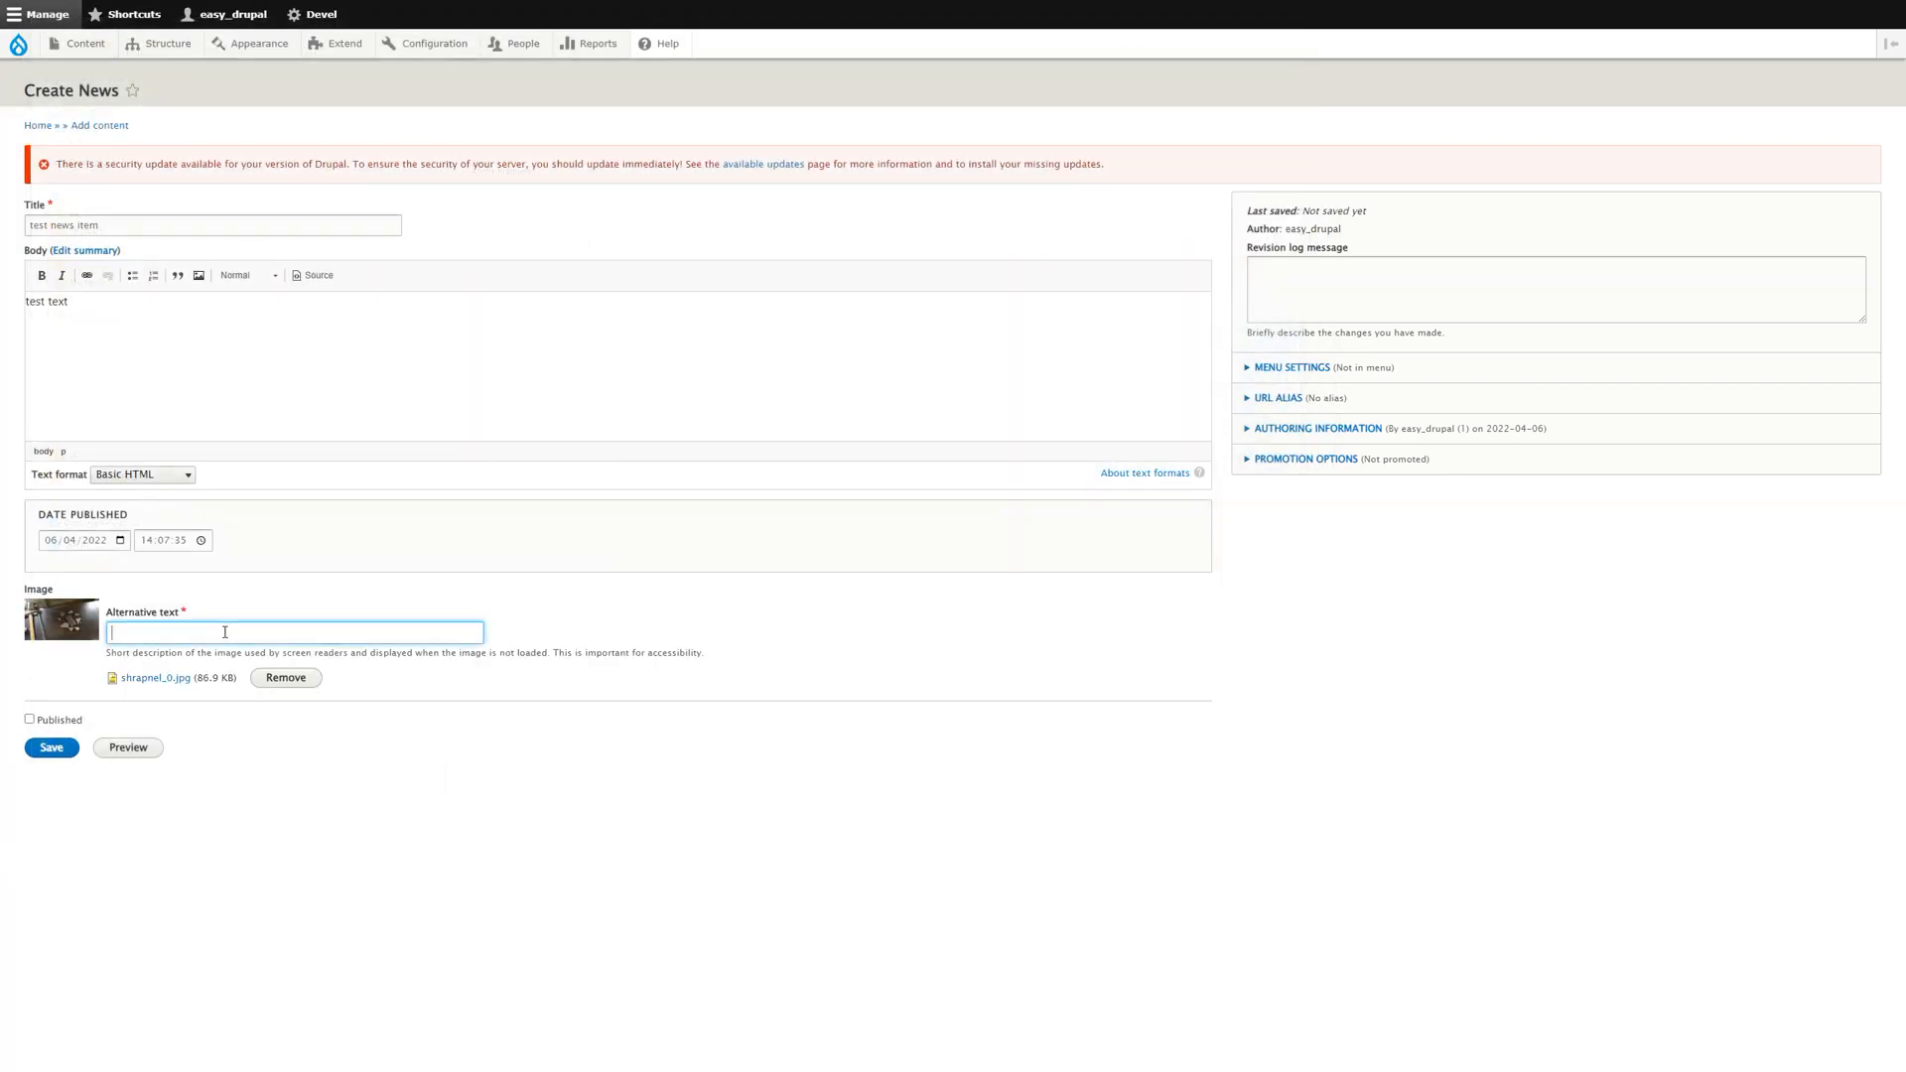
text(test)
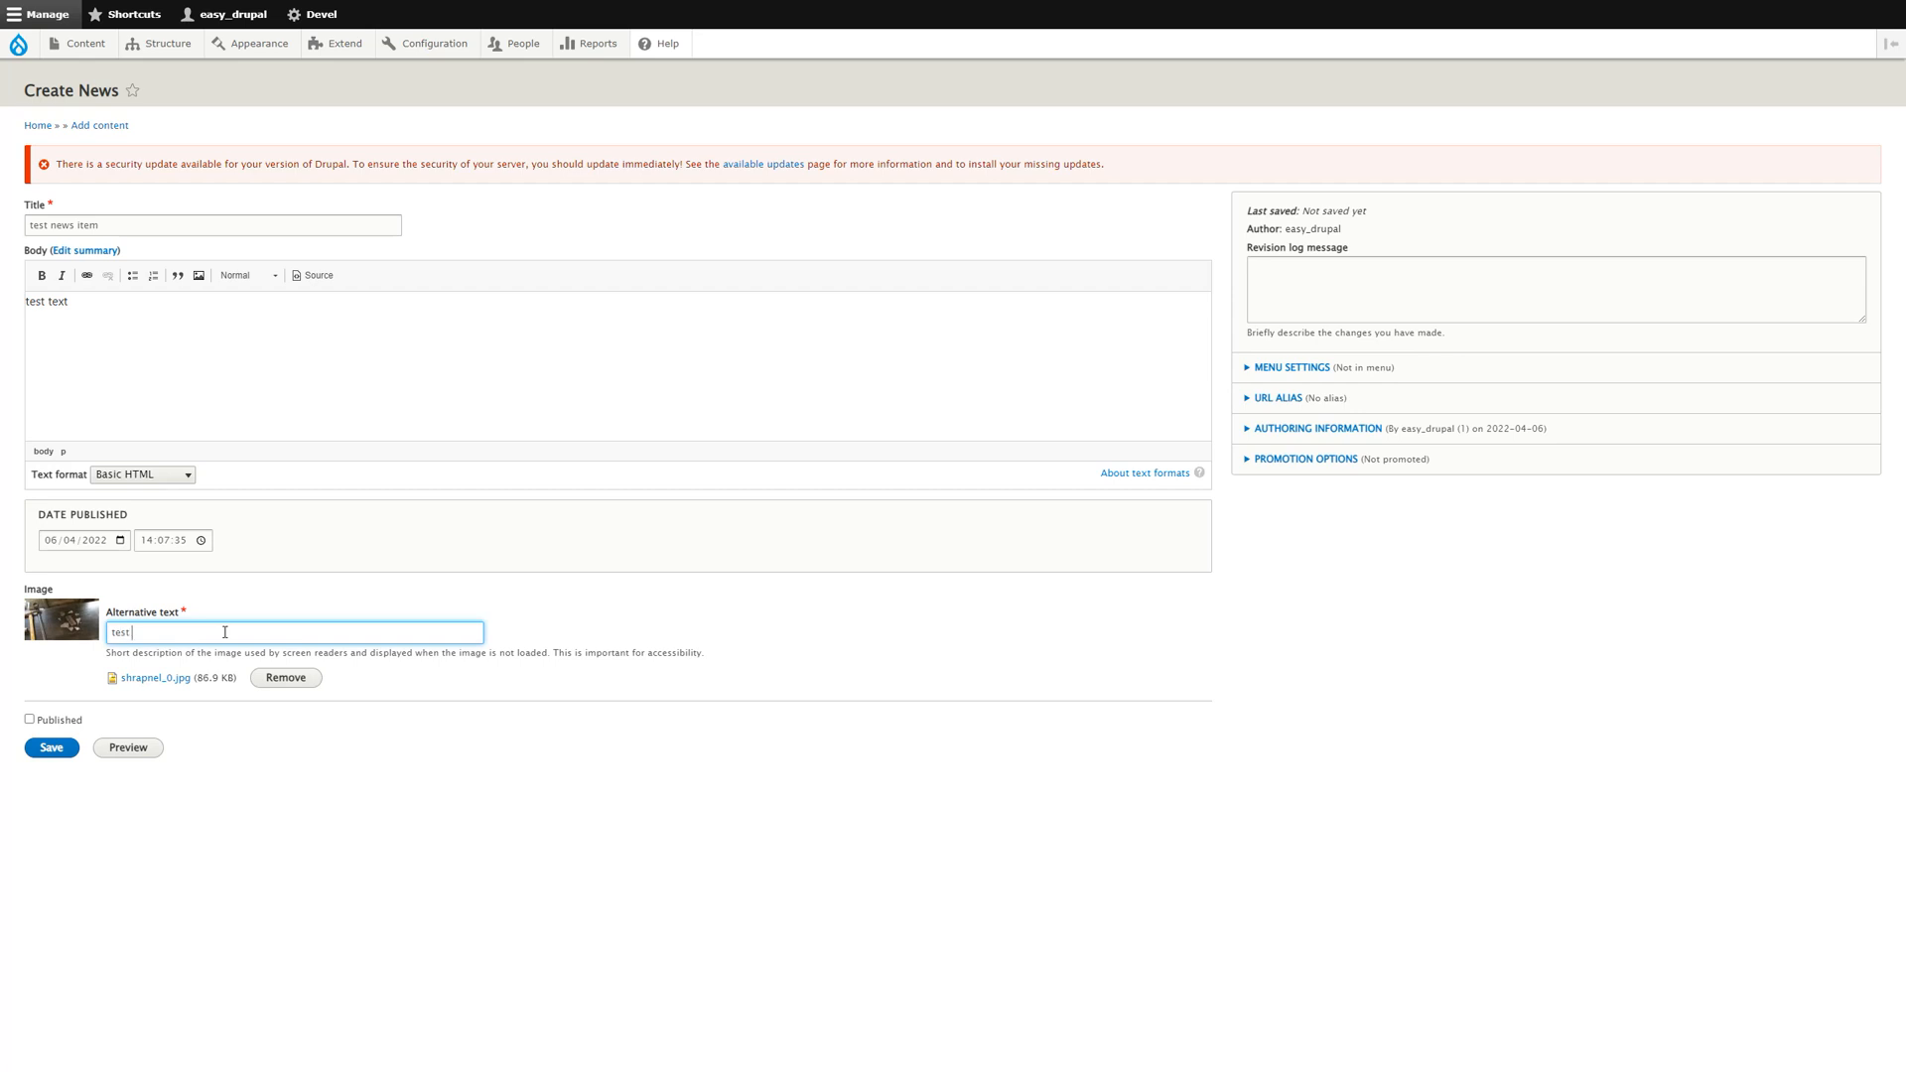
text(image)
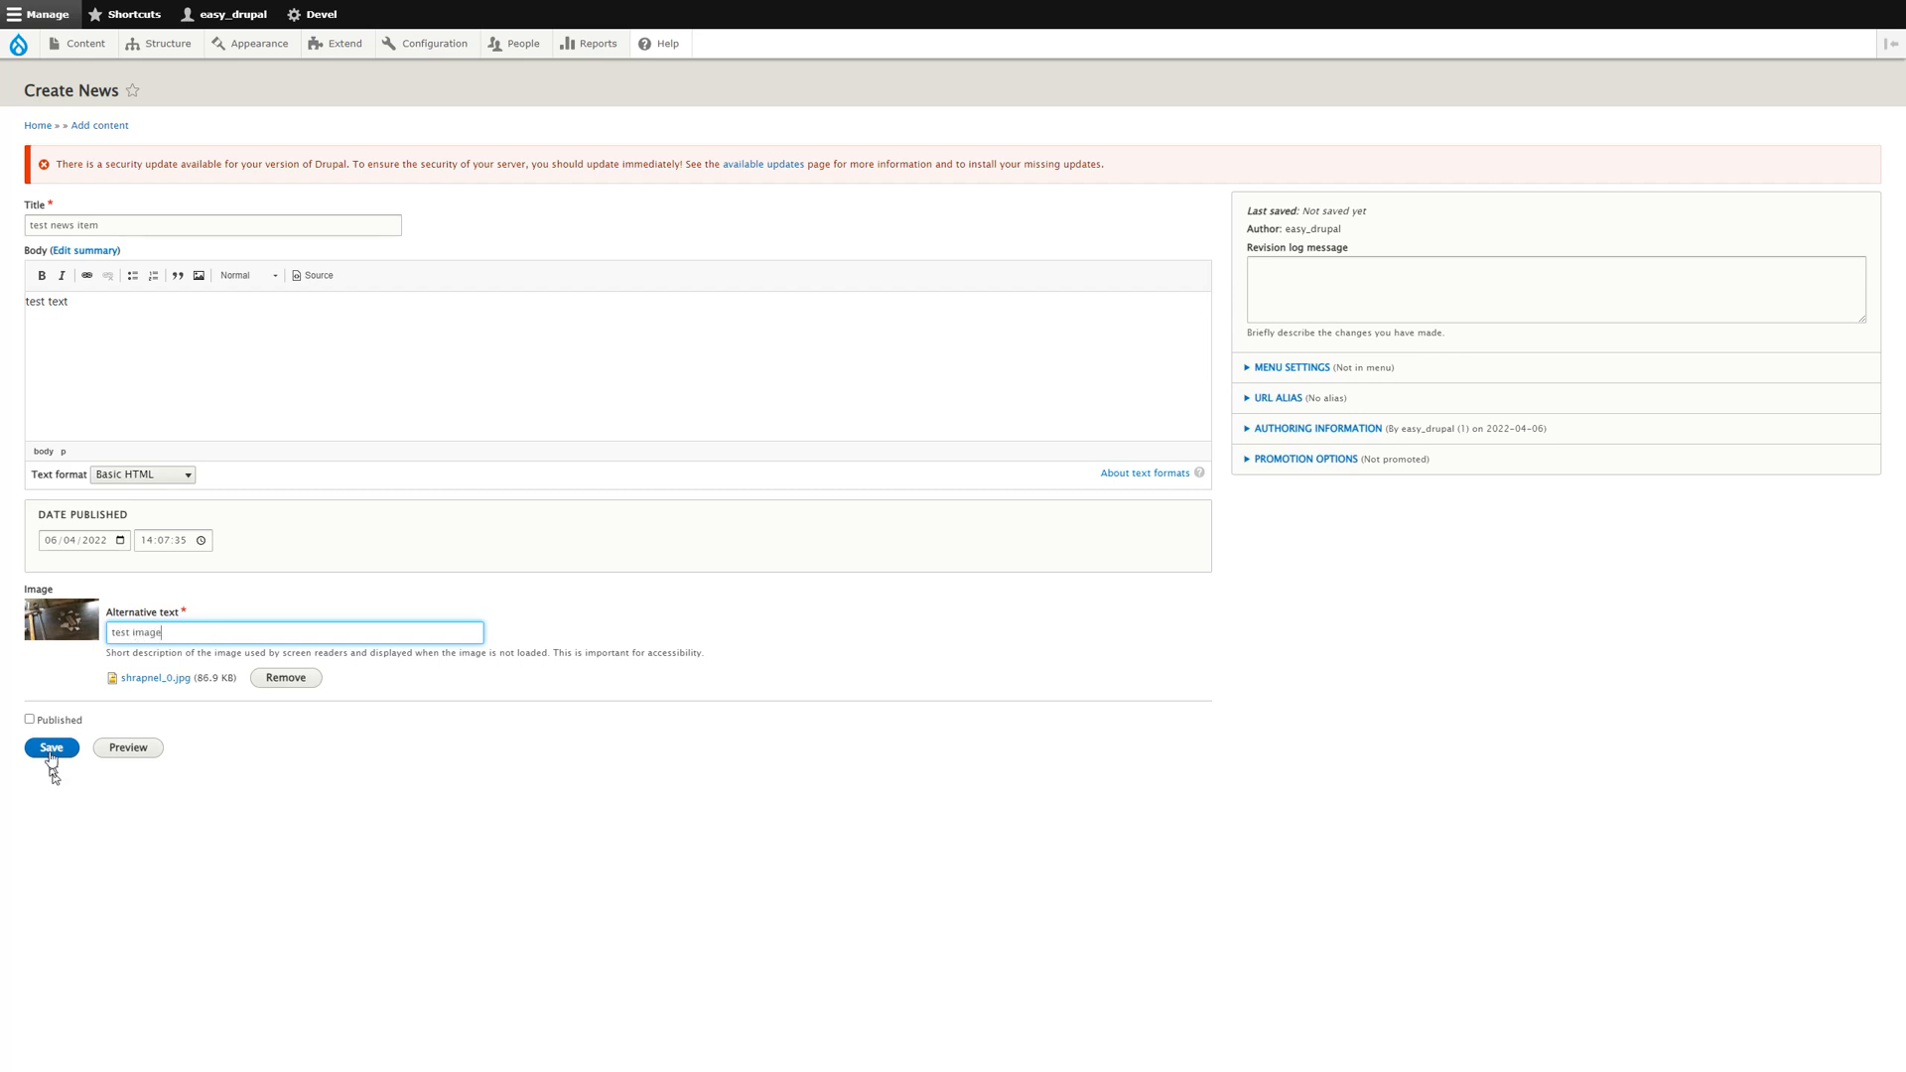
click(51, 747)
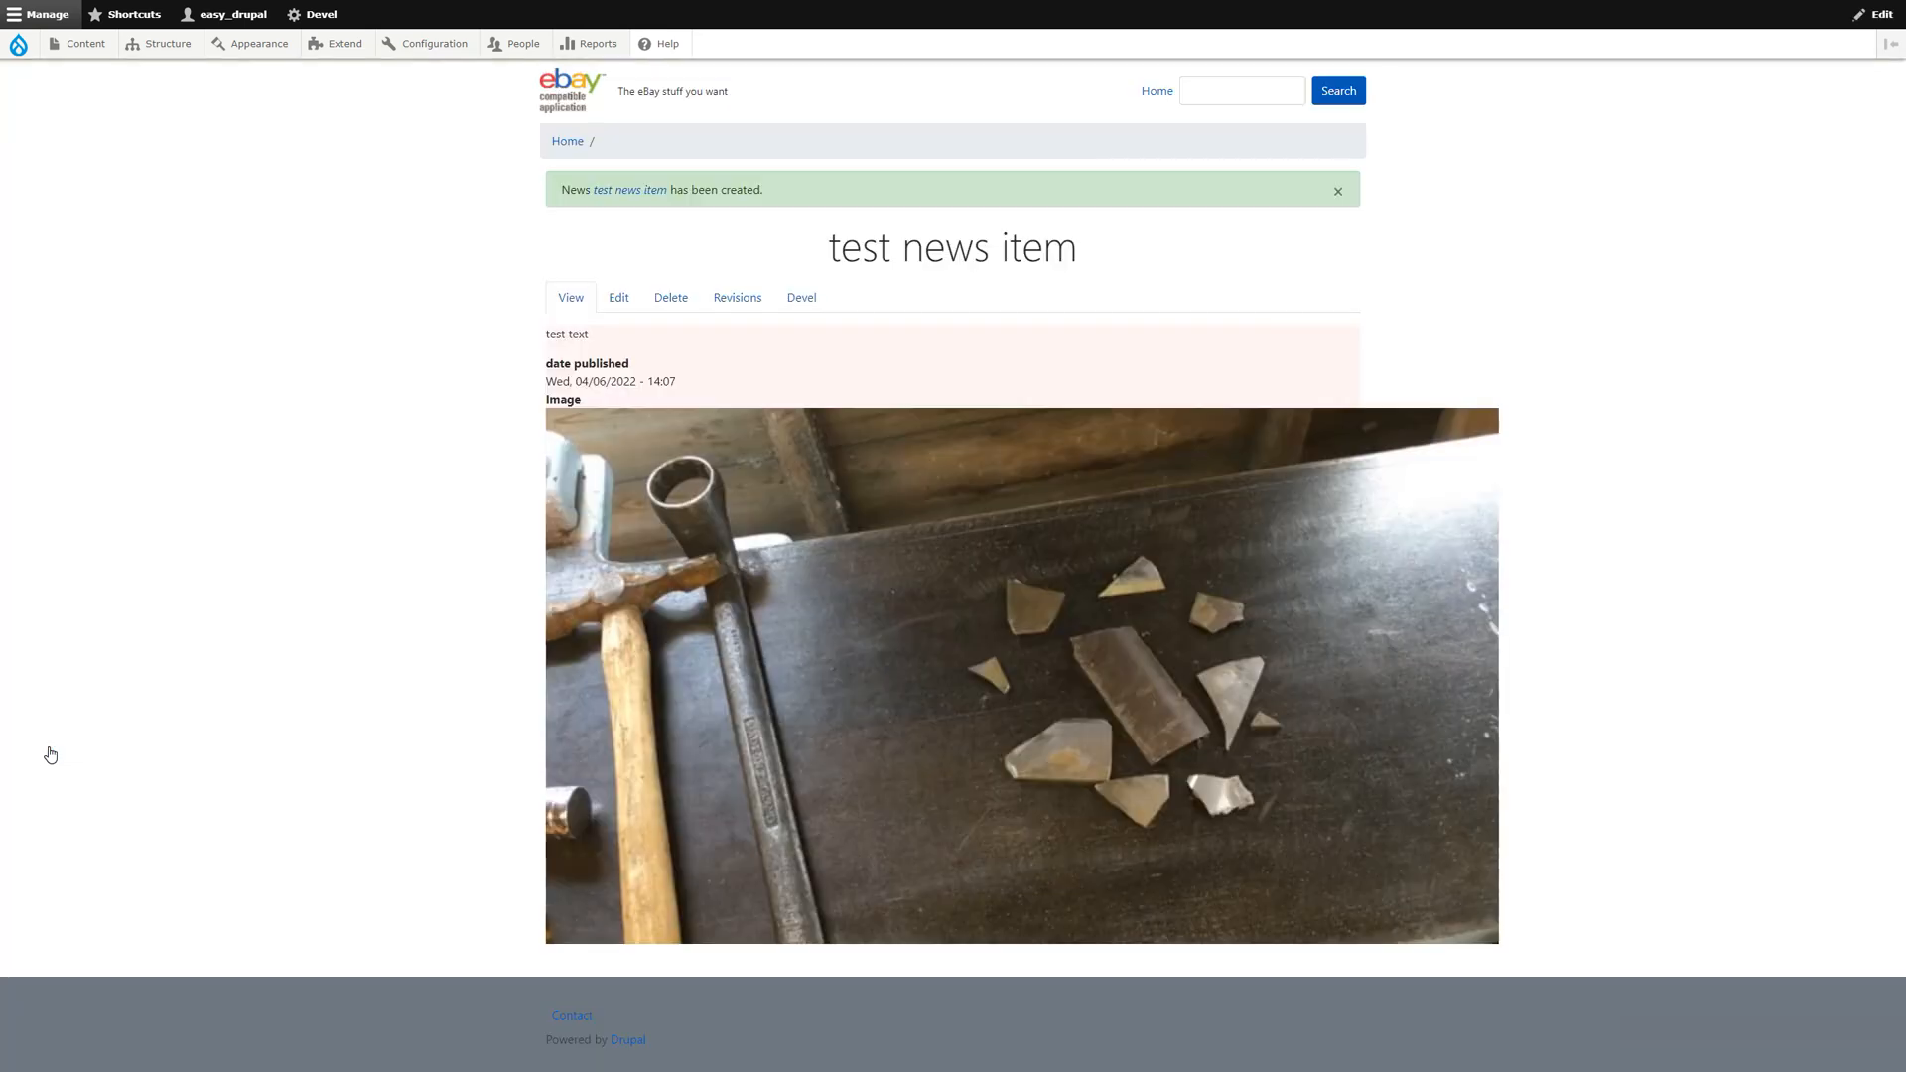
double_click(566, 334)
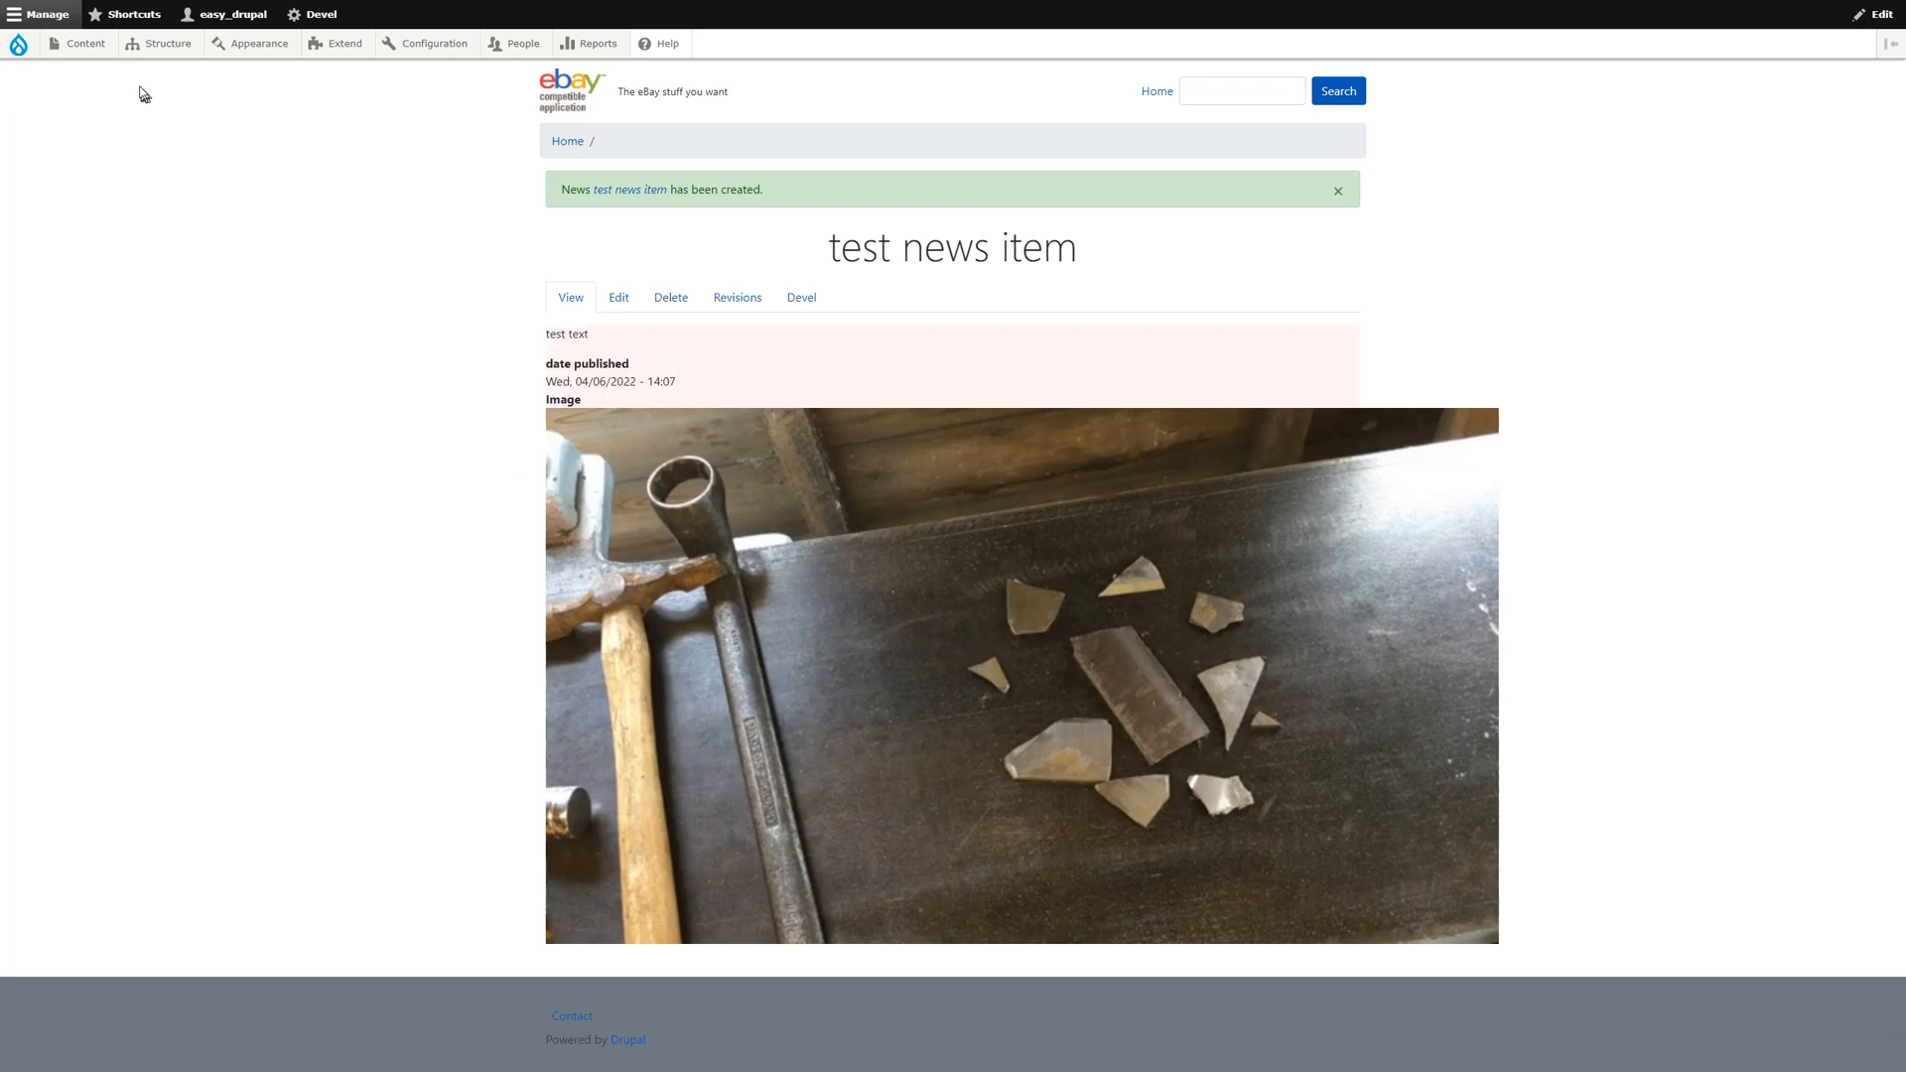
In News's Manage display, move Image above date published and Body, then save.
click(159, 43)
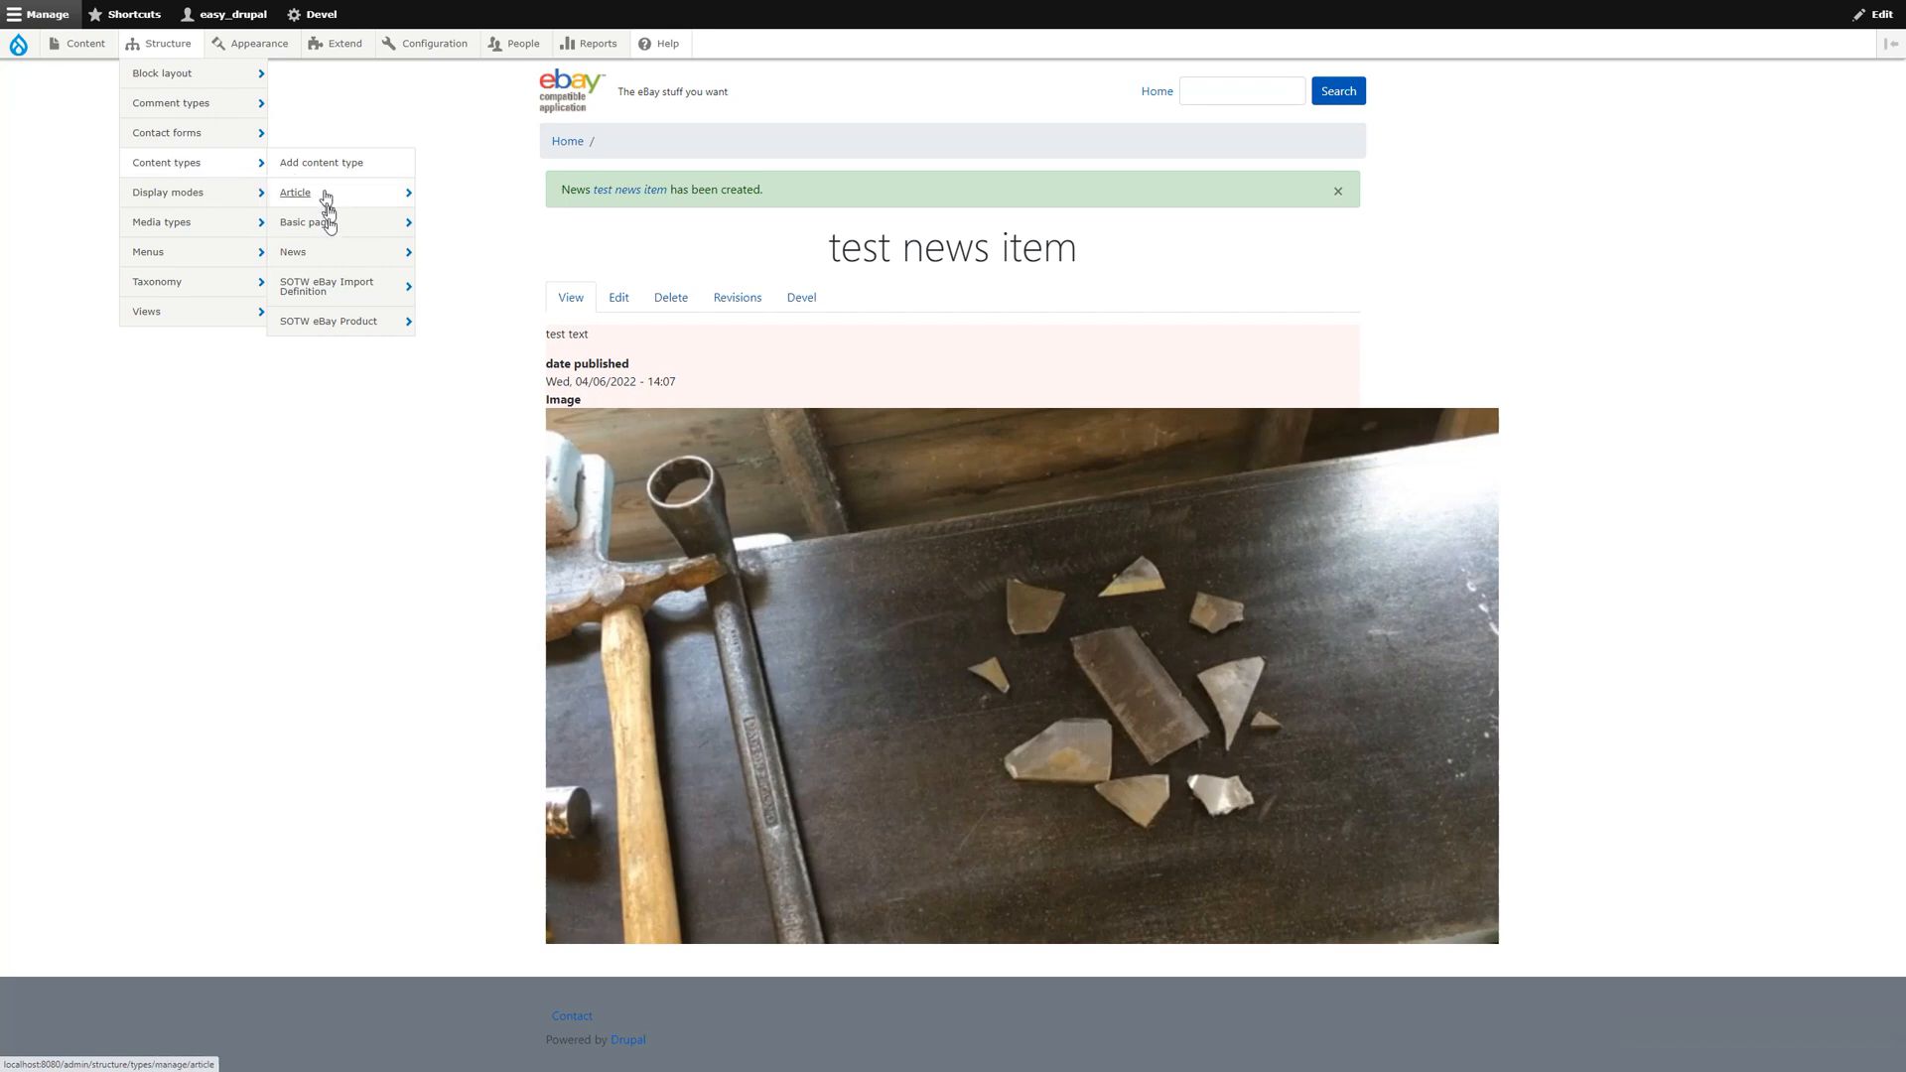
mouse_move(292, 251)
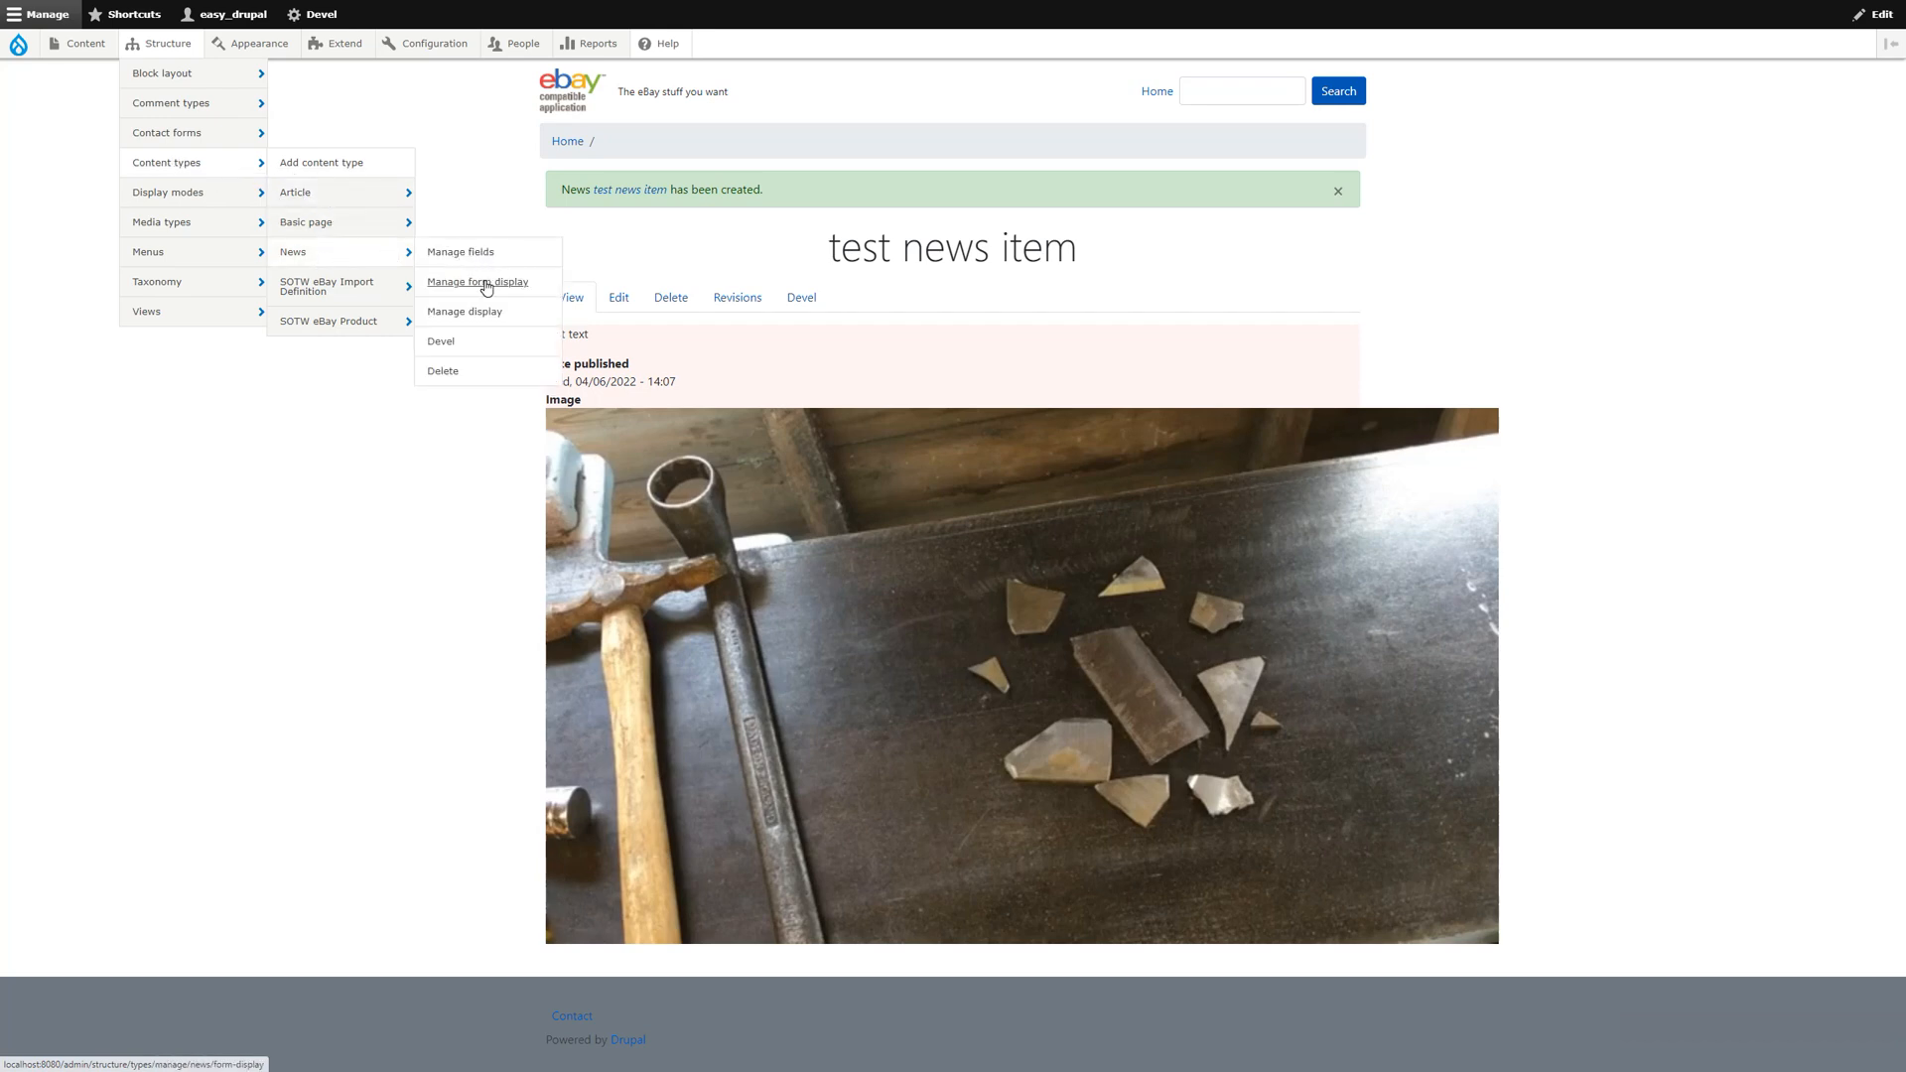
click(464, 311)
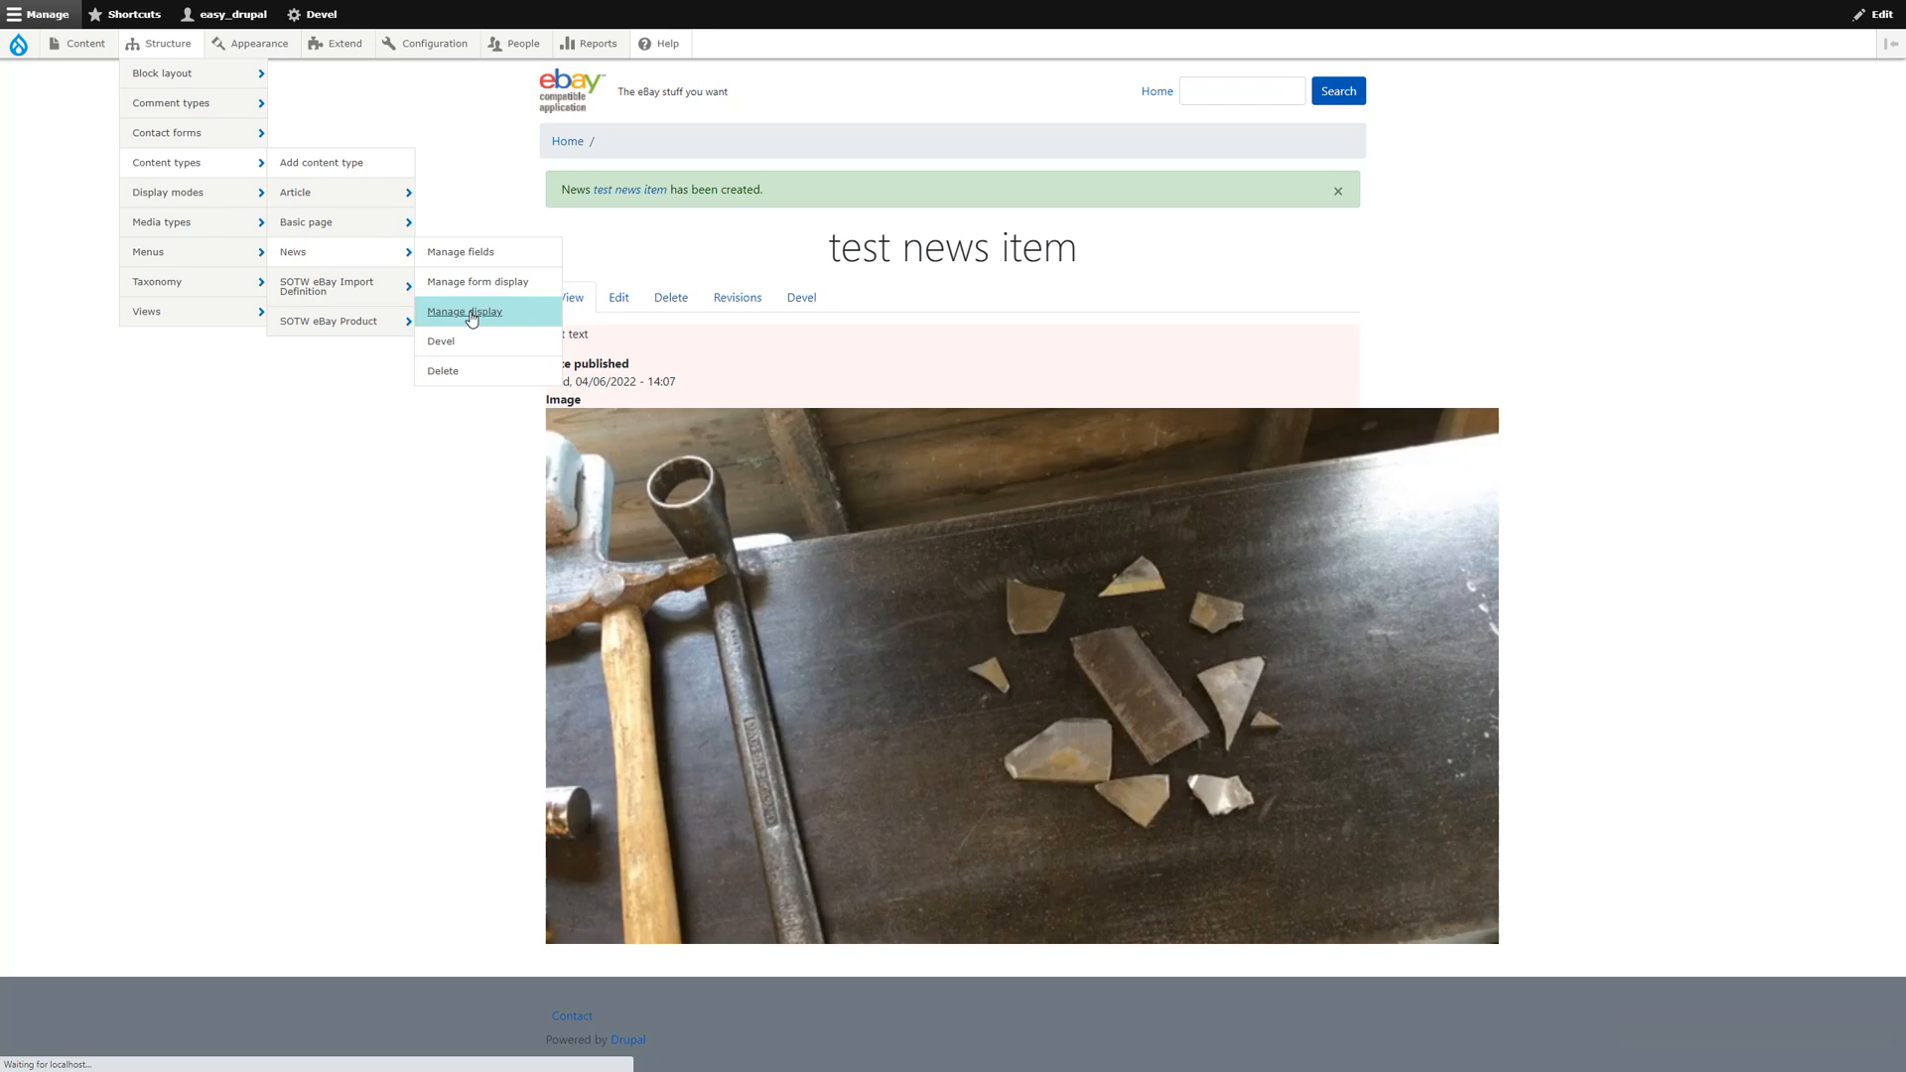
click(463, 310)
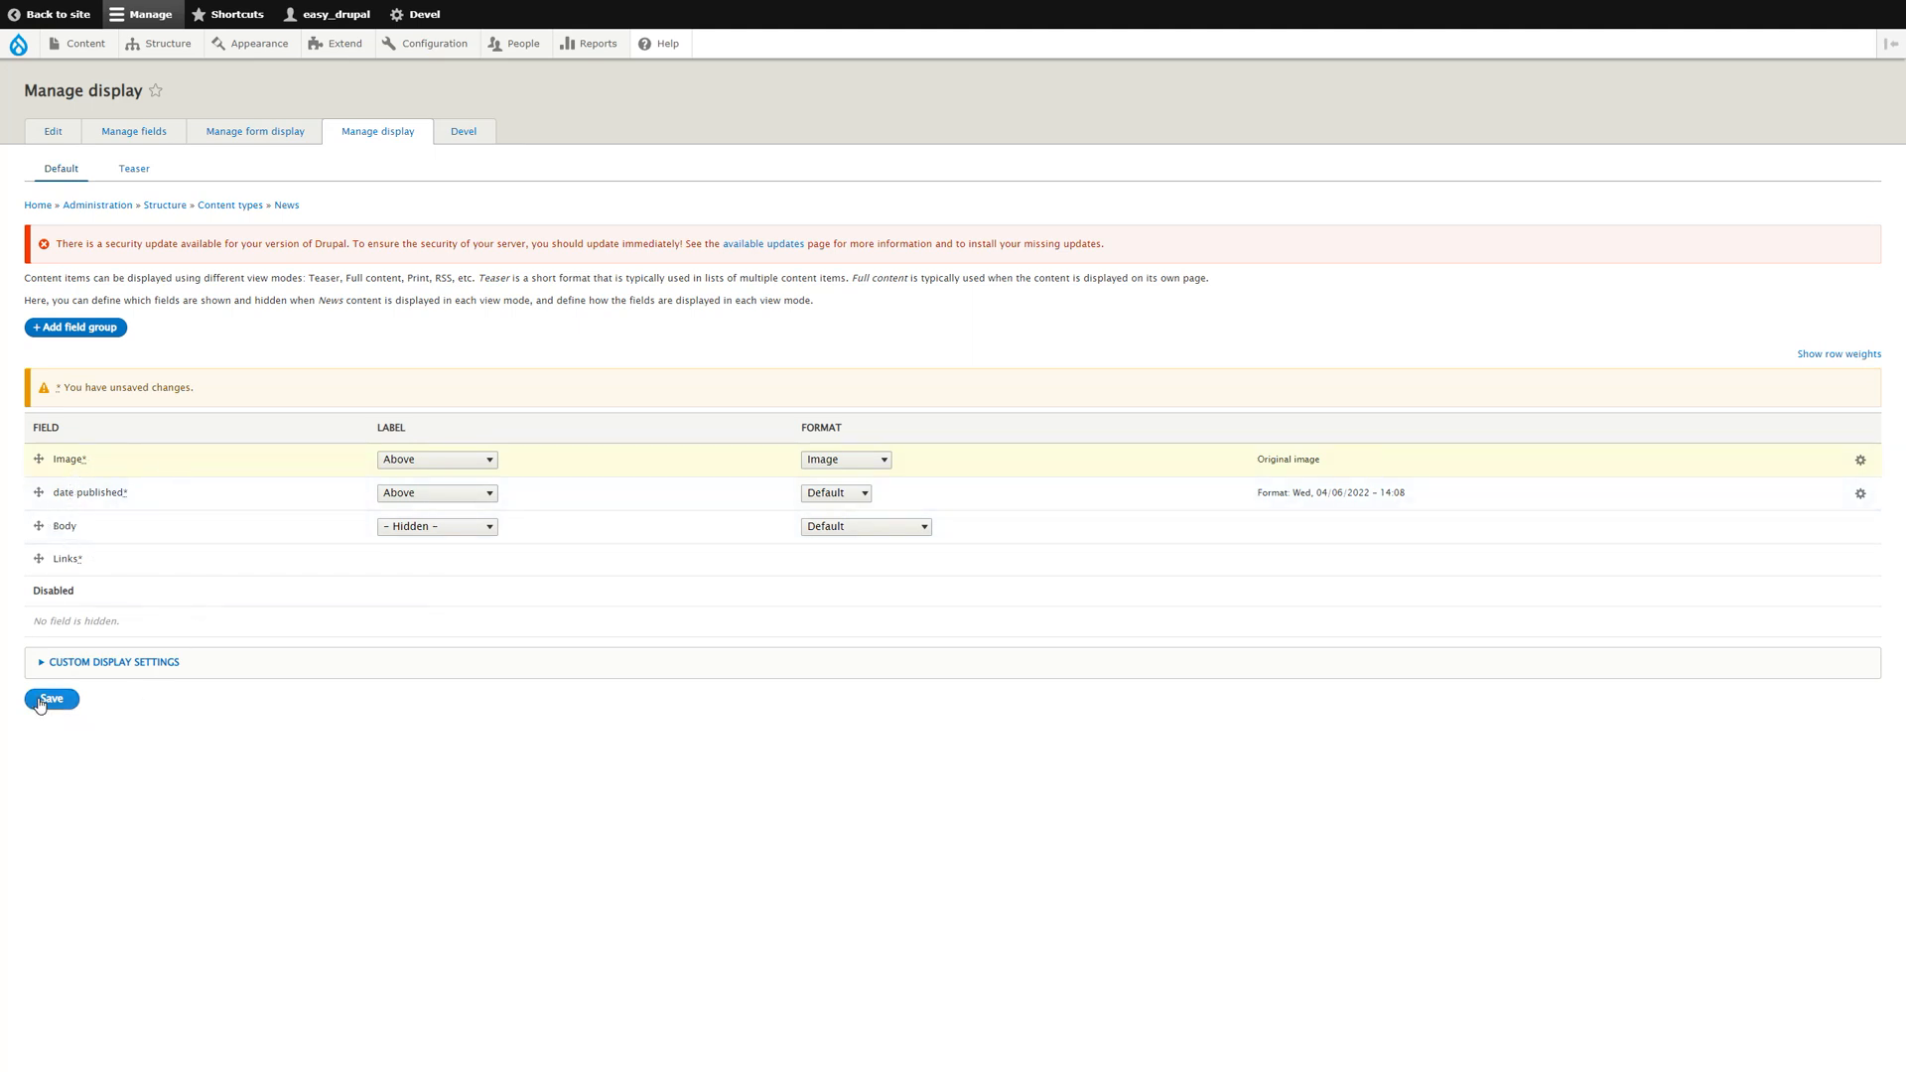
click(50, 699)
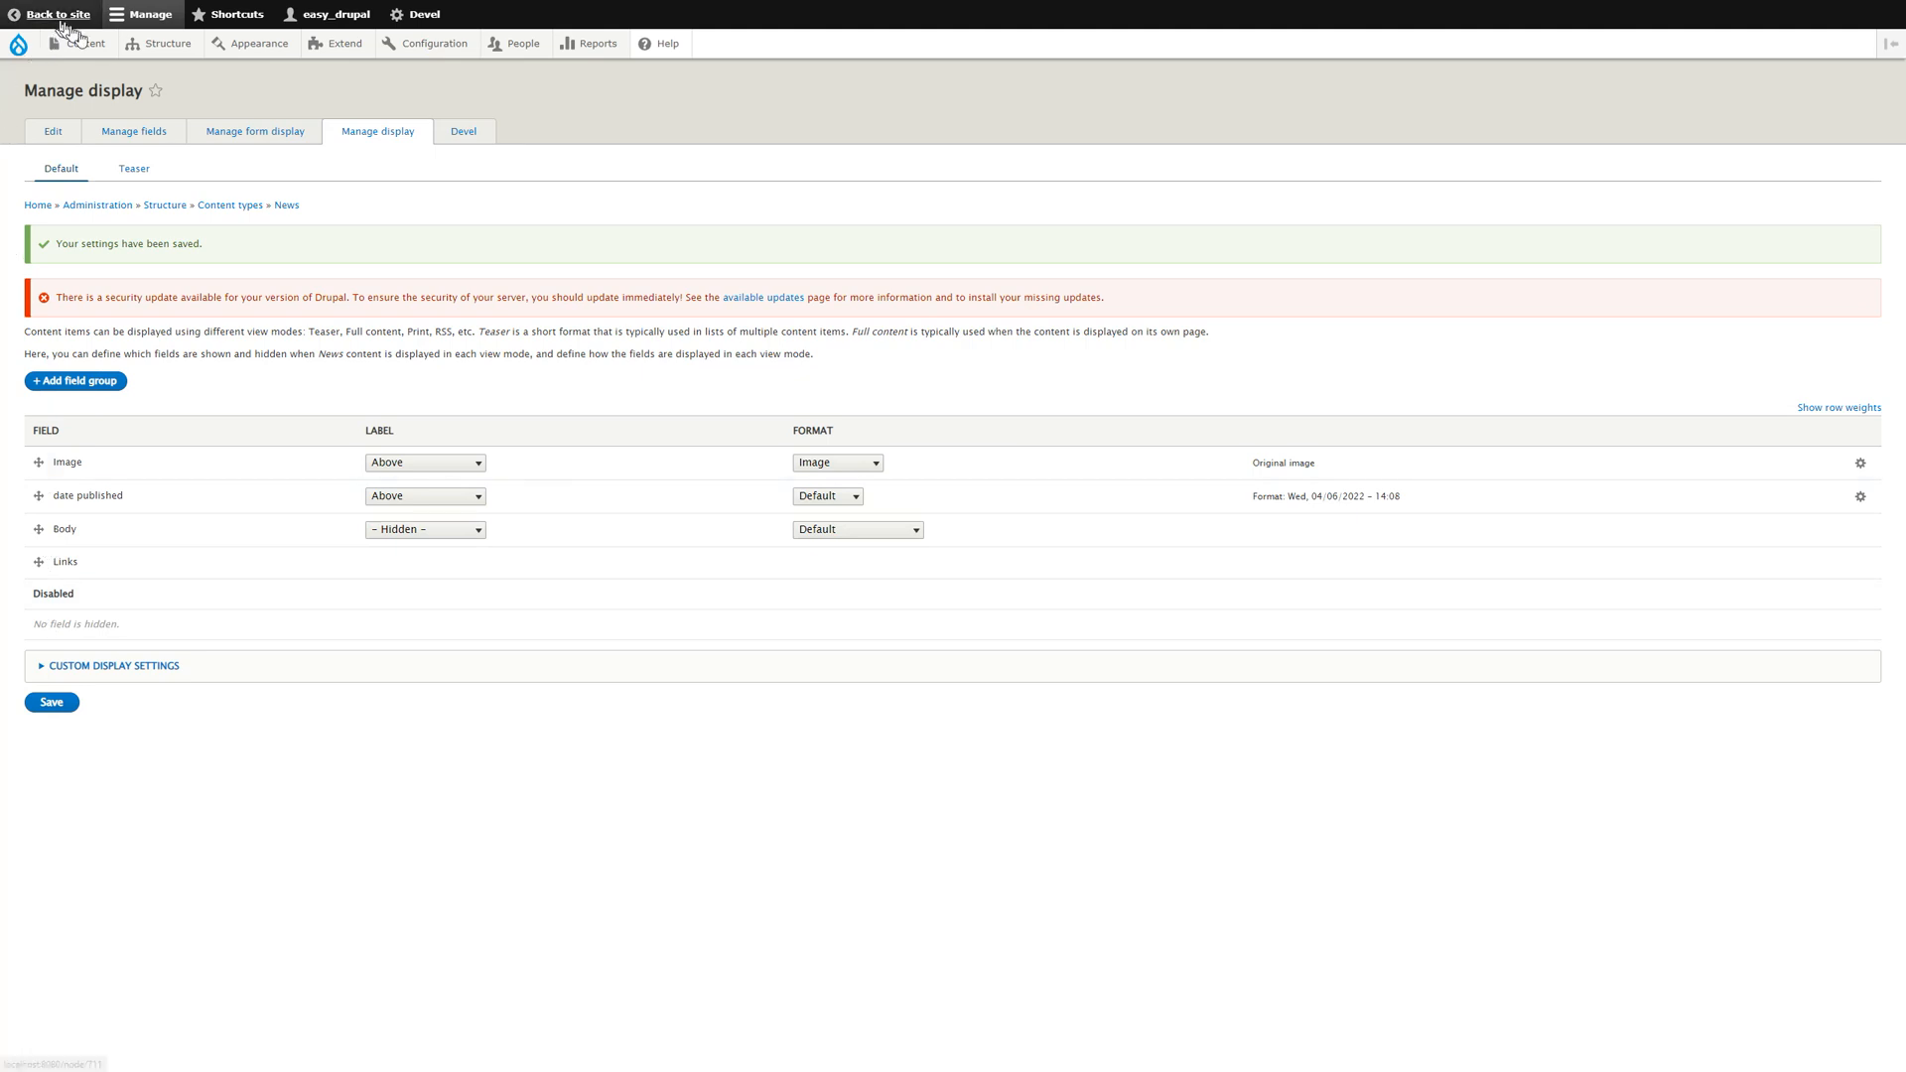
Go back to the test news item page to see the image above the date and body.
click(73, 43)
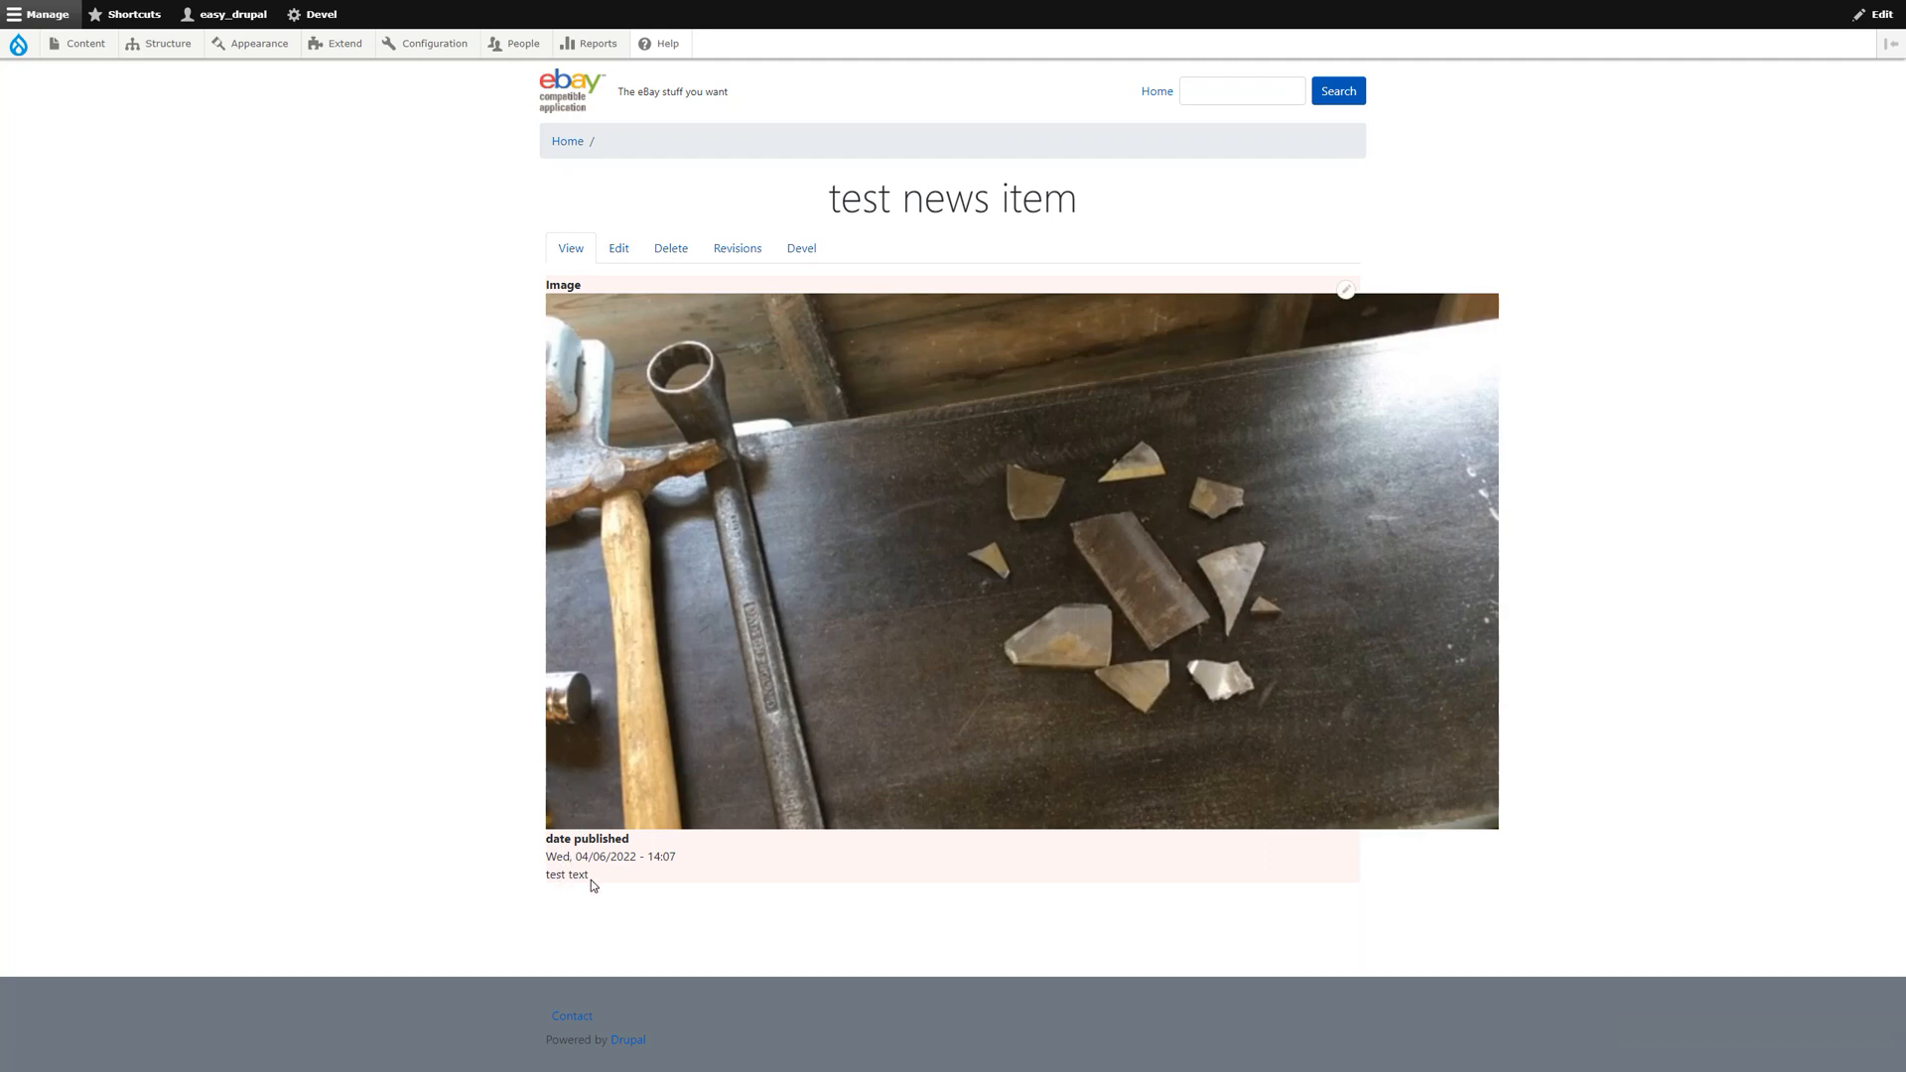
mouse_move(351, 654)
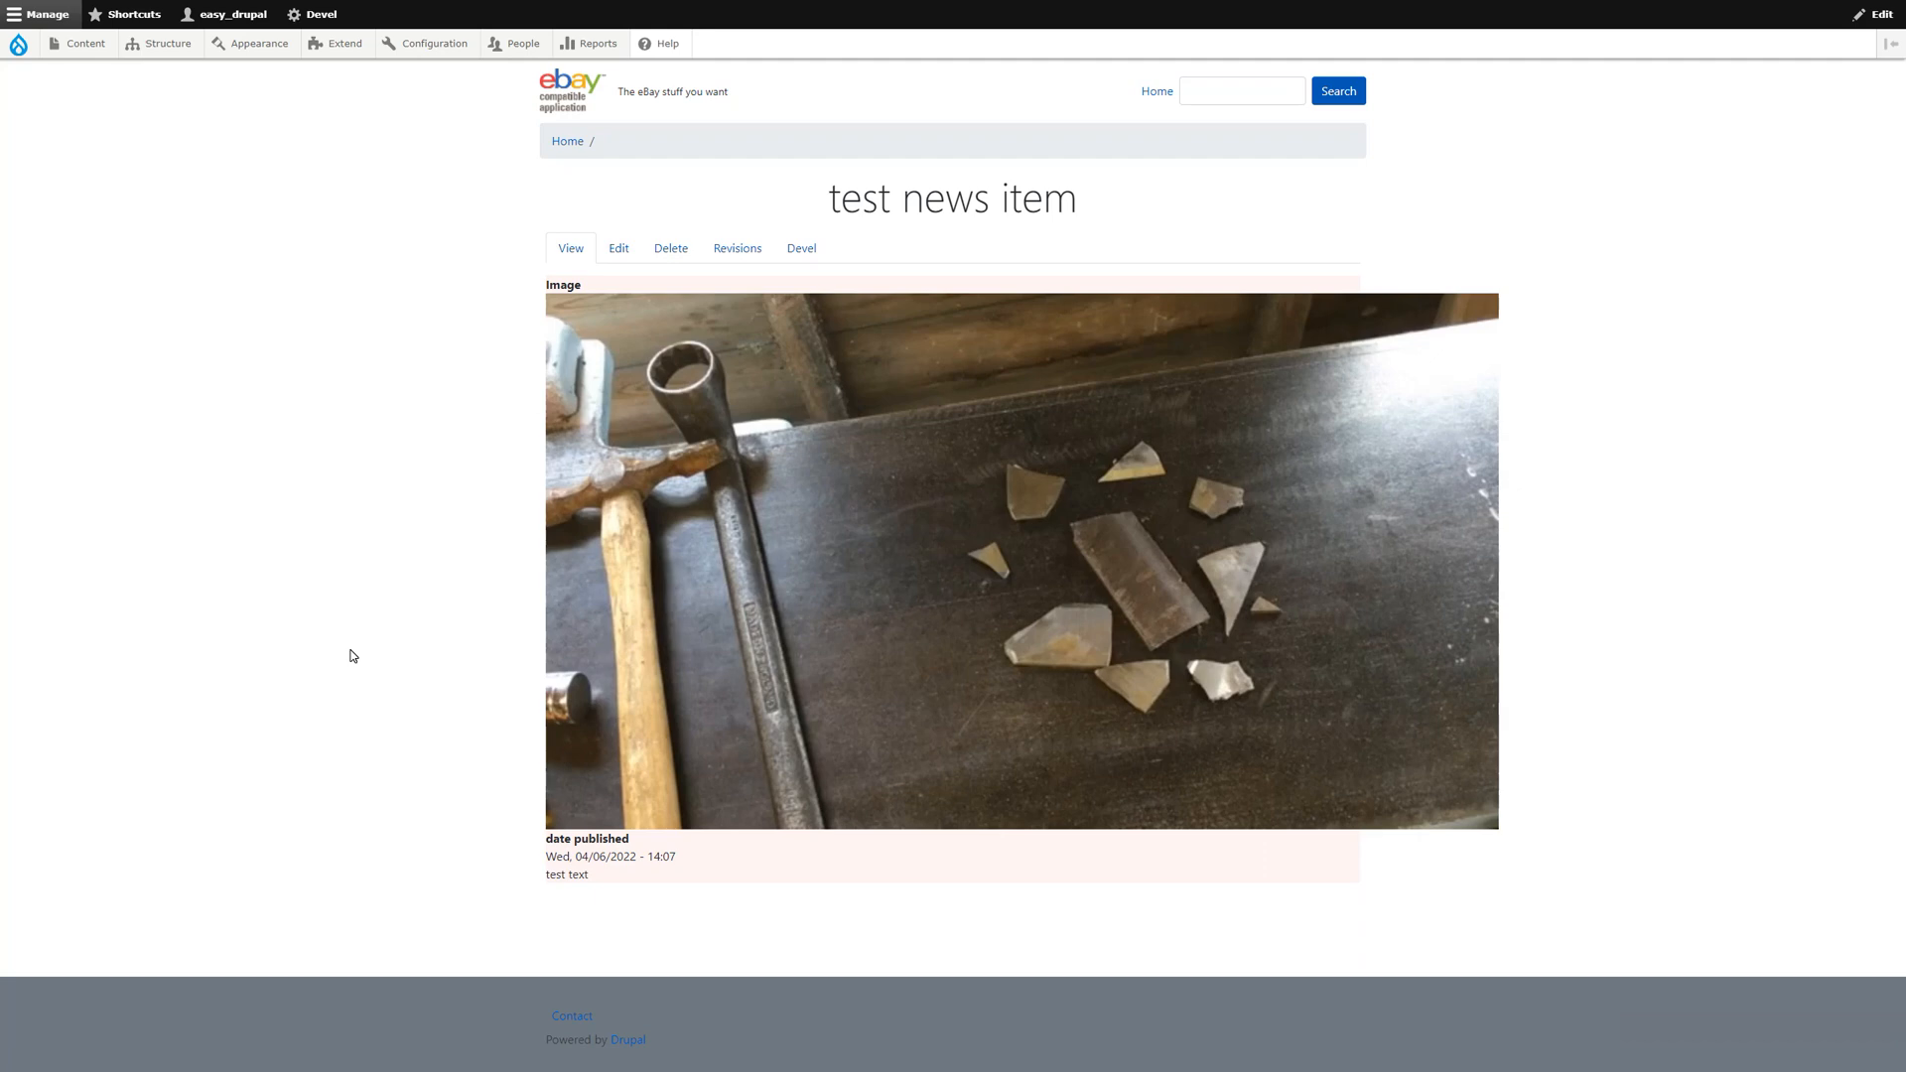